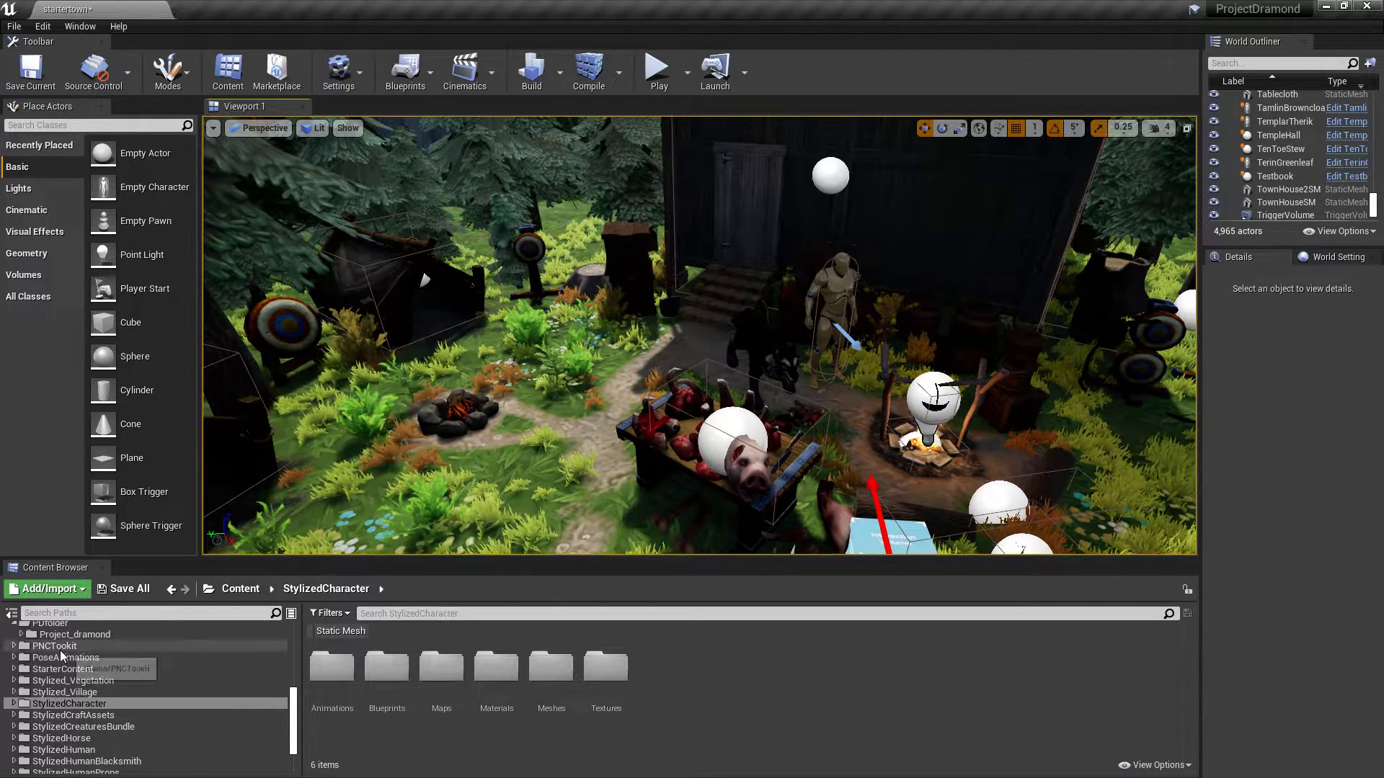
Navigate the folder tree to PDfolder > Project_dramond and show the NPCs folder contents.
scroll(down, 3)
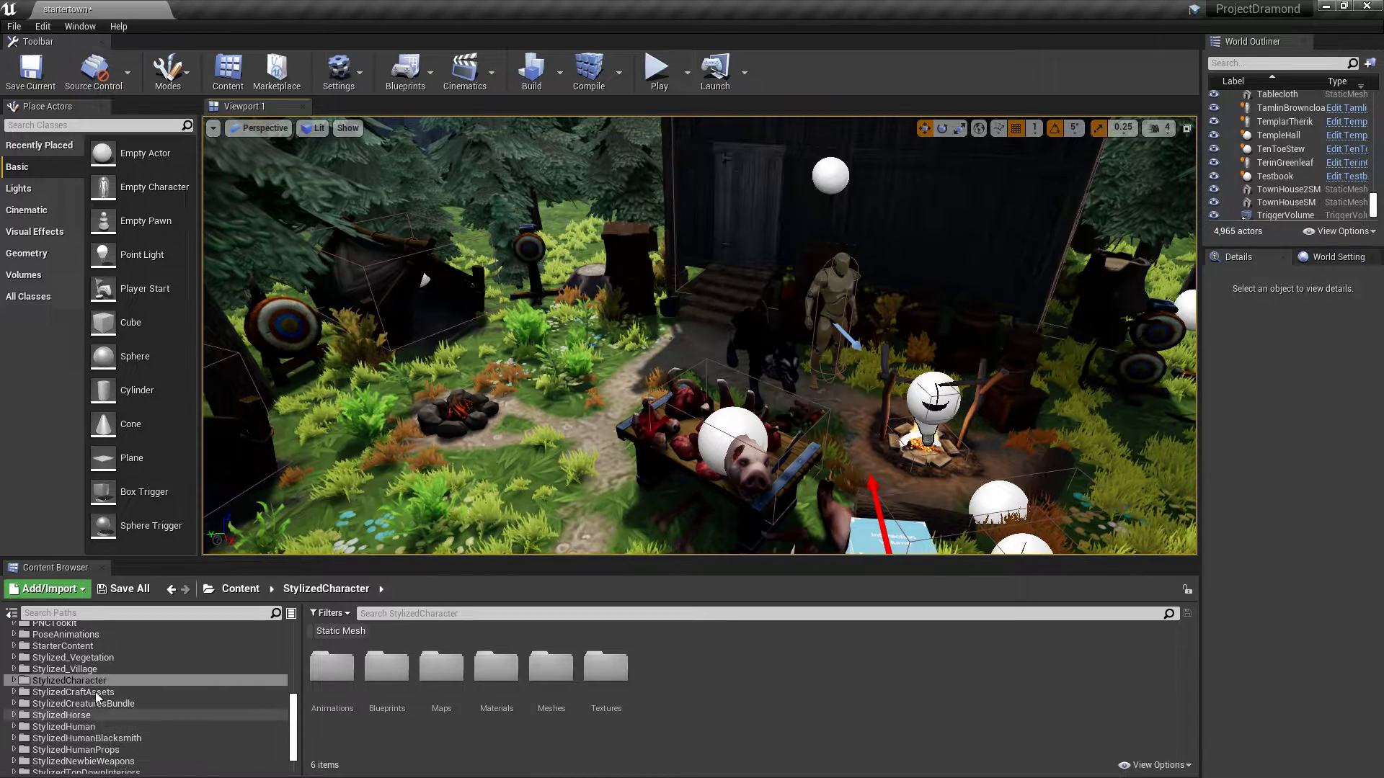
scroll(down, 3)
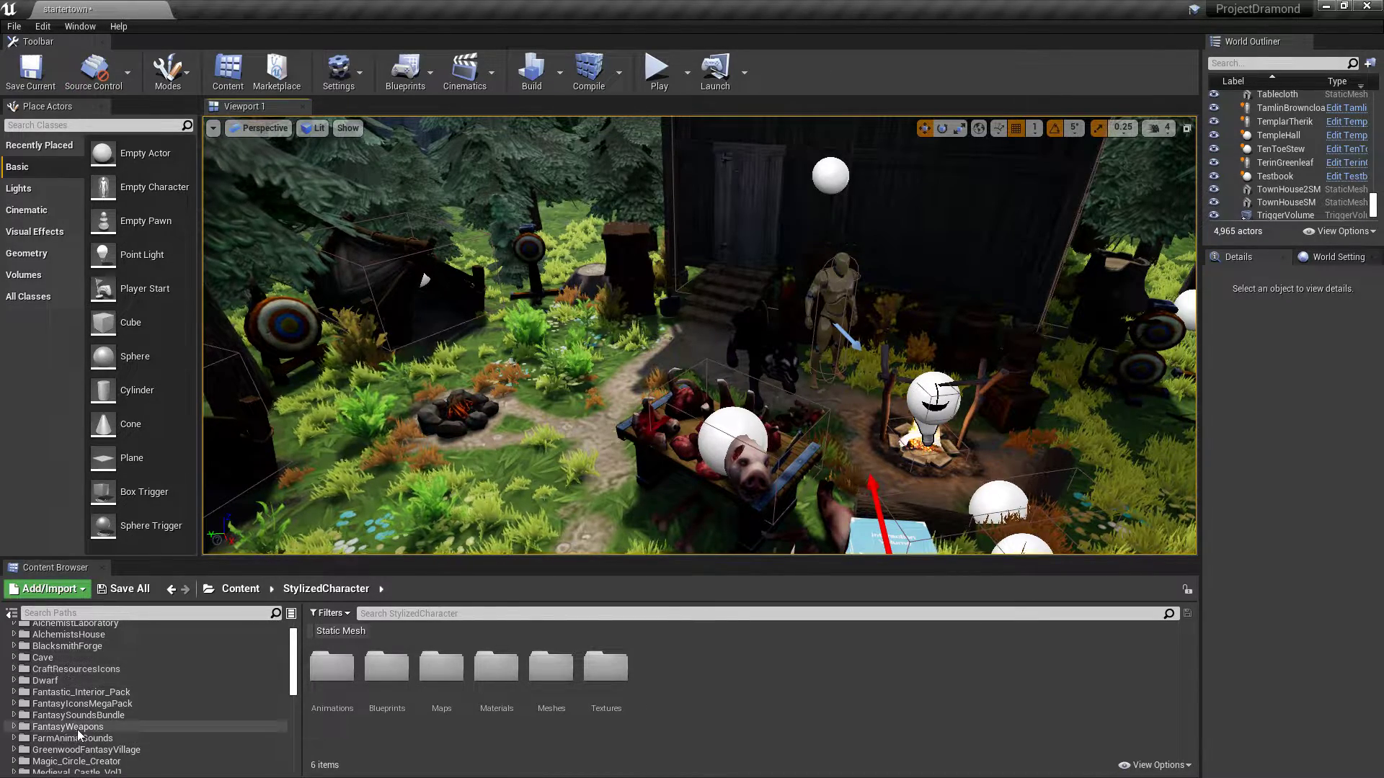
click(41, 751)
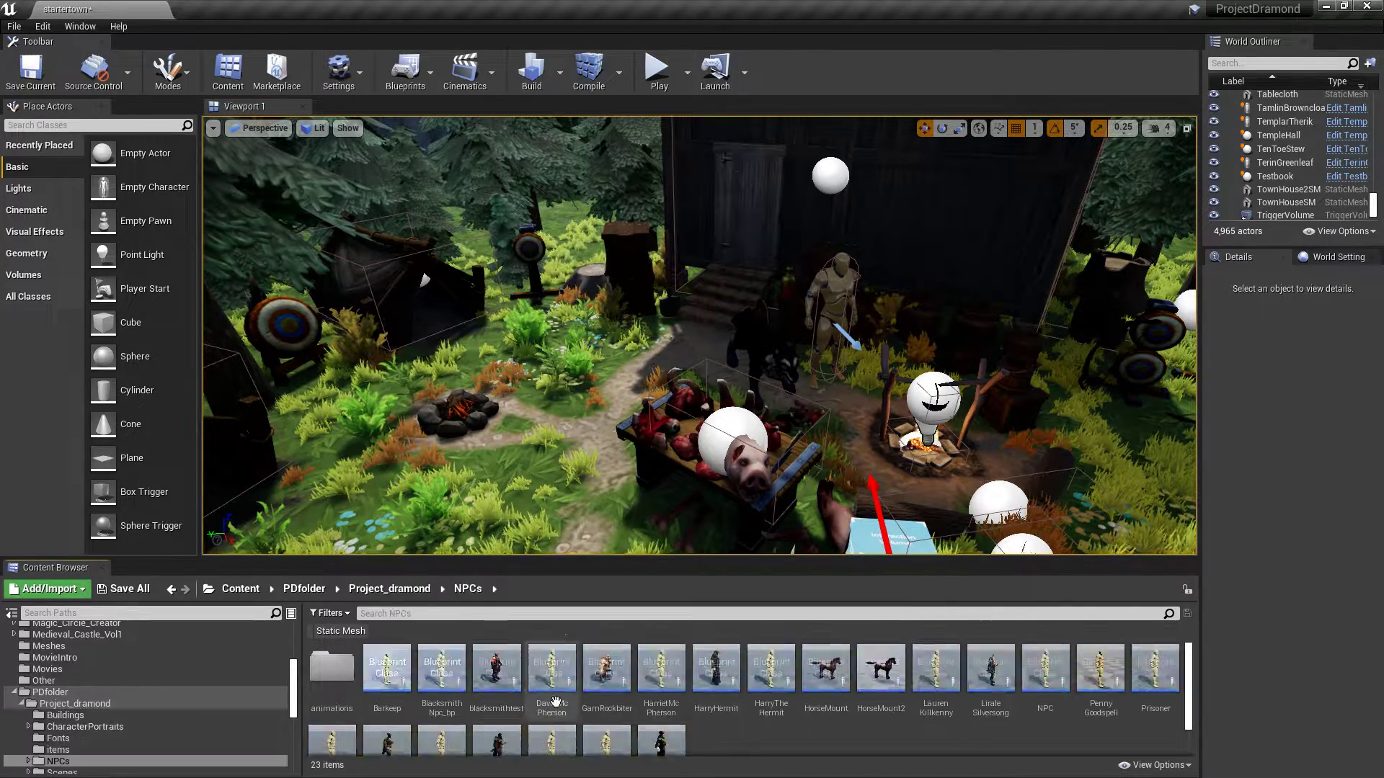
click(661, 703)
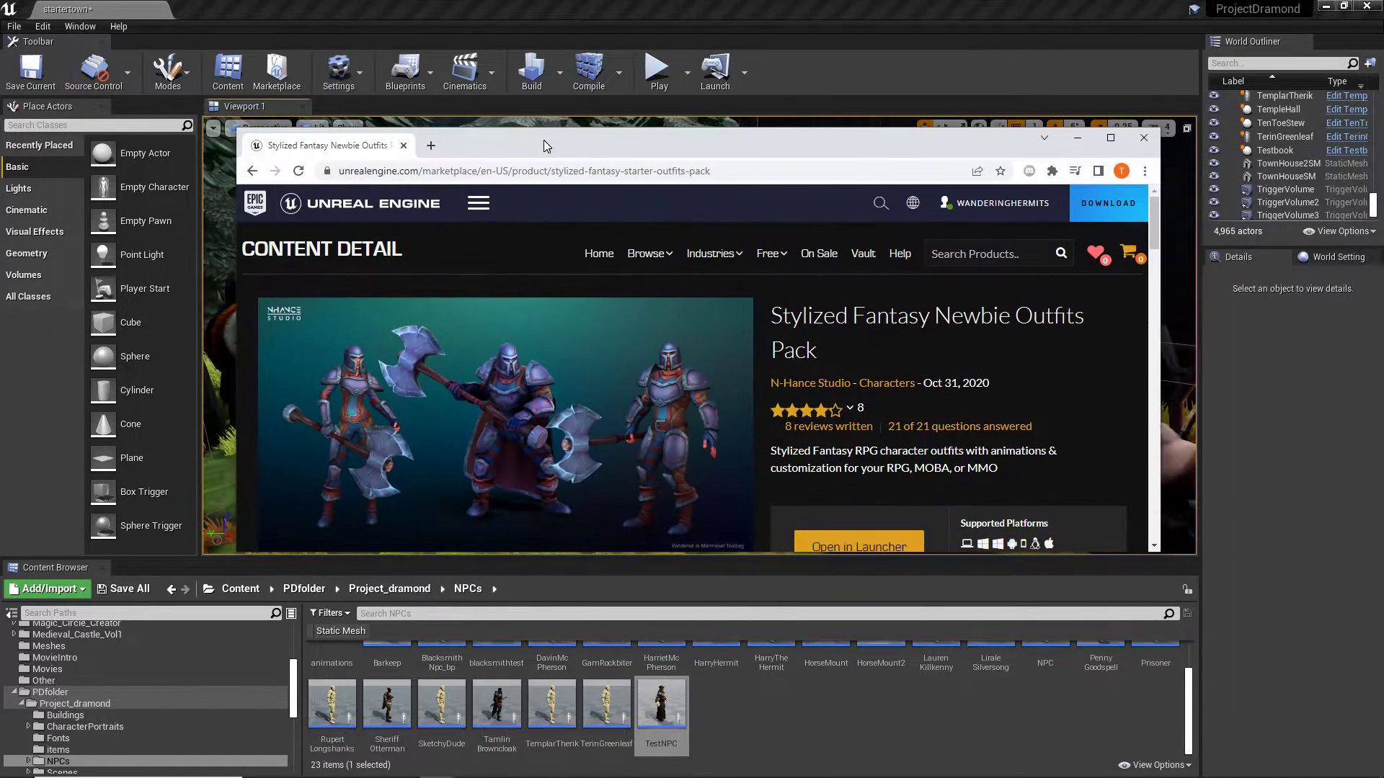
mouse_move(549, 438)
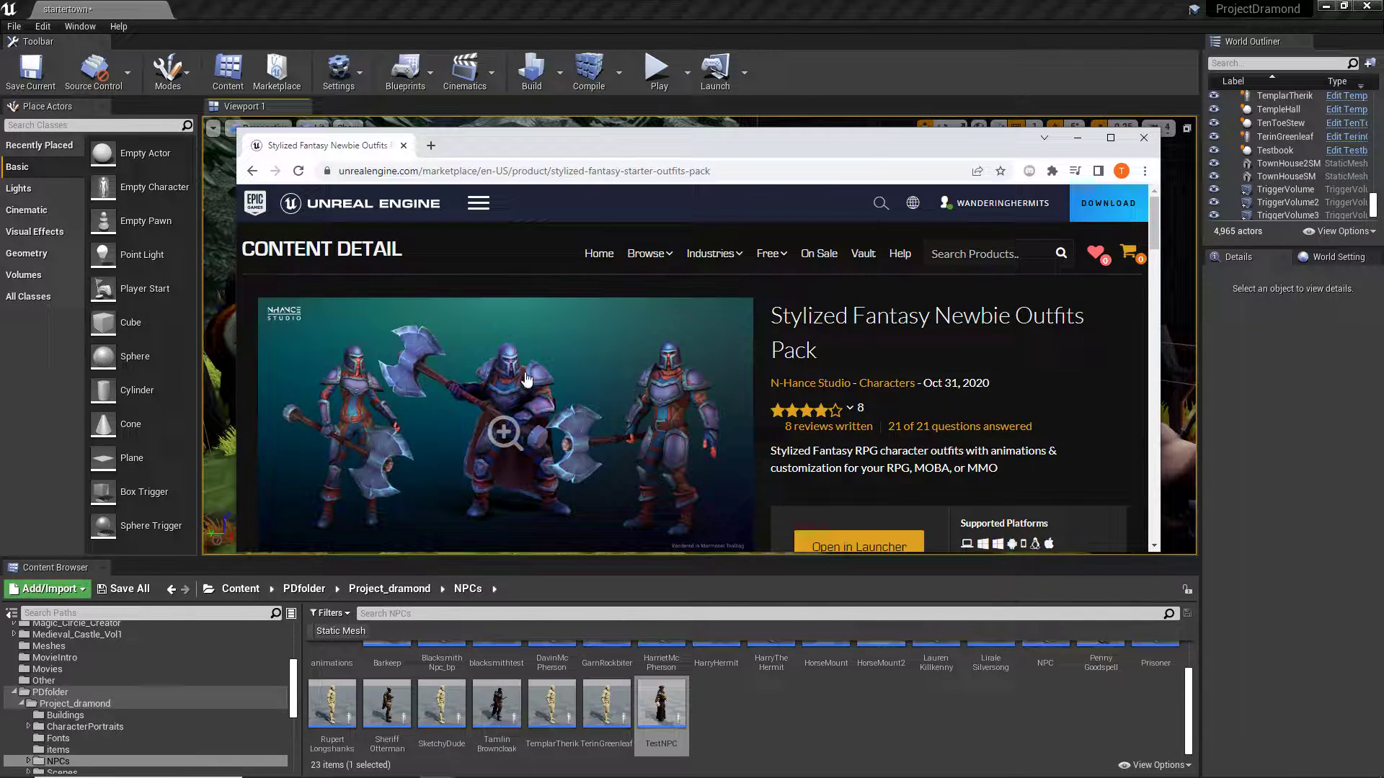
mouse_move(536, 367)
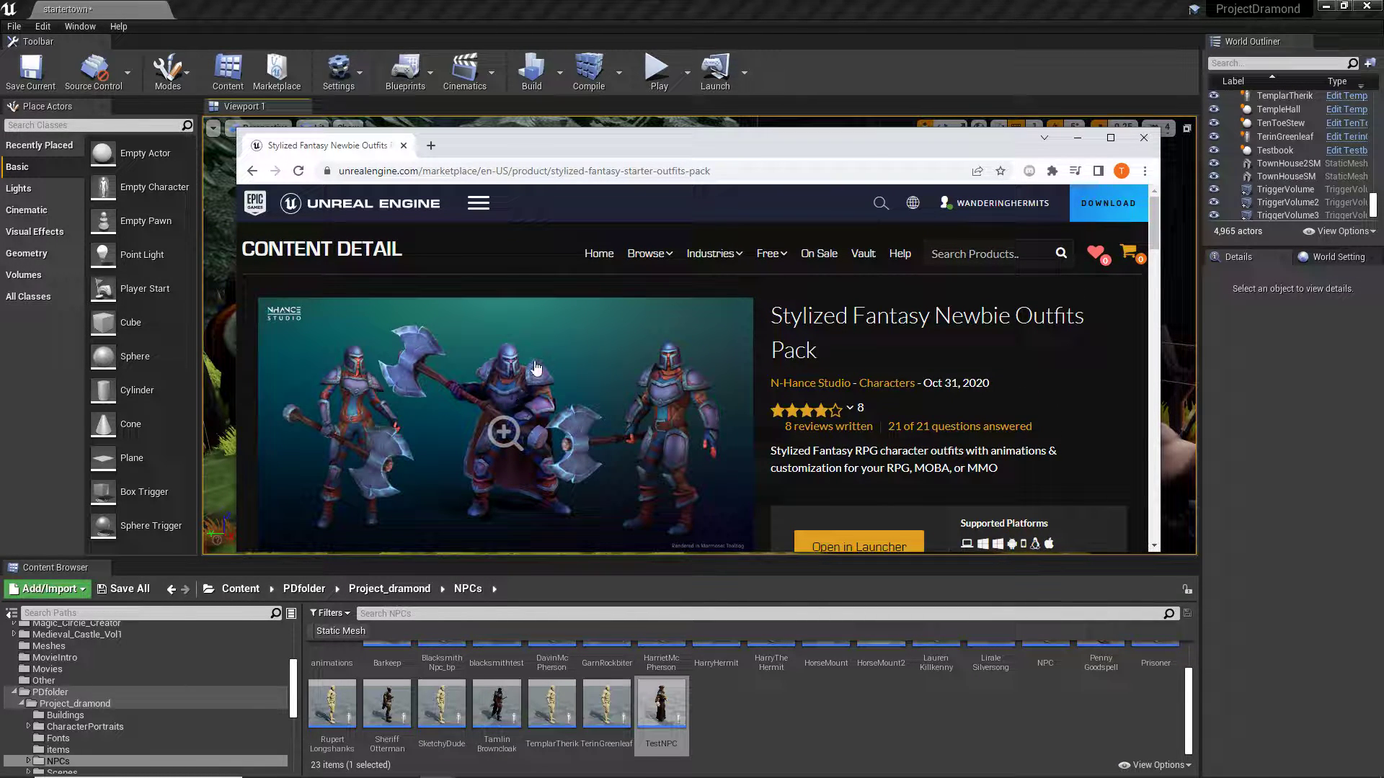
mouse_move(629, 391)
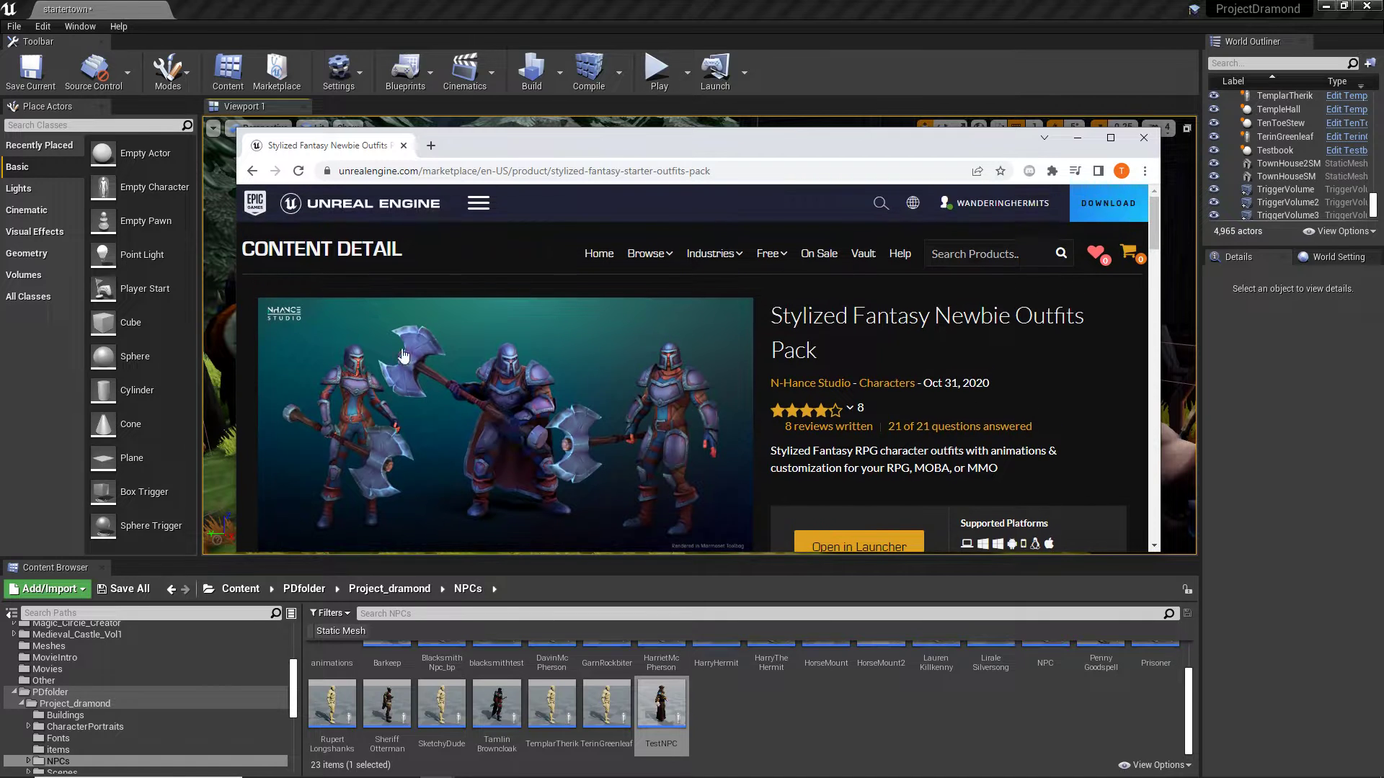
Scroll the Stylized Fantasy Newbie Outfits Pack marketplace page to view its preview.
scroll(down, 3)
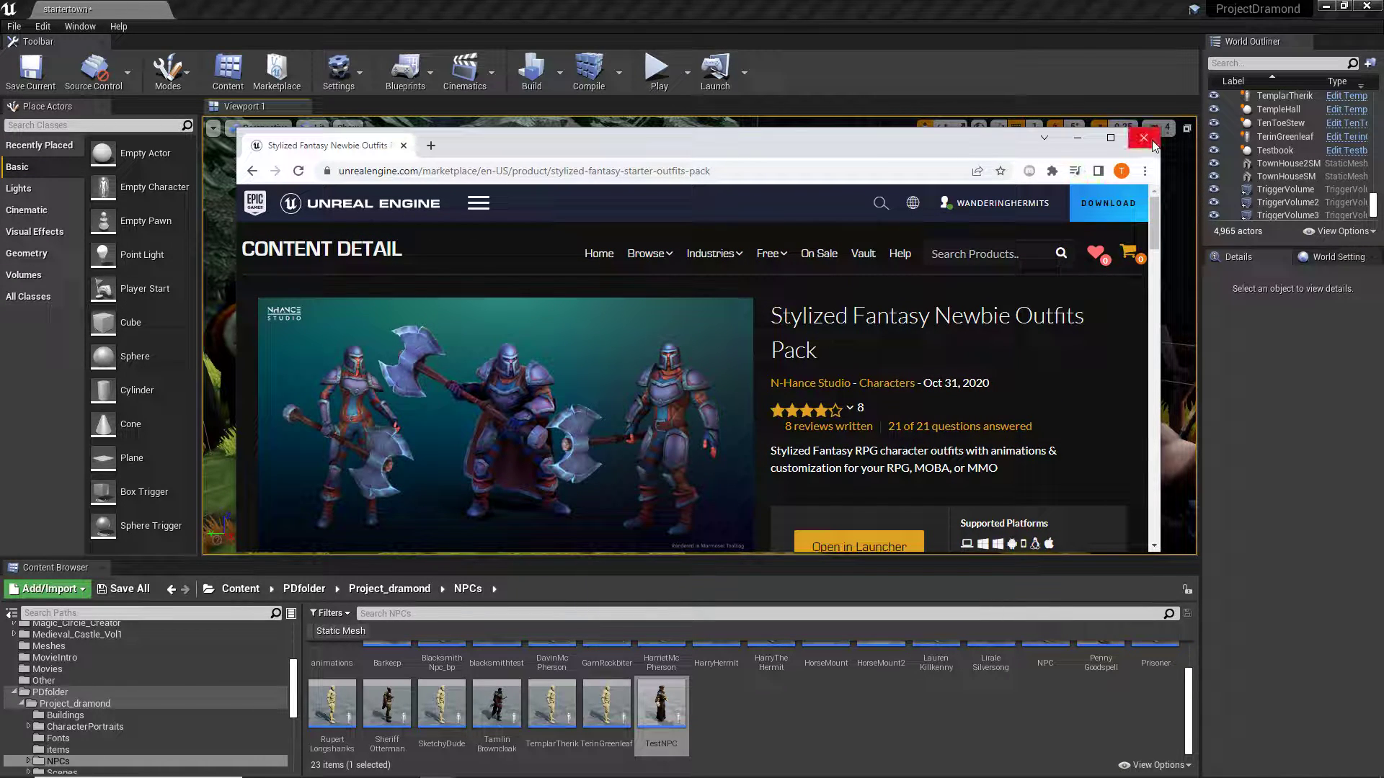
Close the marketplace browser and clear the landscape selection in the level viewport.
click(1142, 138)
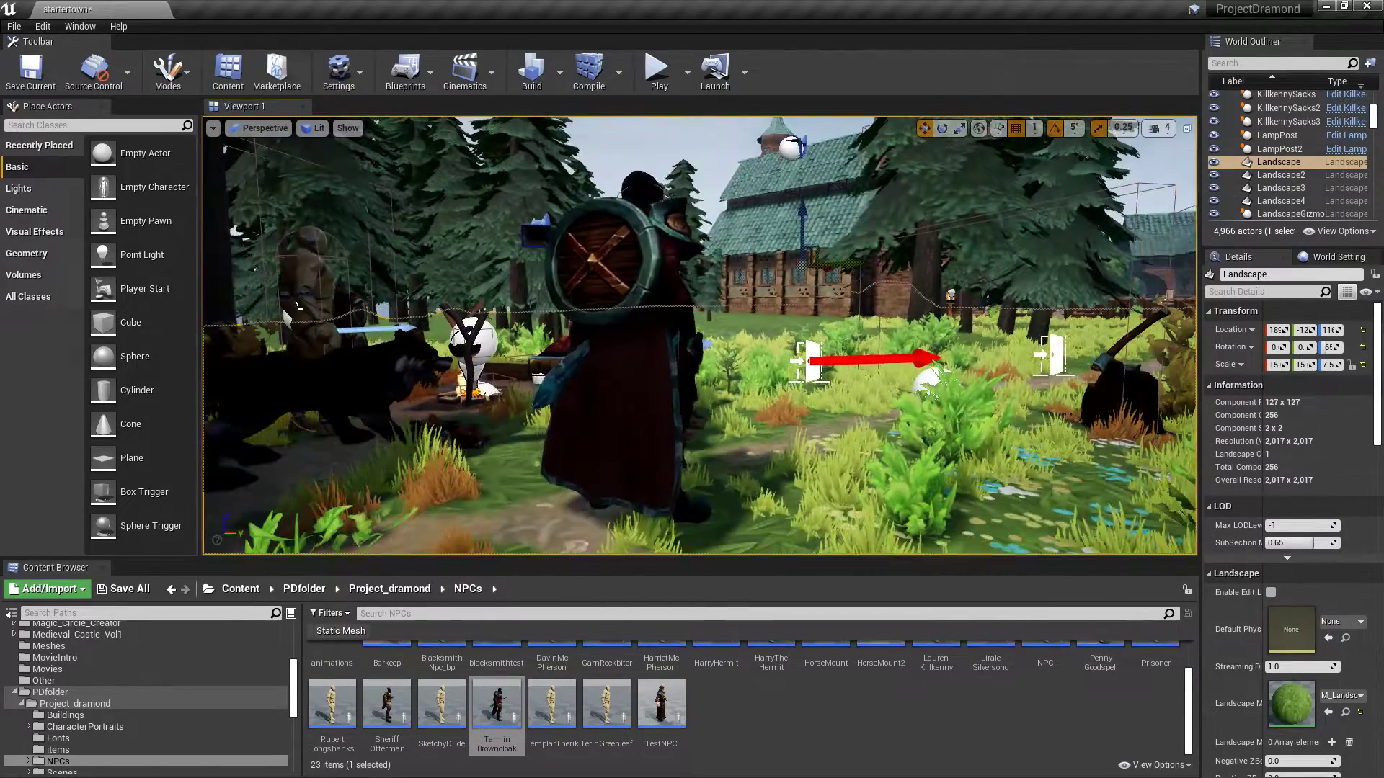
click(347, 128)
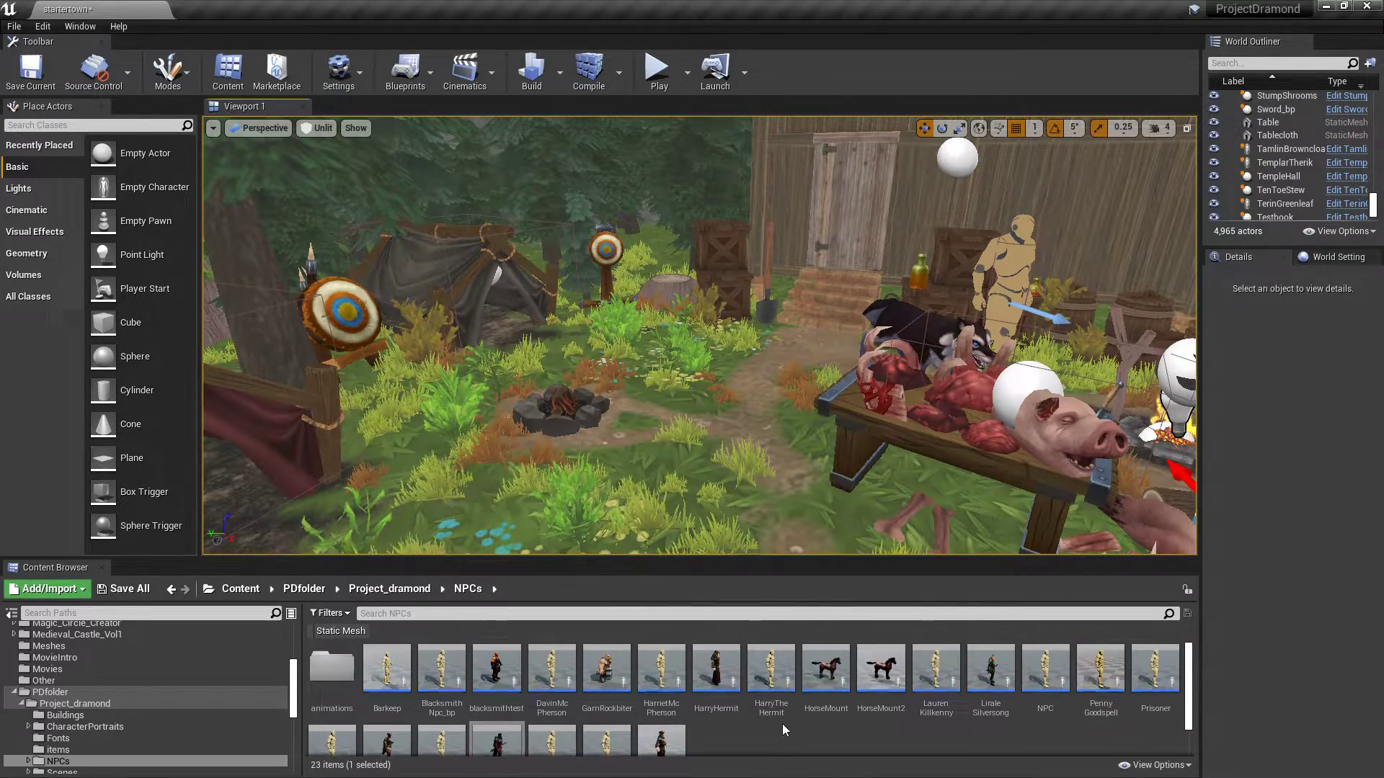
mouse_move(1045, 670)
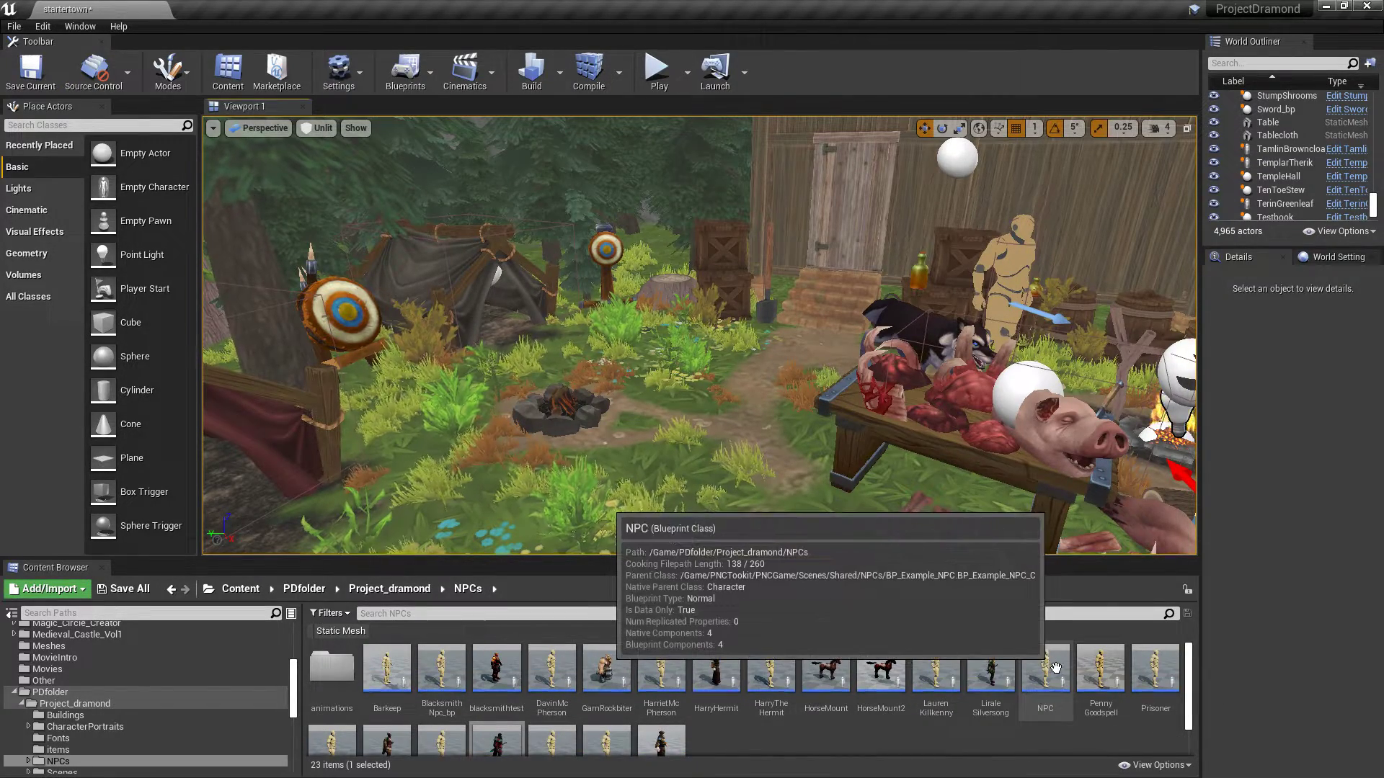
click(49, 692)
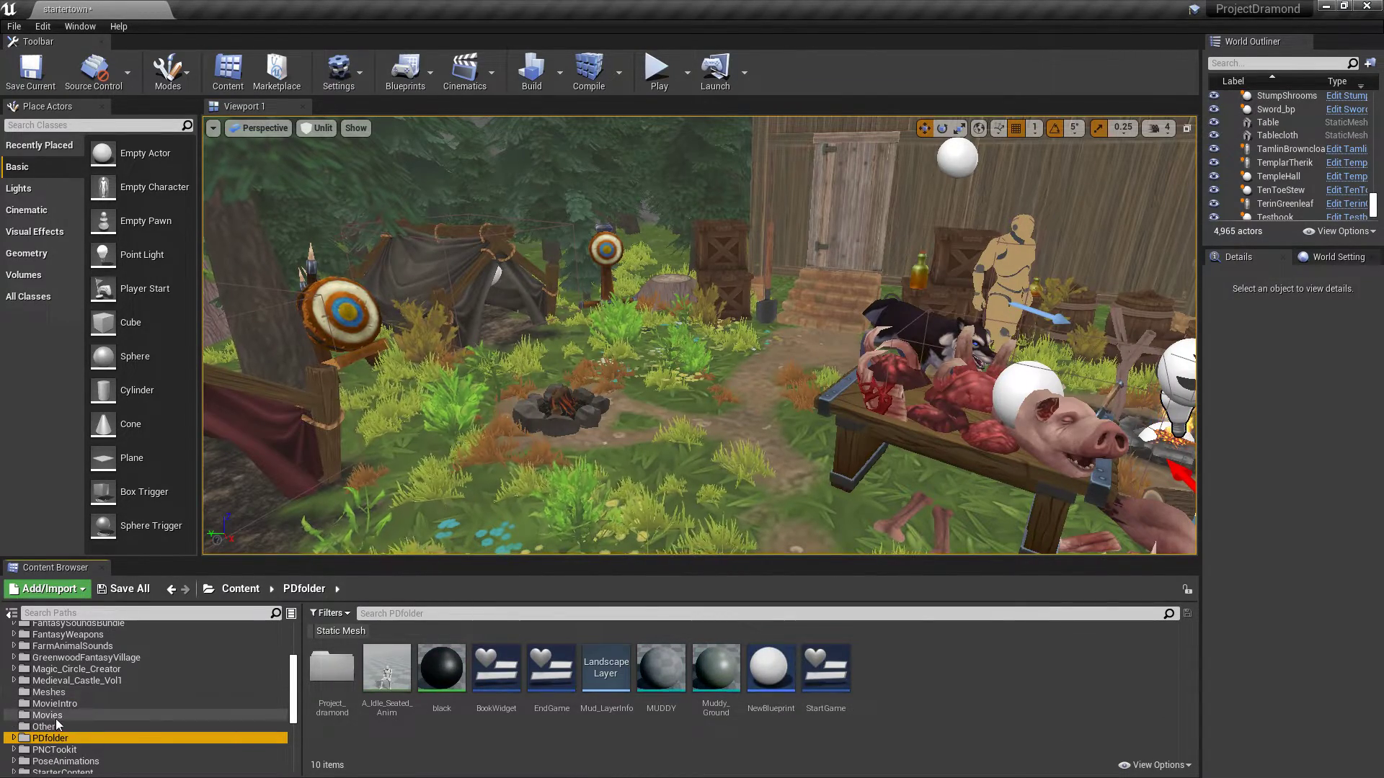
click(54, 750)
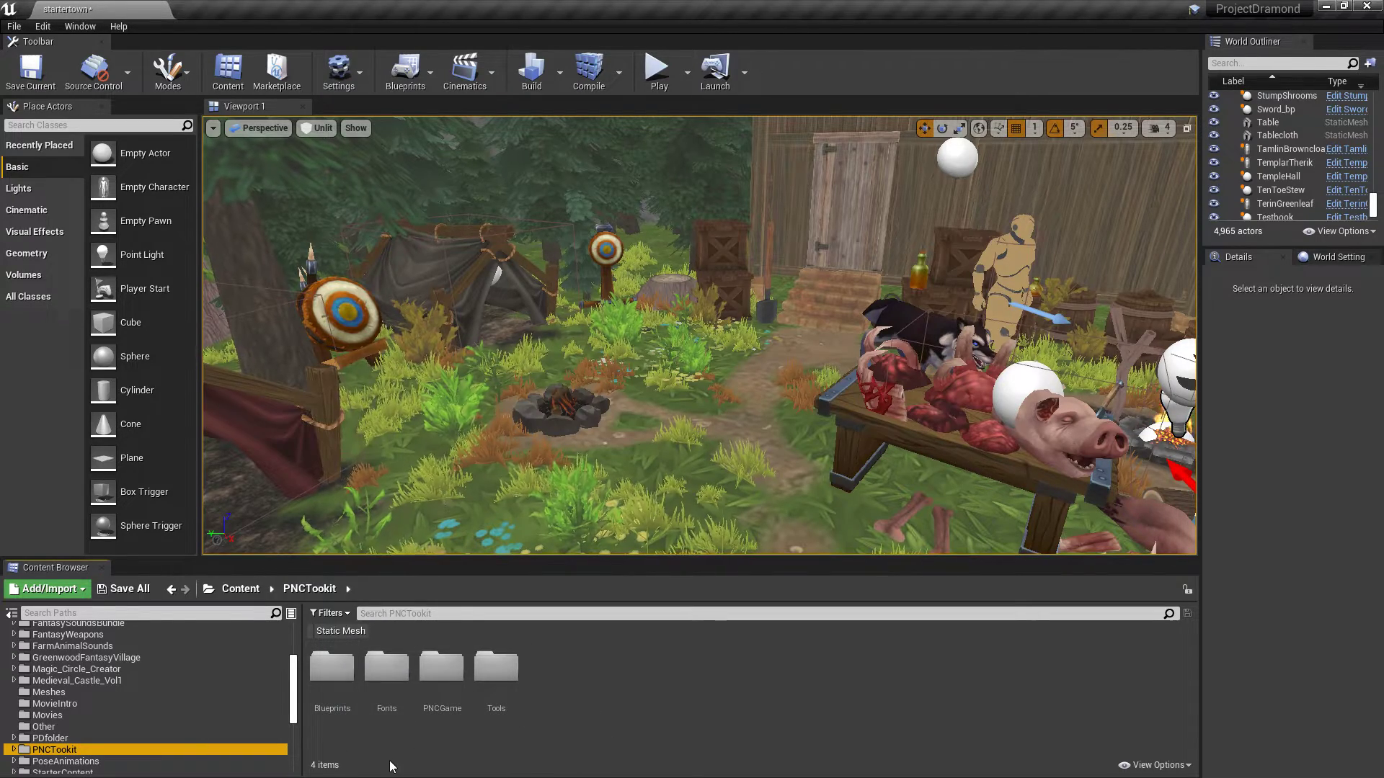
mouse_move(495, 668)
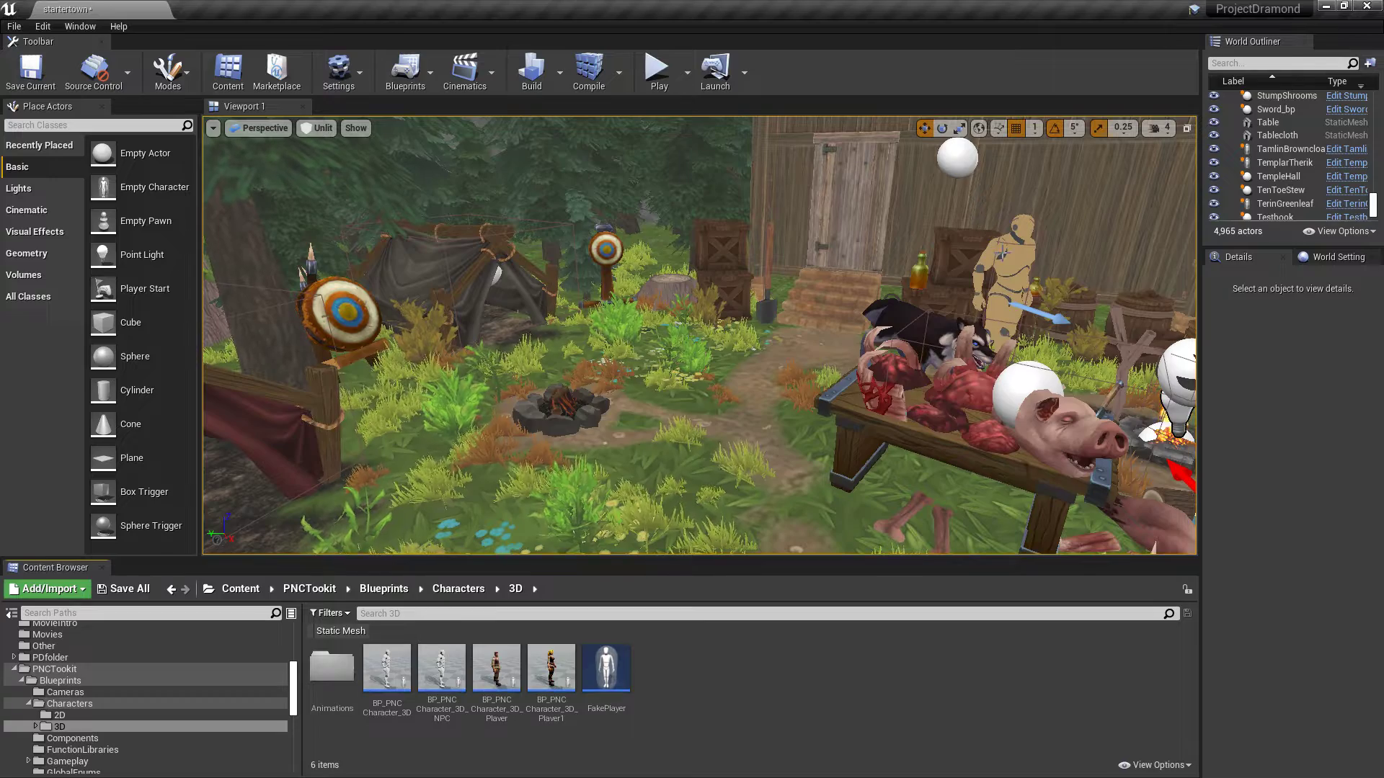
mouse_move(496, 669)
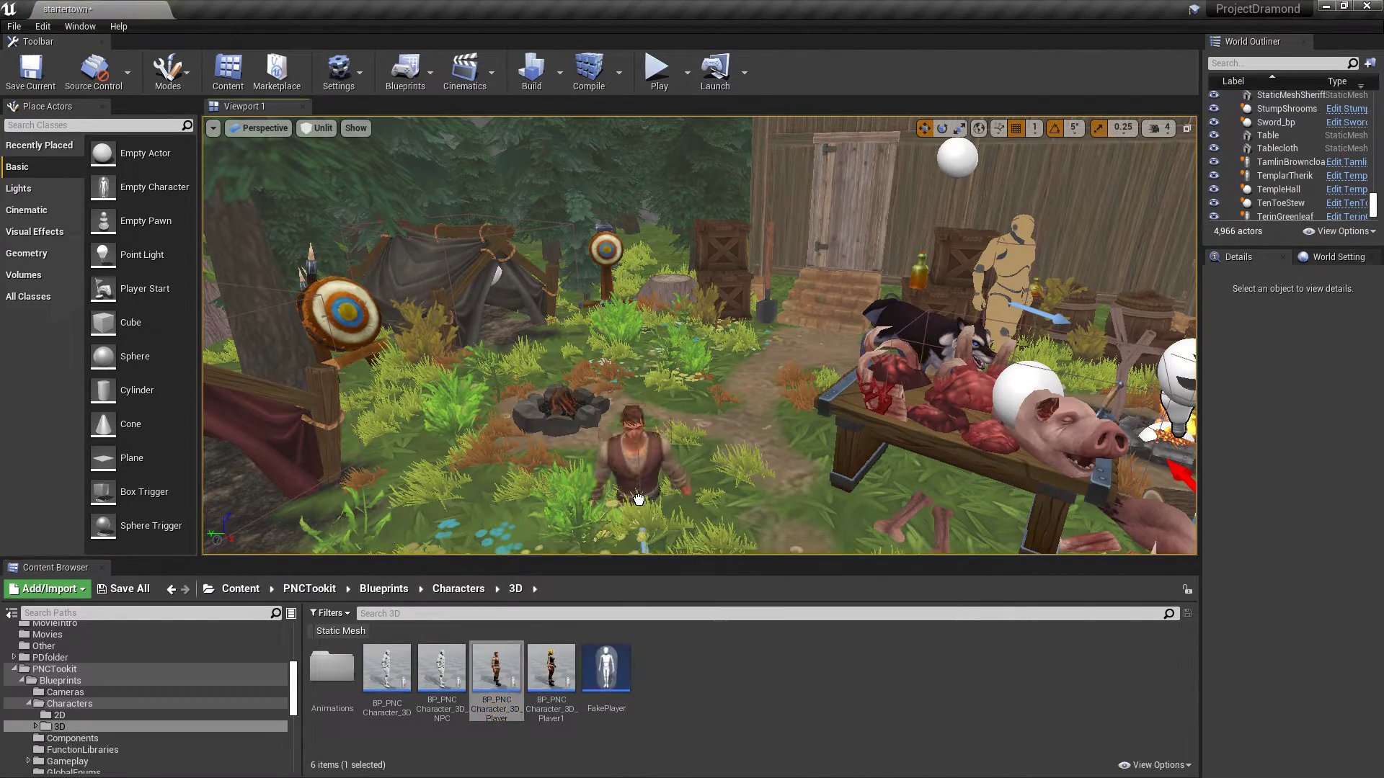
click(636, 424)
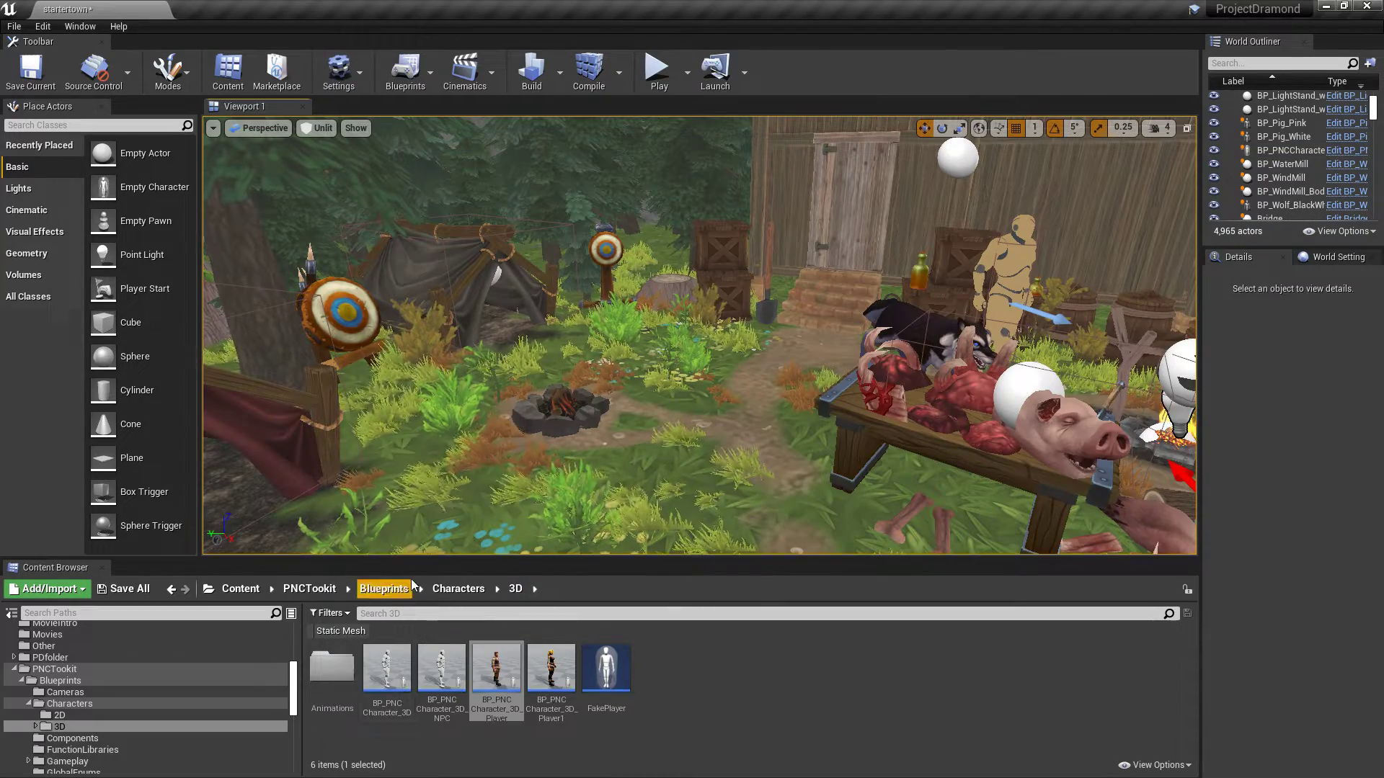
click(383, 588)
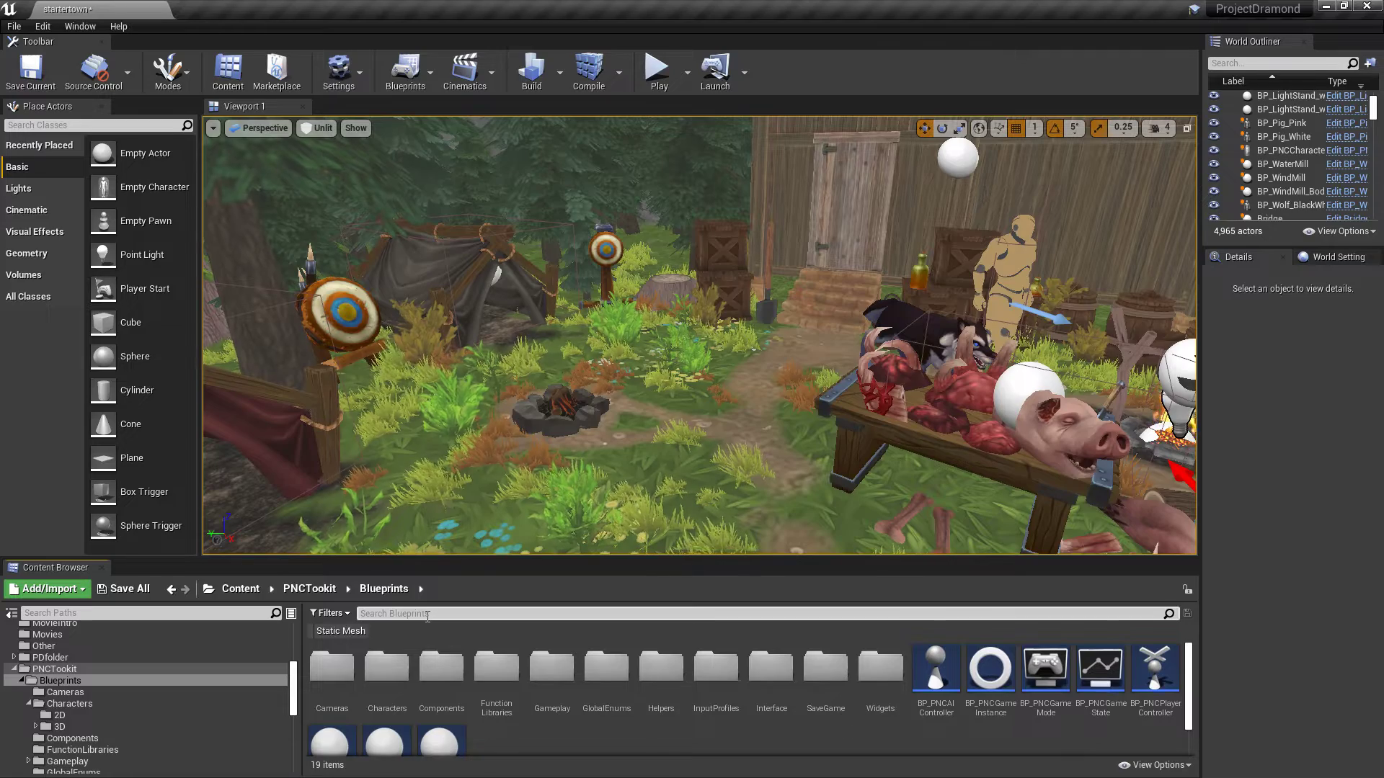
text(npc)
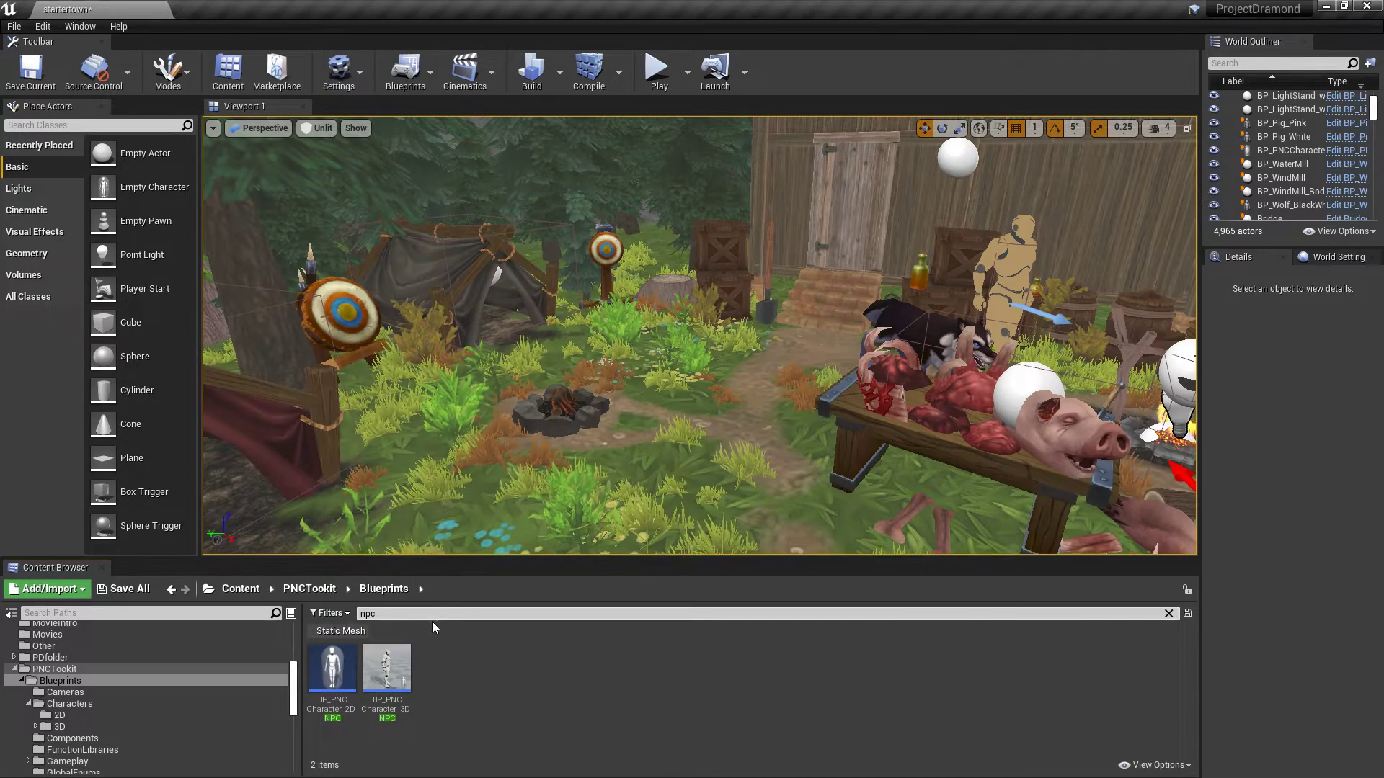
mouse_move(331, 667)
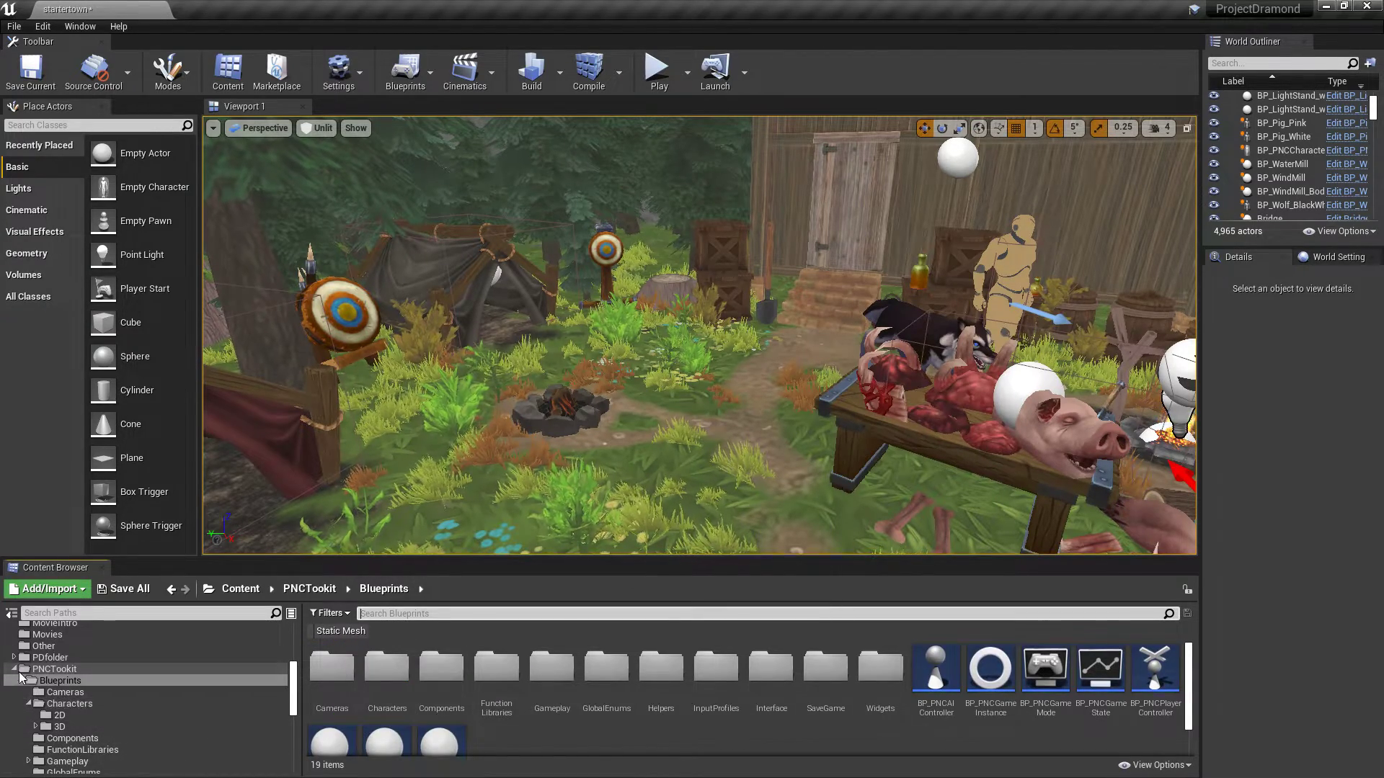
click(54, 713)
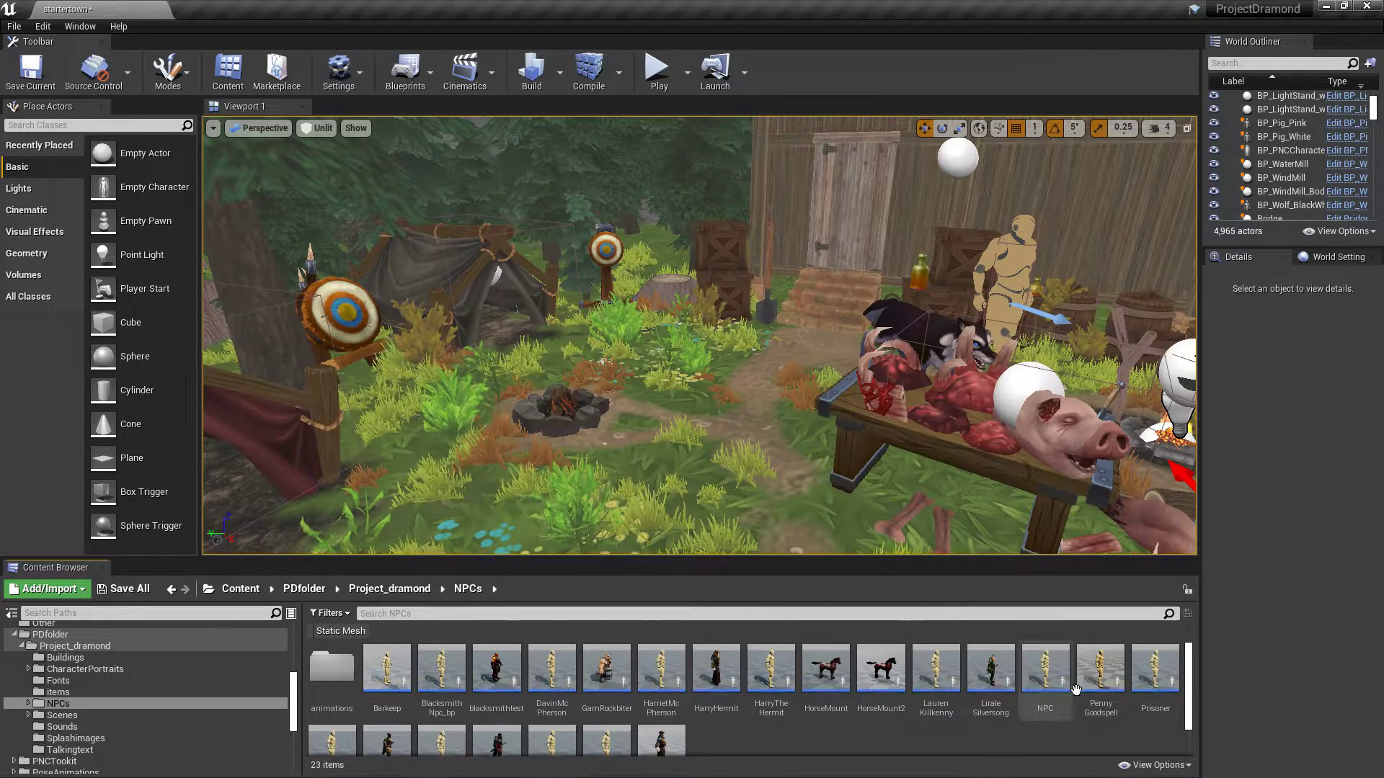
Enter the NPCs animations folder and bring up the ABP_Mannequin blueprint's options.
right_click(1045, 679)
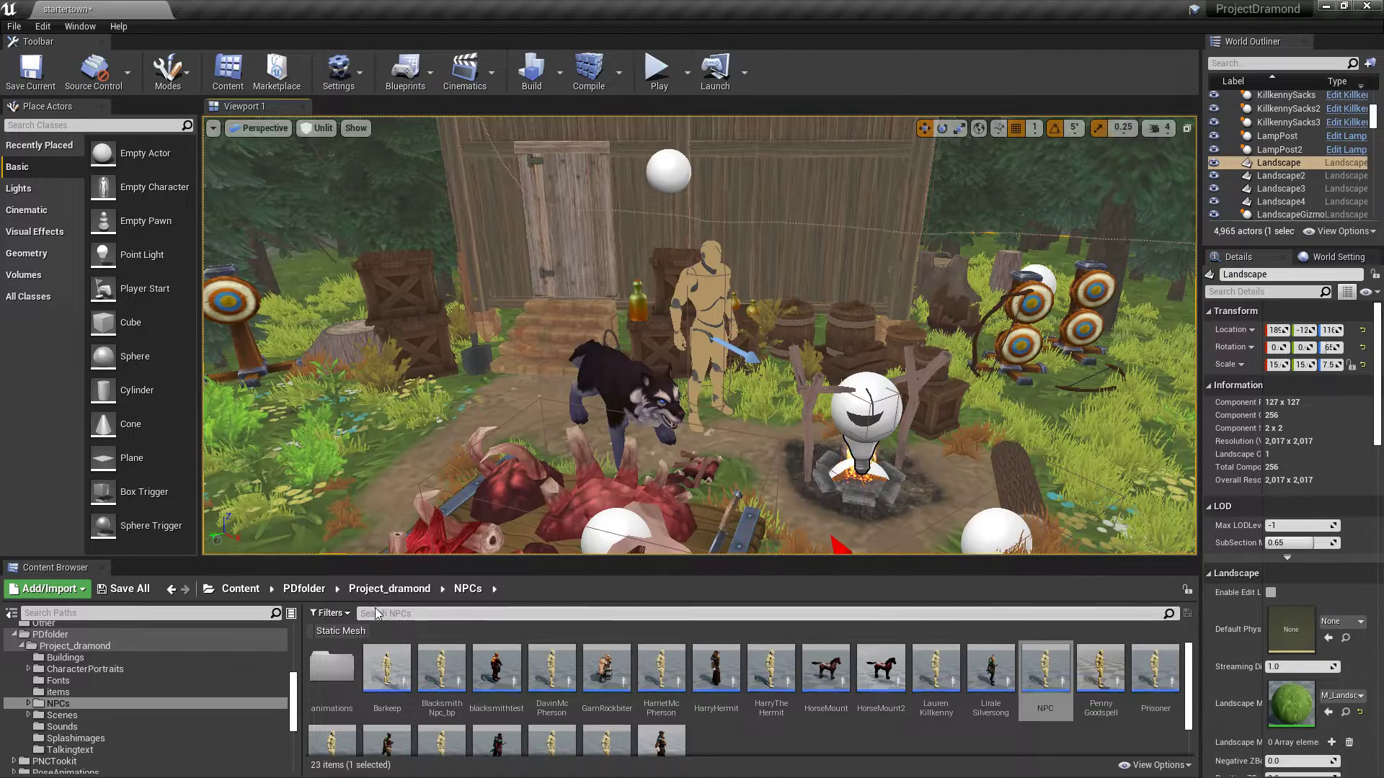
click(388, 588)
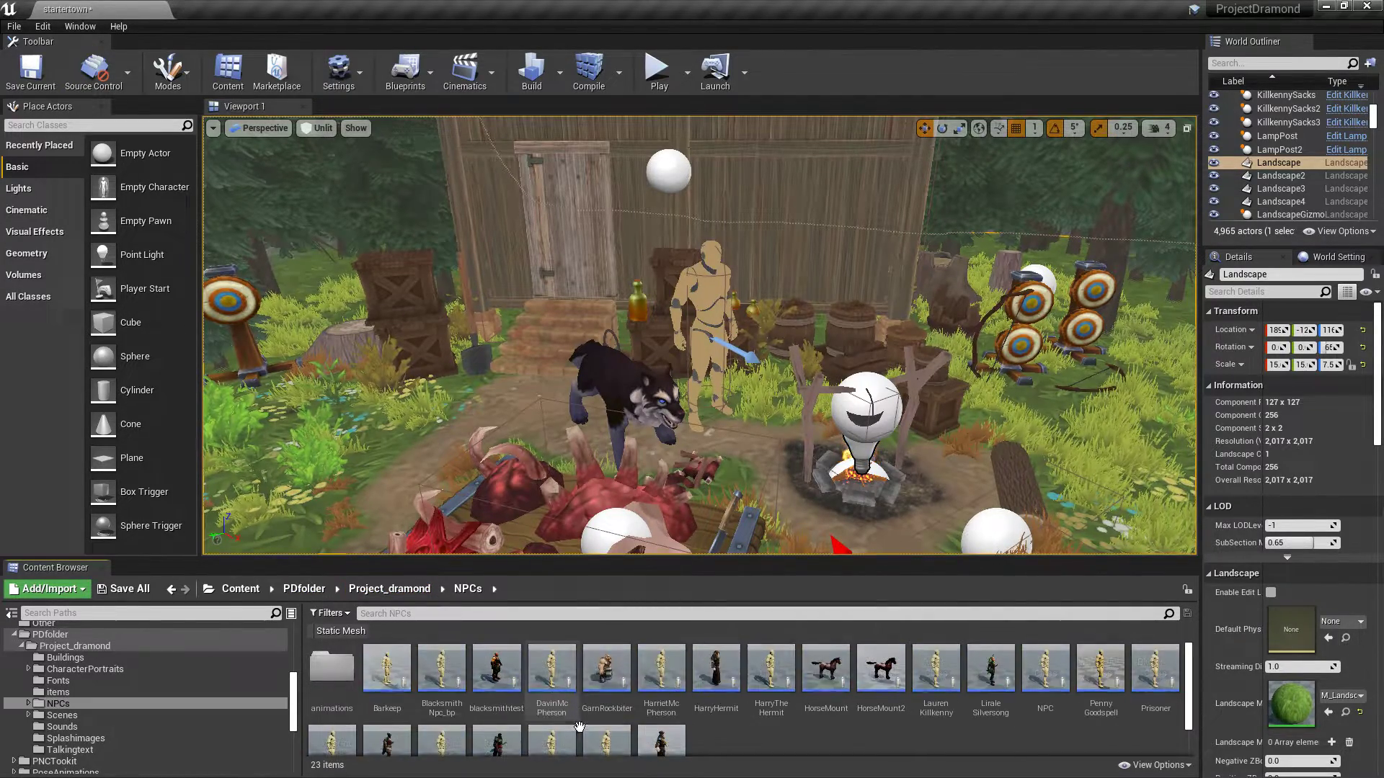
double_click(332, 667)
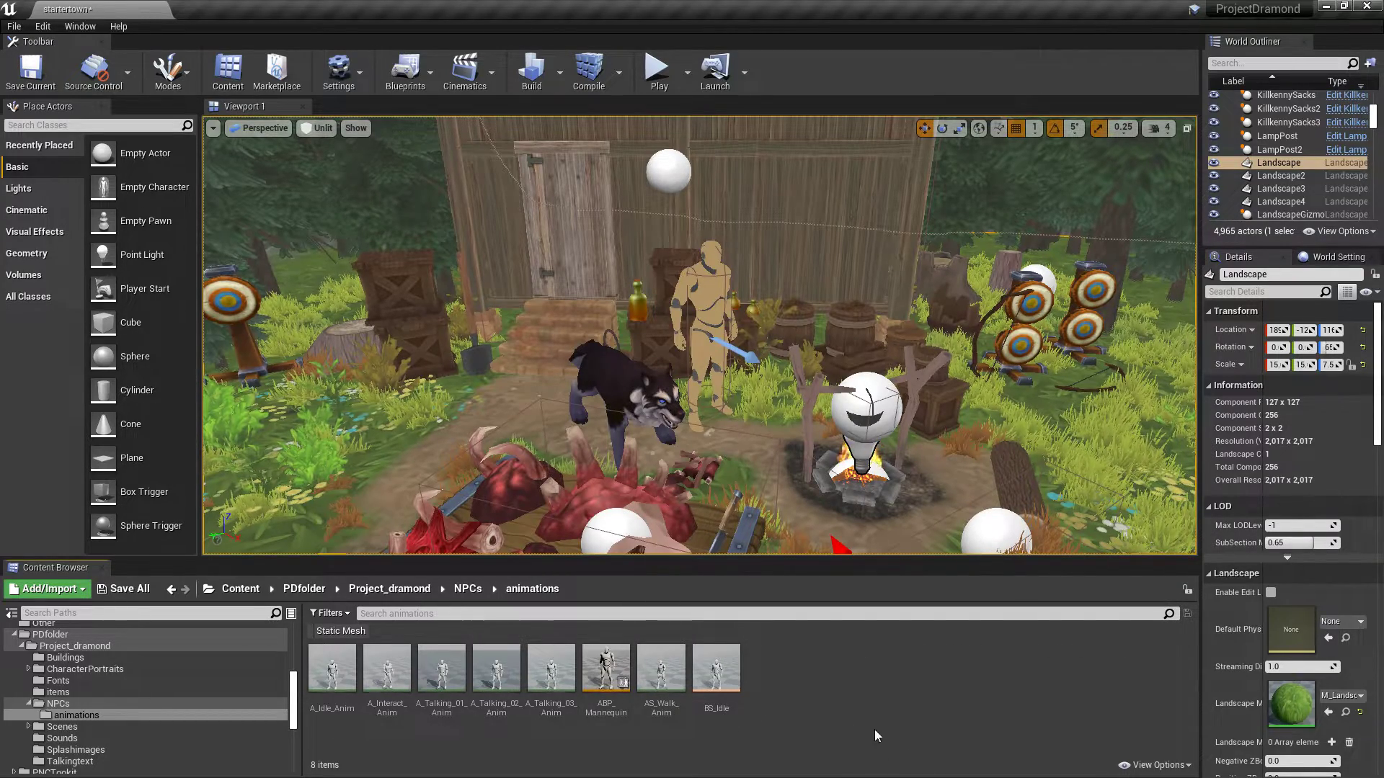
right_click(606, 667)
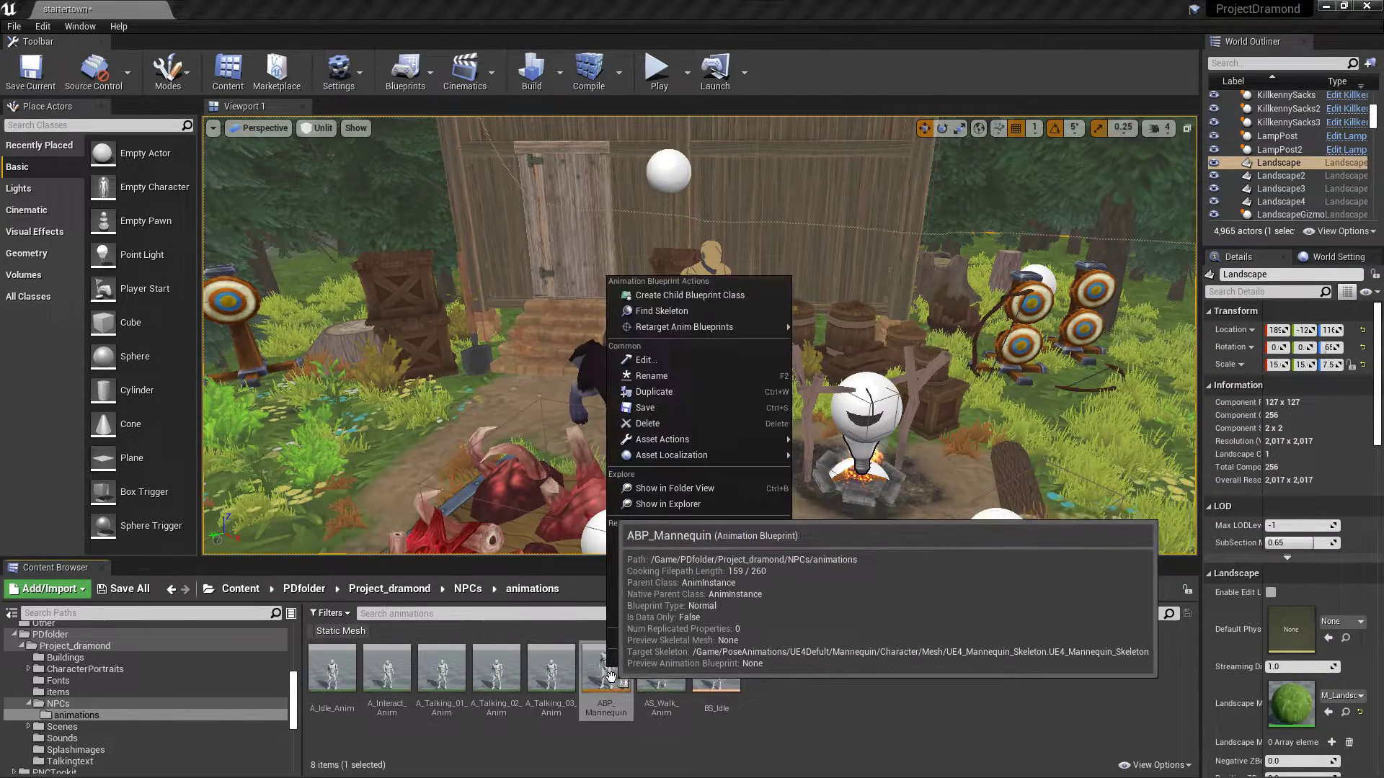
mouse_move(679, 327)
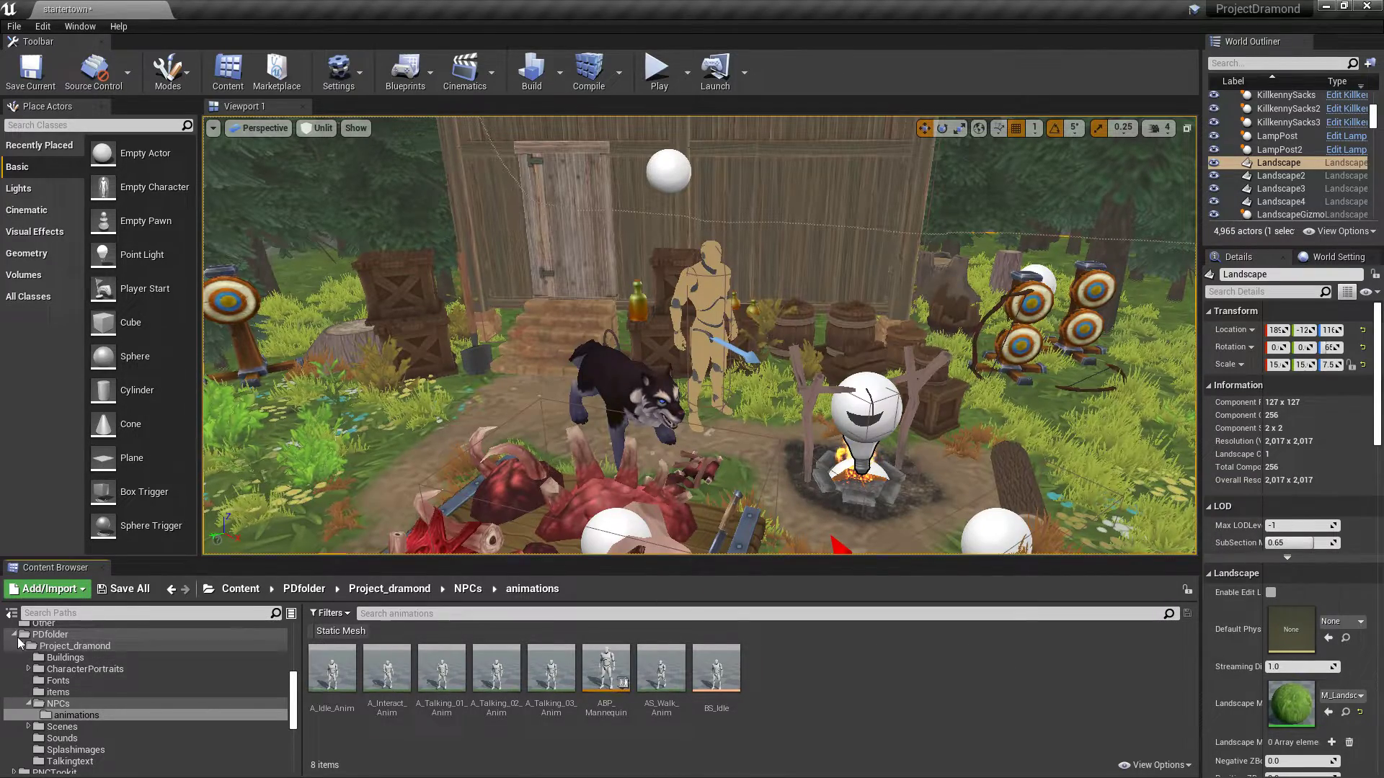
Browse into the StylizedCharacter Meshes > Character folder while TerinGreenleaf's editor shows Talk To.
click(52, 634)
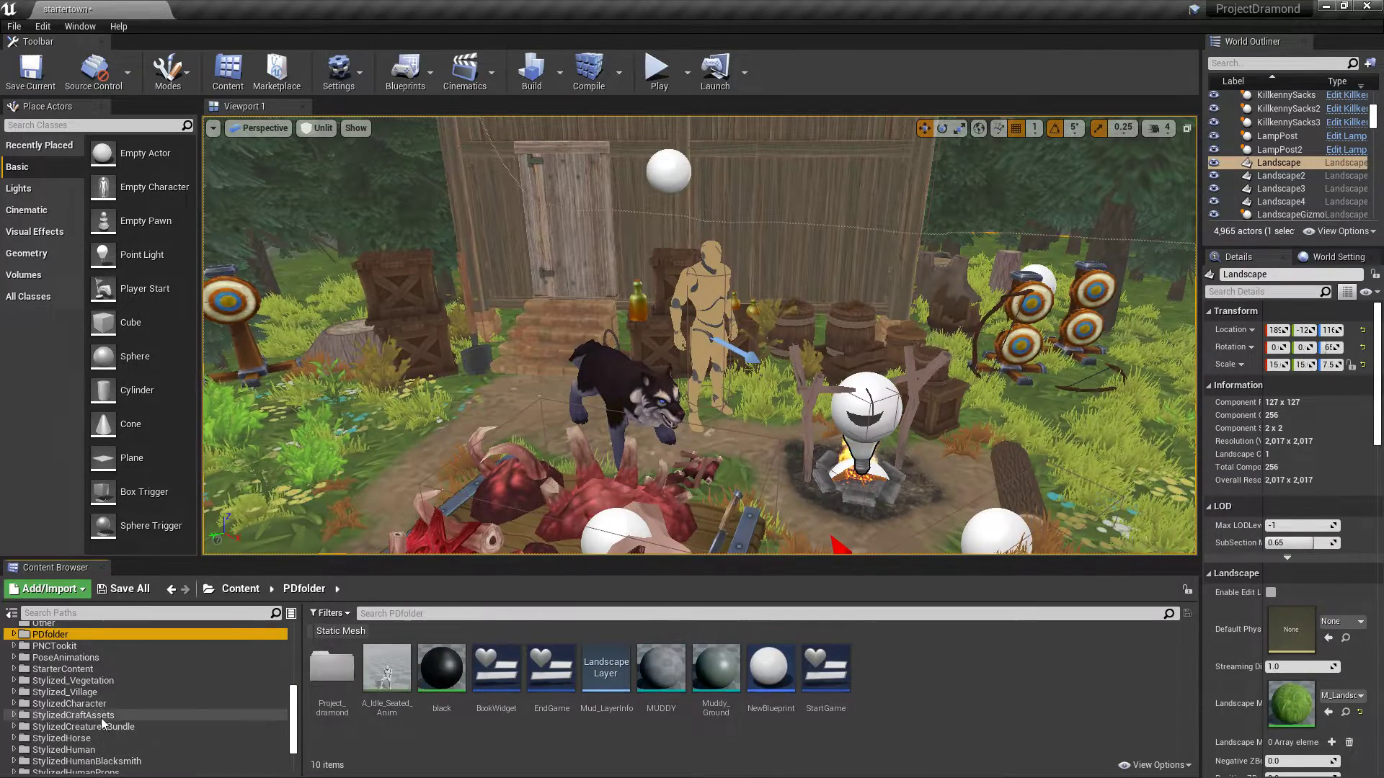
click(72, 703)
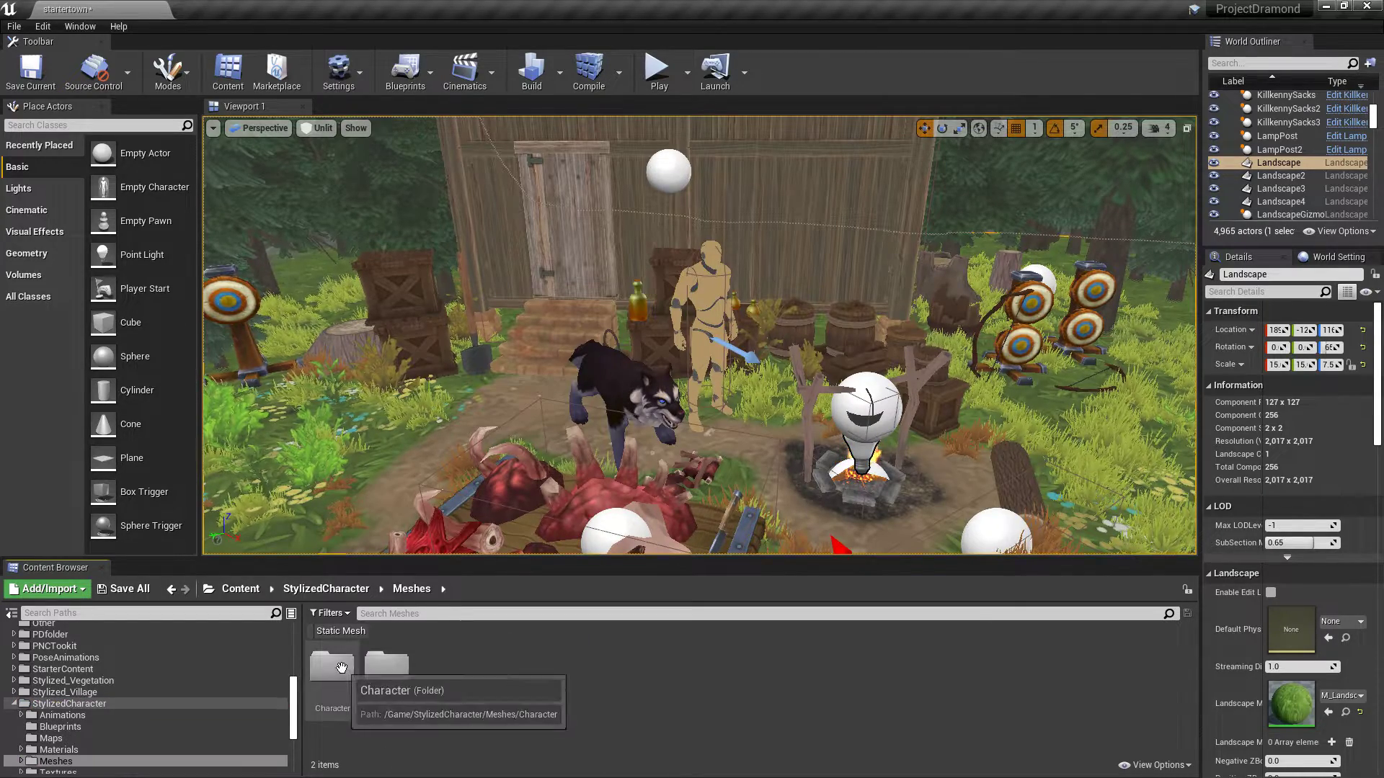
double_click(331, 669)
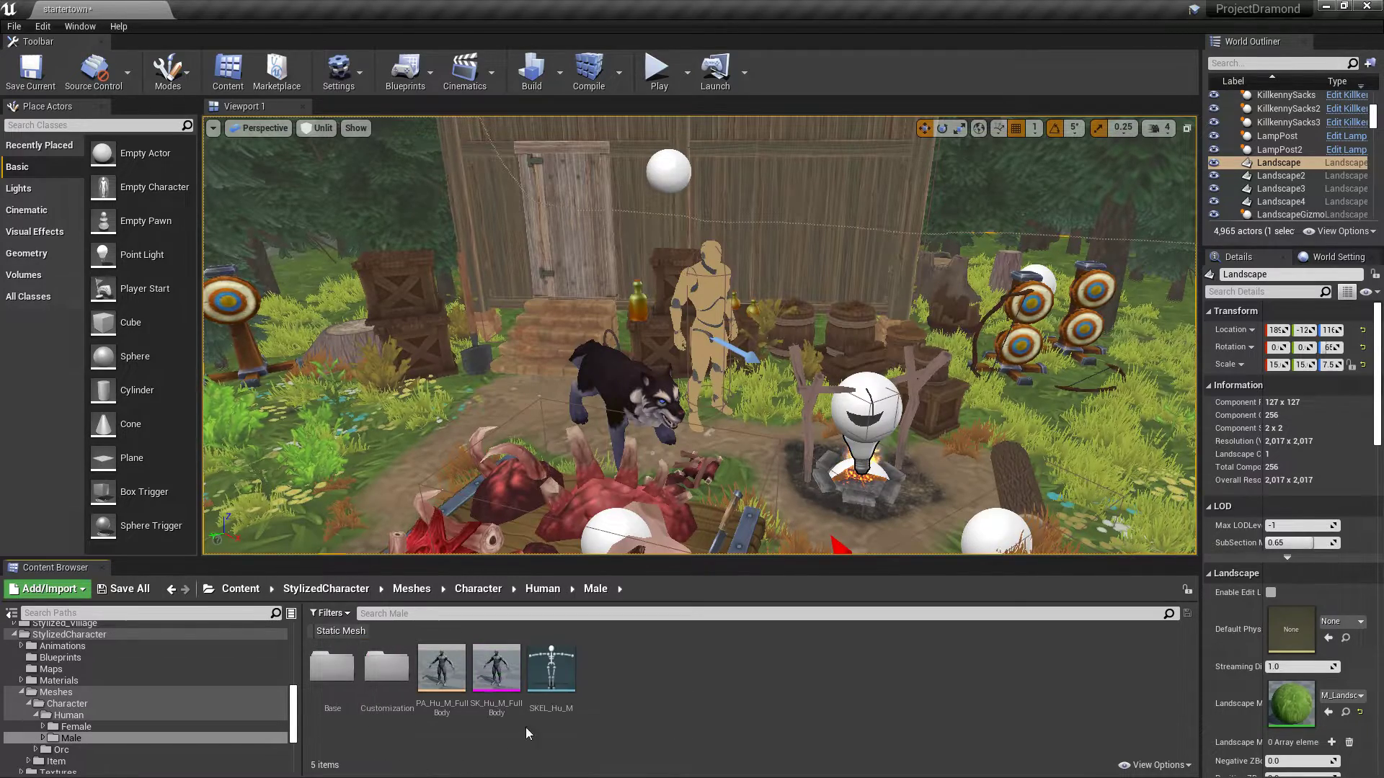
mouse_move(549, 666)
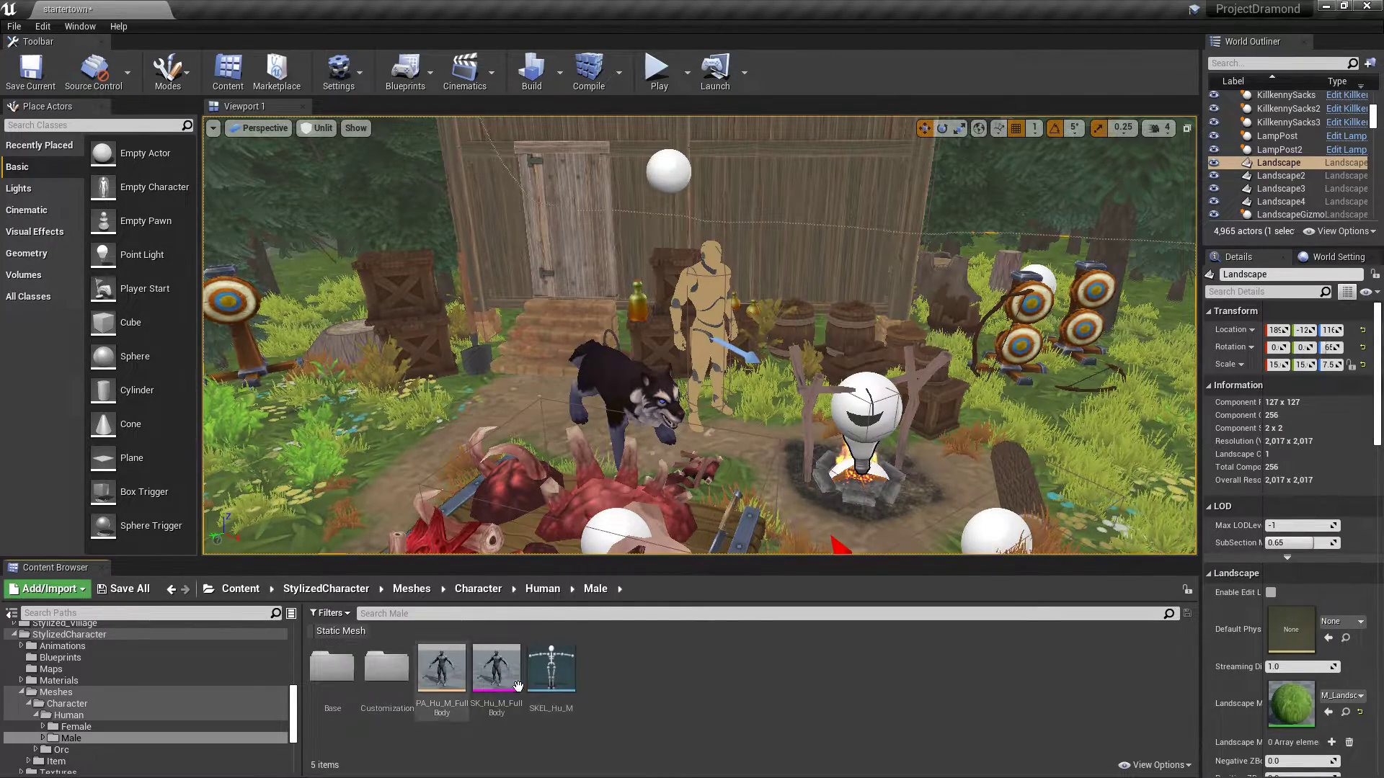
mouse_move(550, 670)
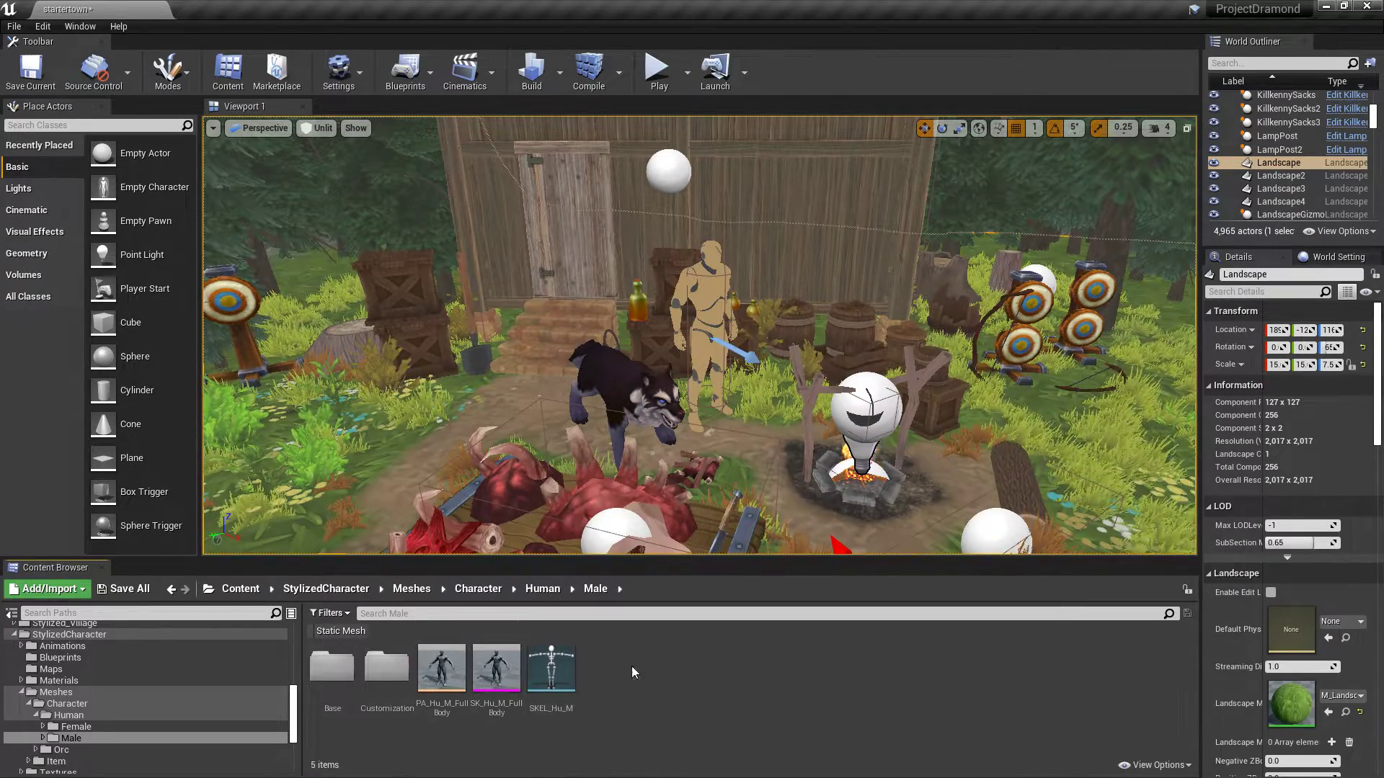
mouse_move(551, 667)
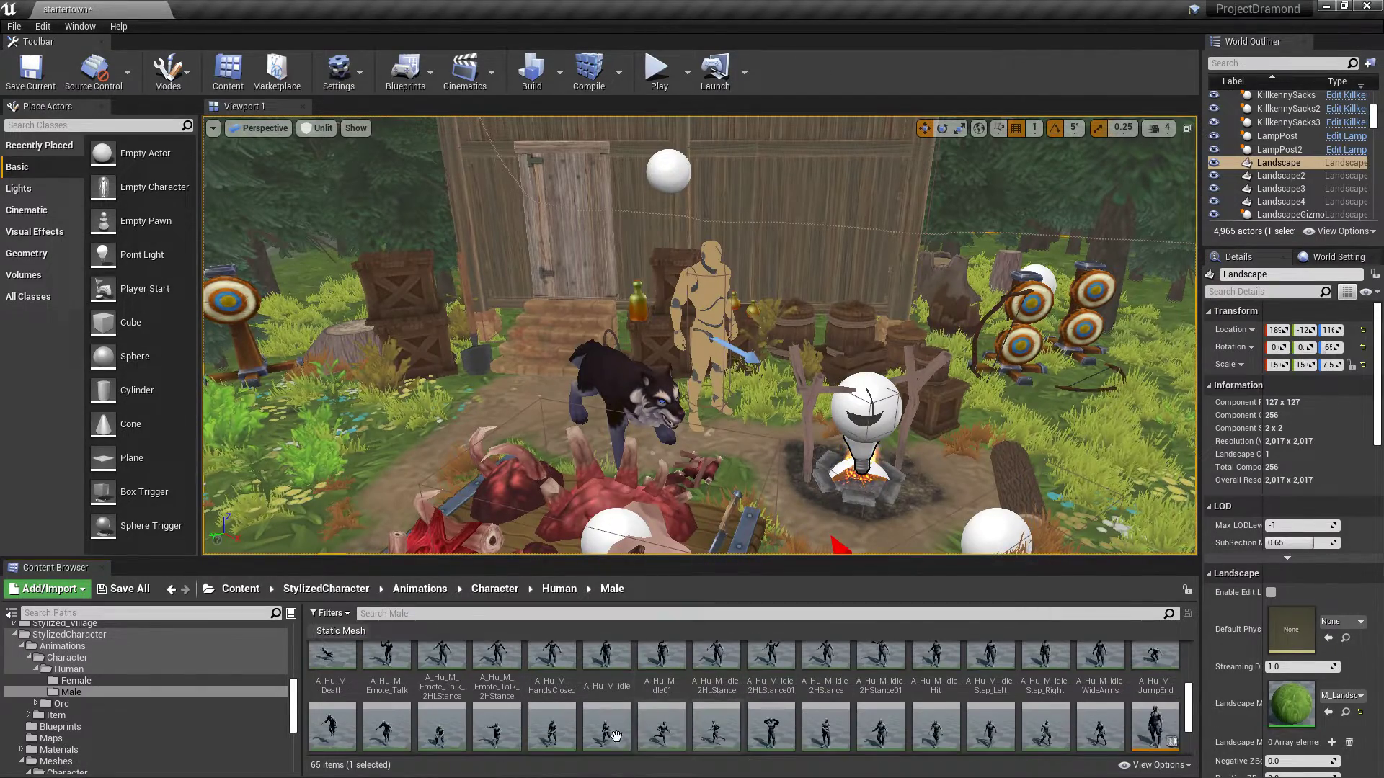
scroll(down, 3)
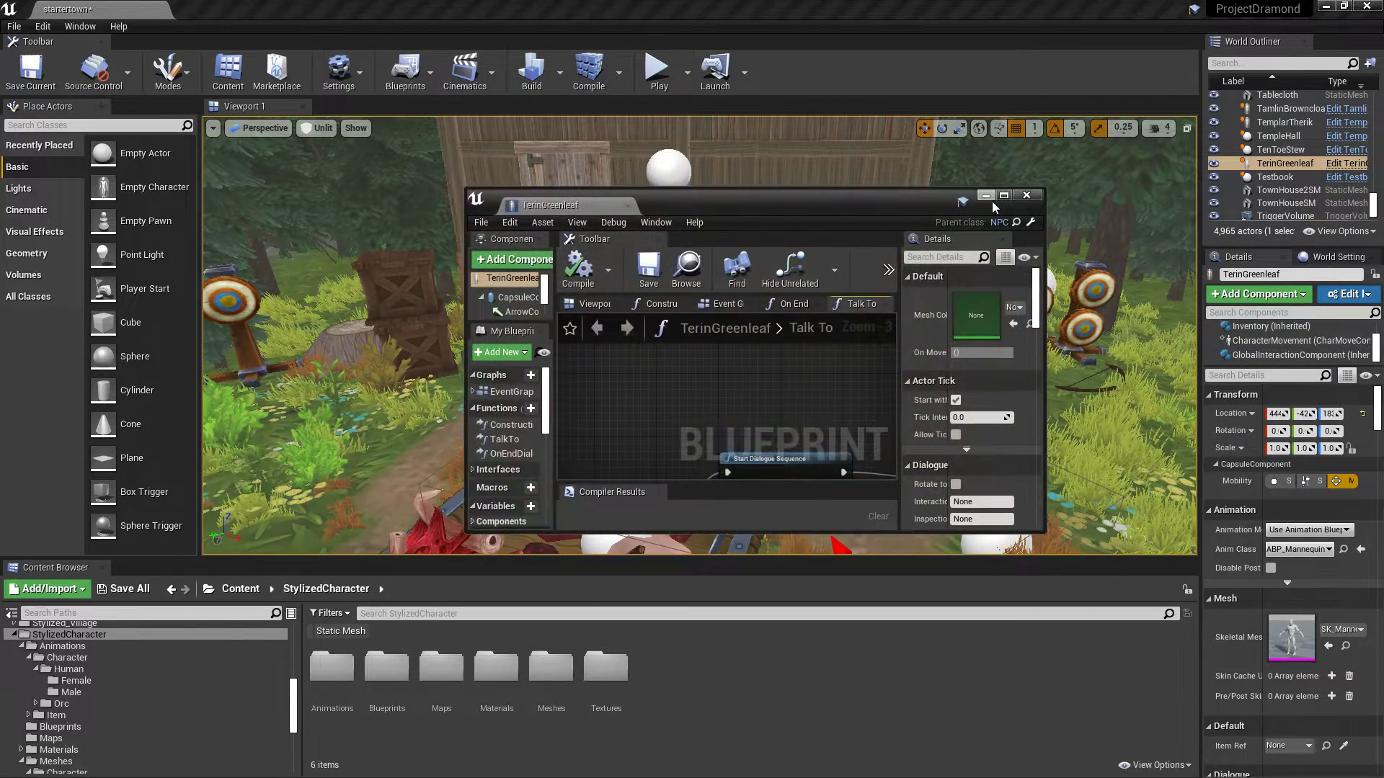
Enlarge the TerinGreenleaf blueprint editor and switch to its Viewport mannequin preview.
click(1003, 195)
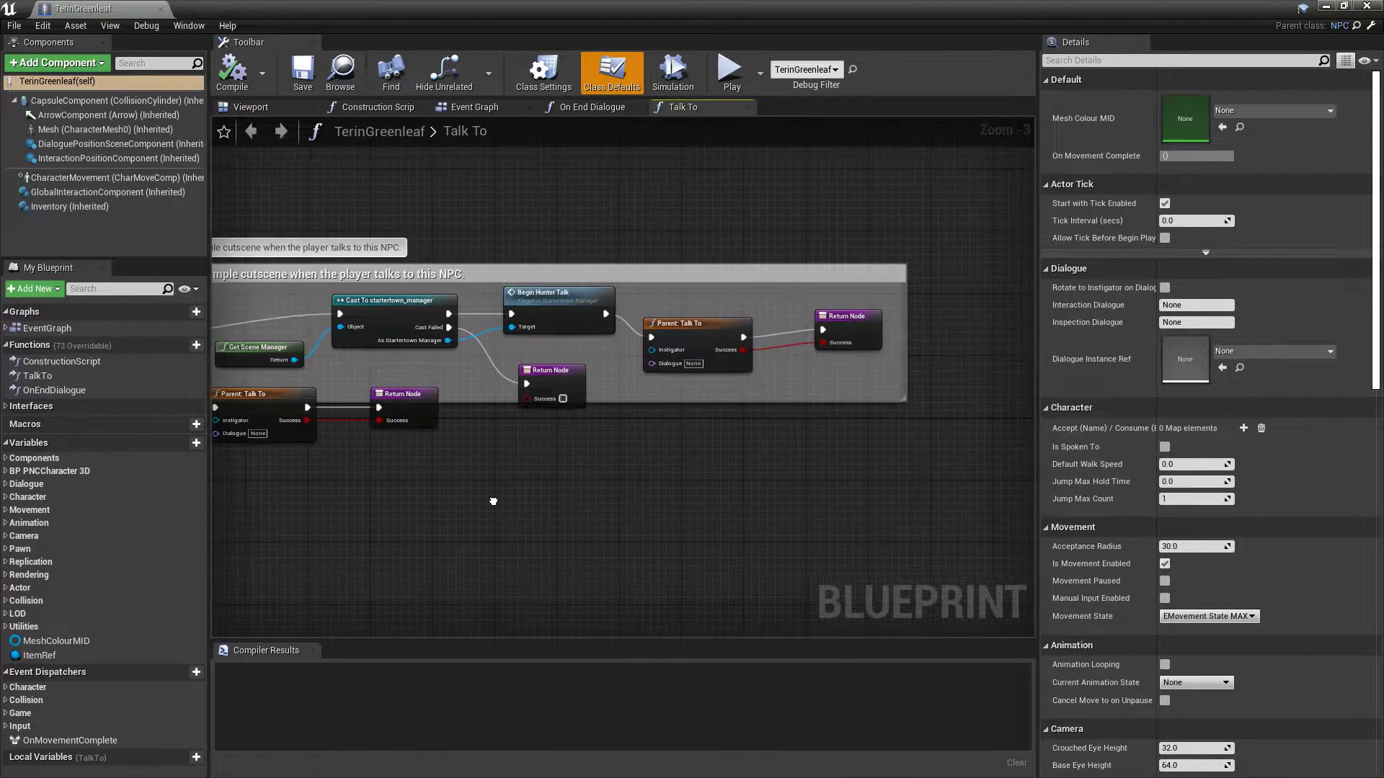
click(250, 107)
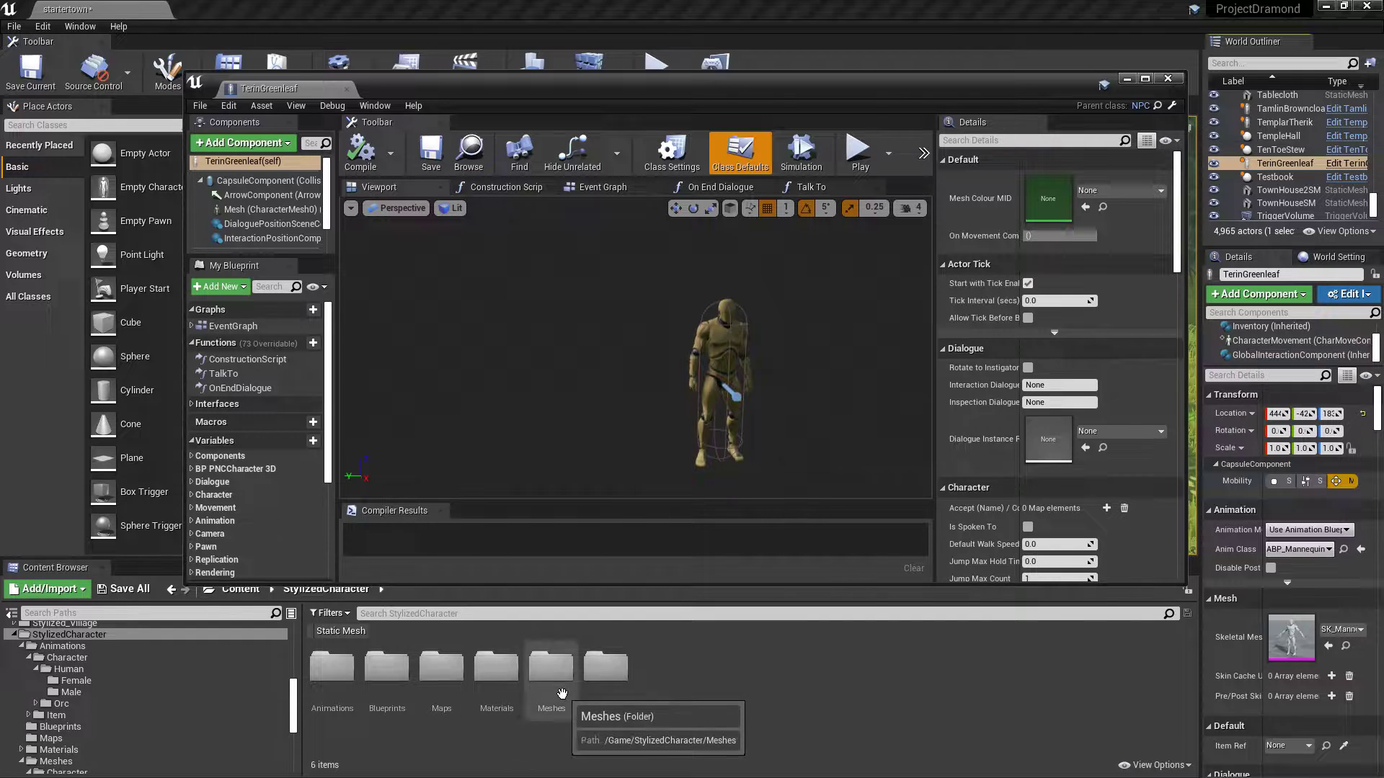
In Human/Male/Base, assign SK_Hu_M_Head as the NPC's main Mesh component.
double_click(550, 668)
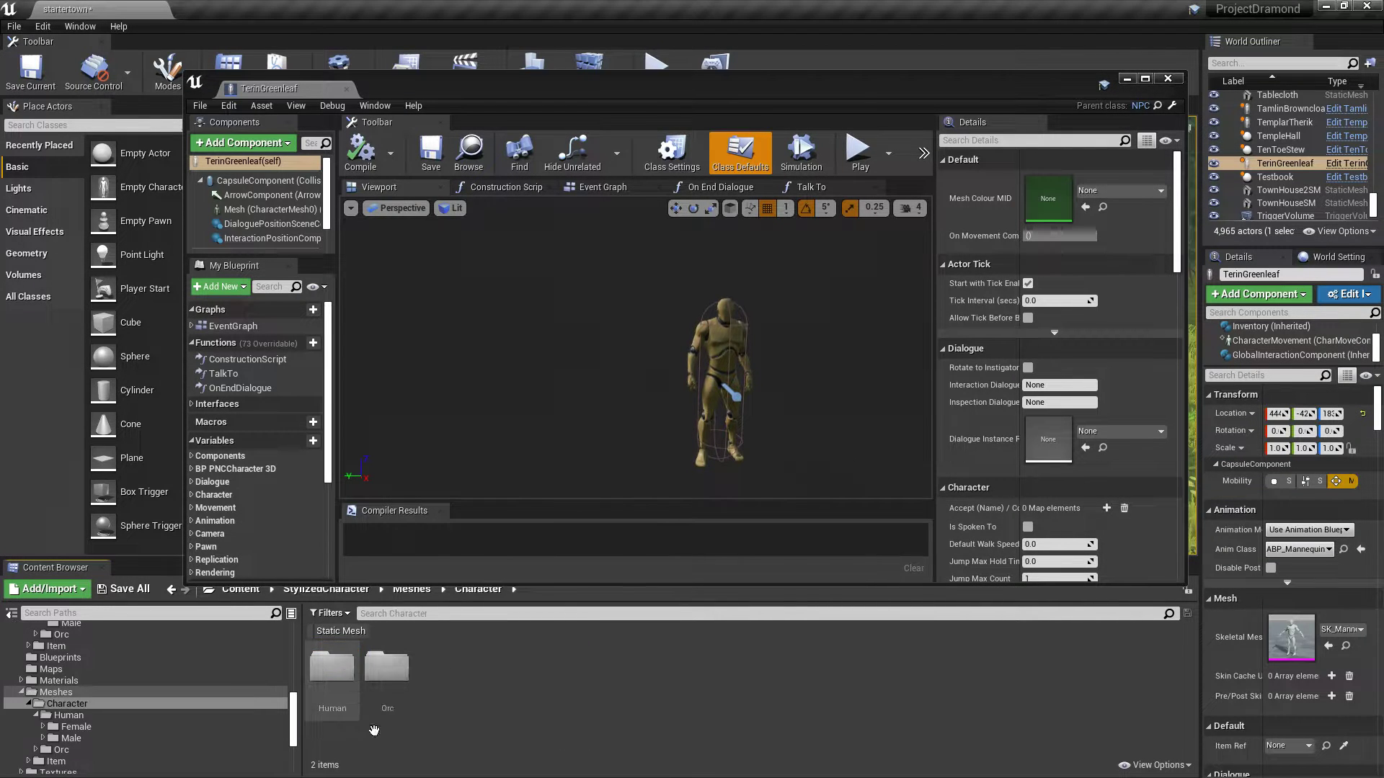
mouse_move(331, 670)
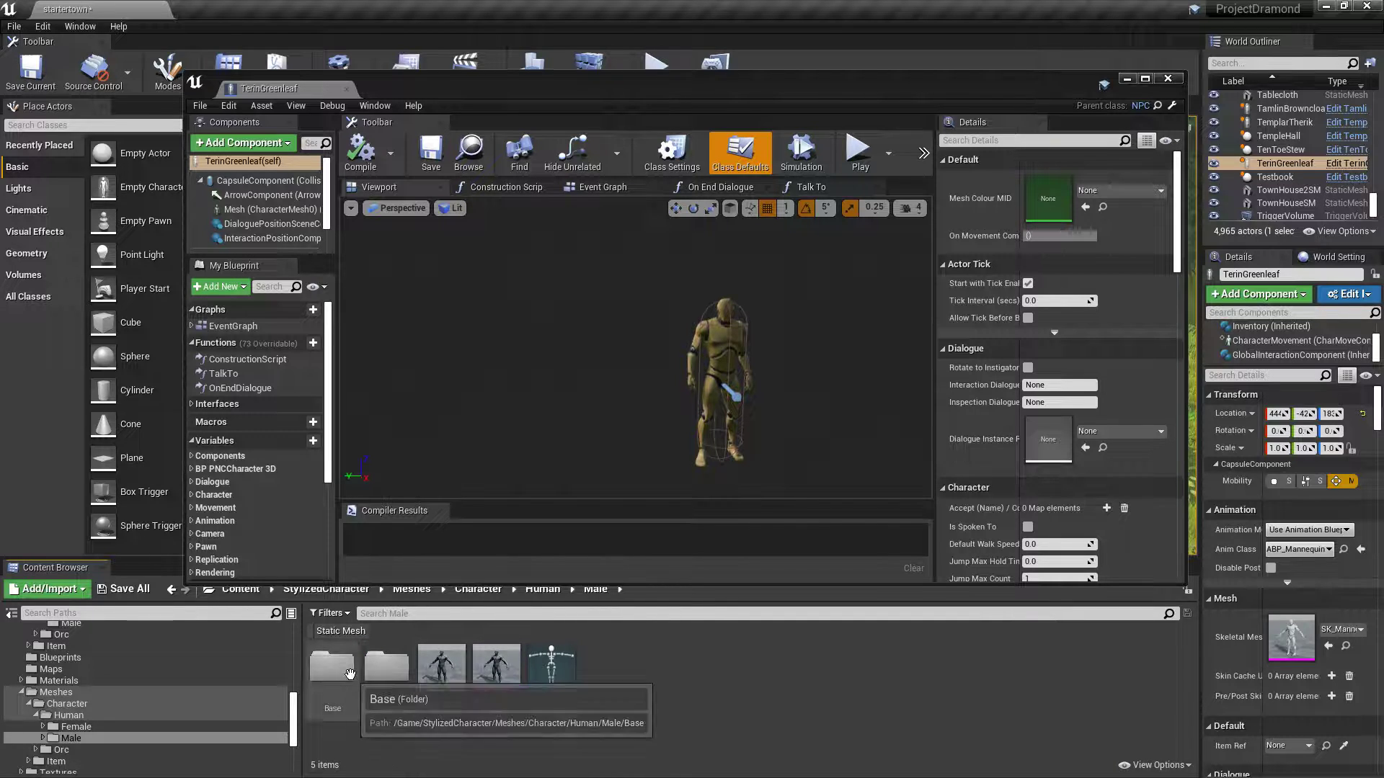
double_click(333, 666)
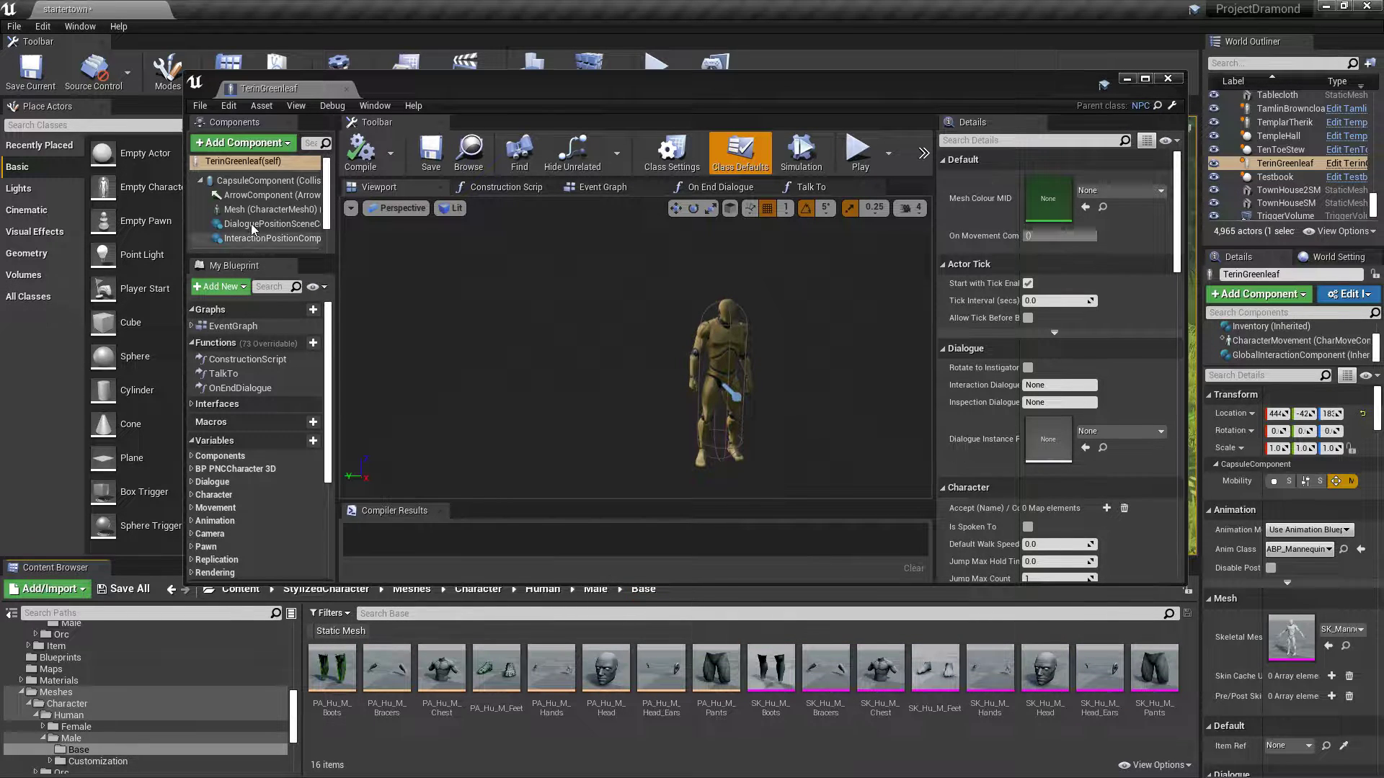
click(261, 210)
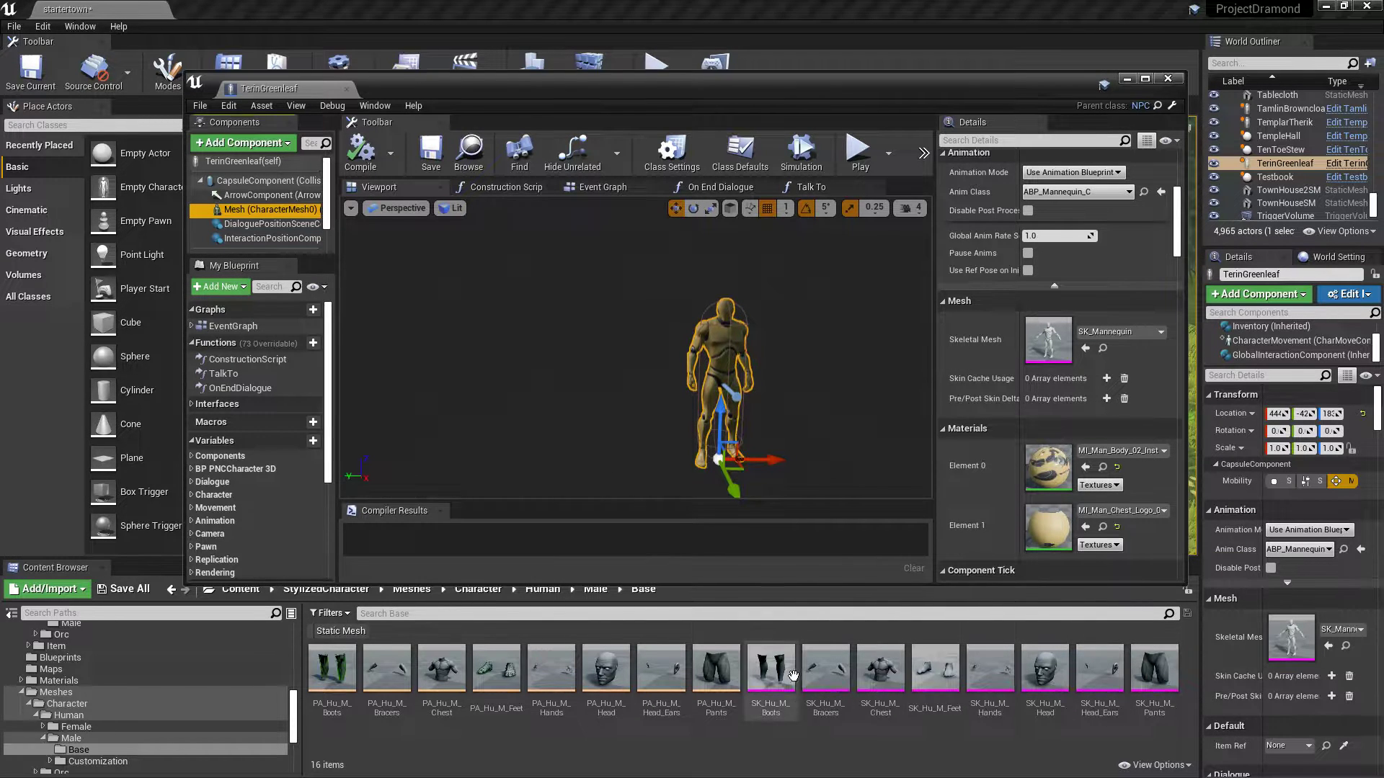
mouse_move(1098, 670)
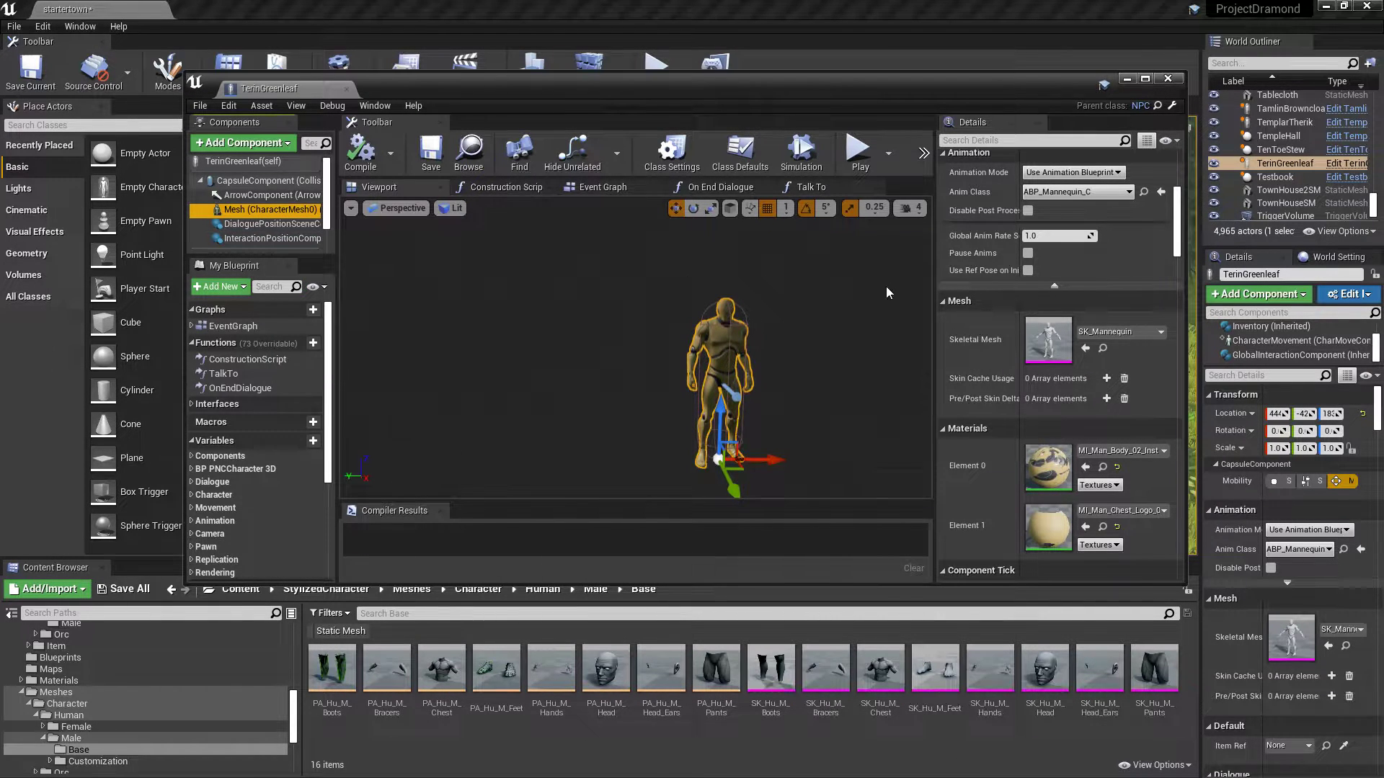
click(1045, 674)
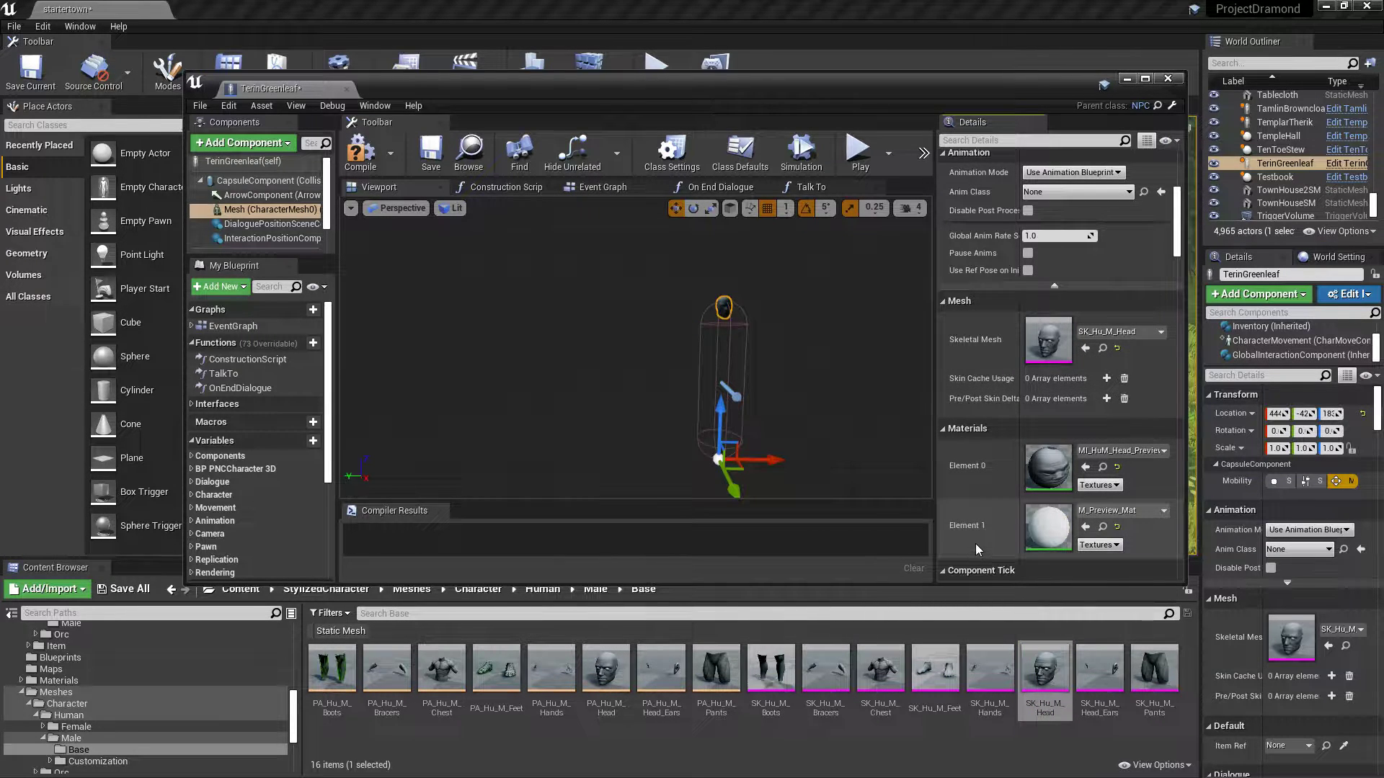
mouse_move(265, 209)
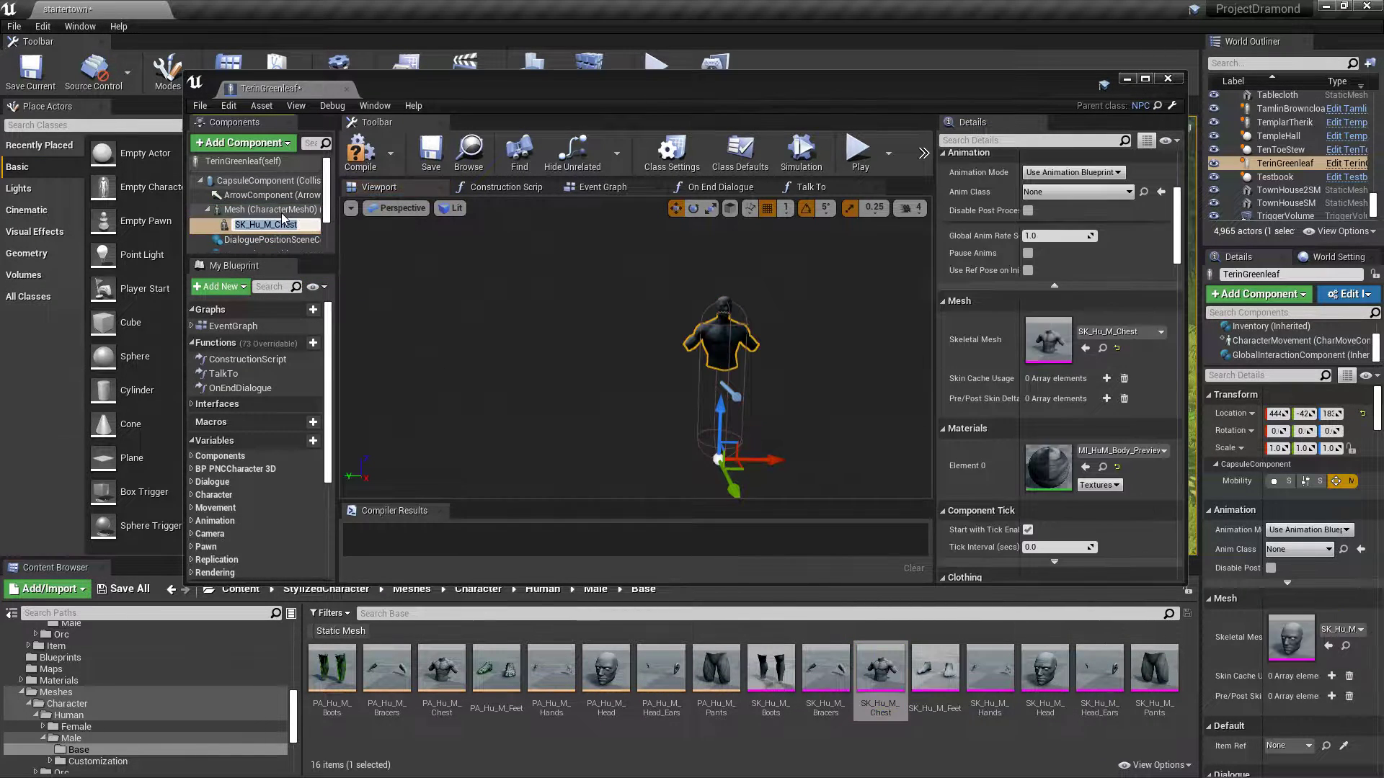
mouse_move(265, 225)
text(Chest)
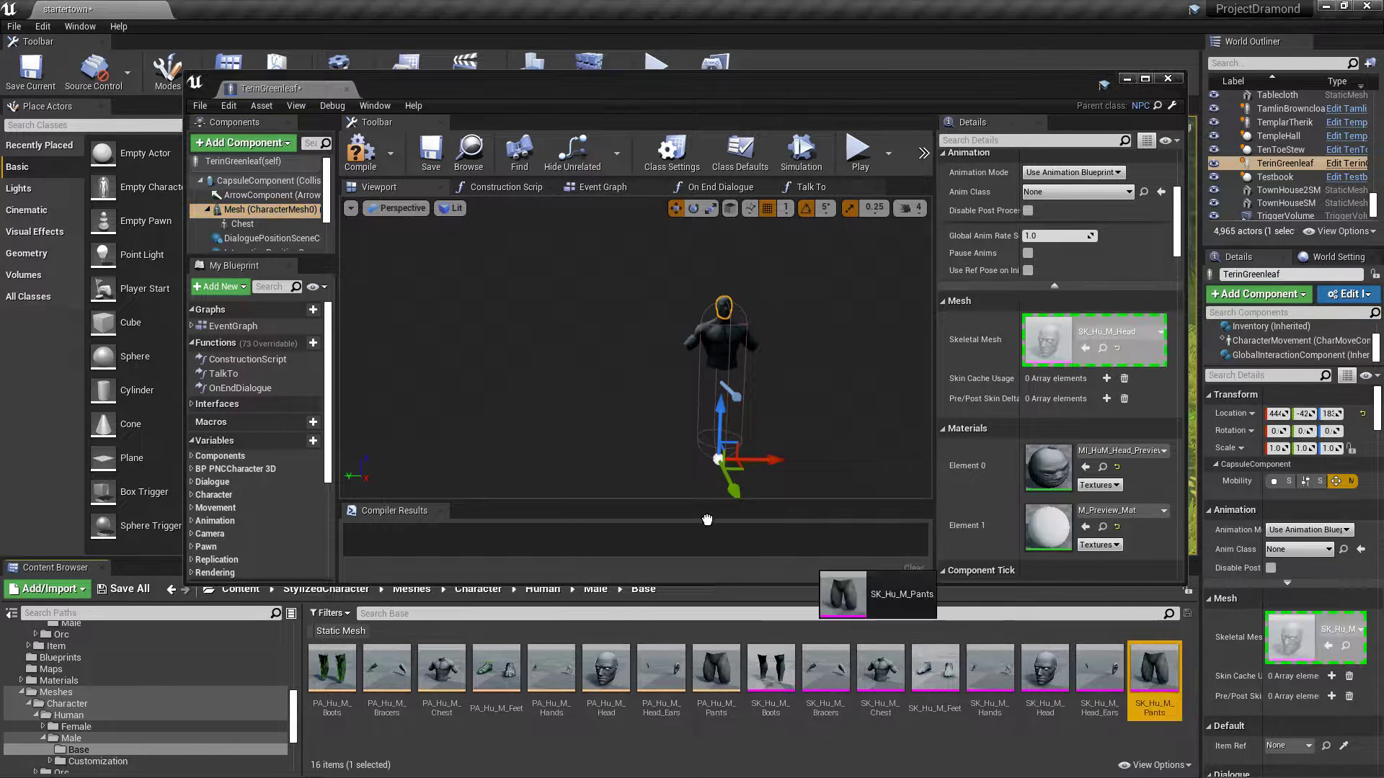
Attach the pants and boots body-part meshes under the head Mesh component.
click(267, 238)
text(Pants)
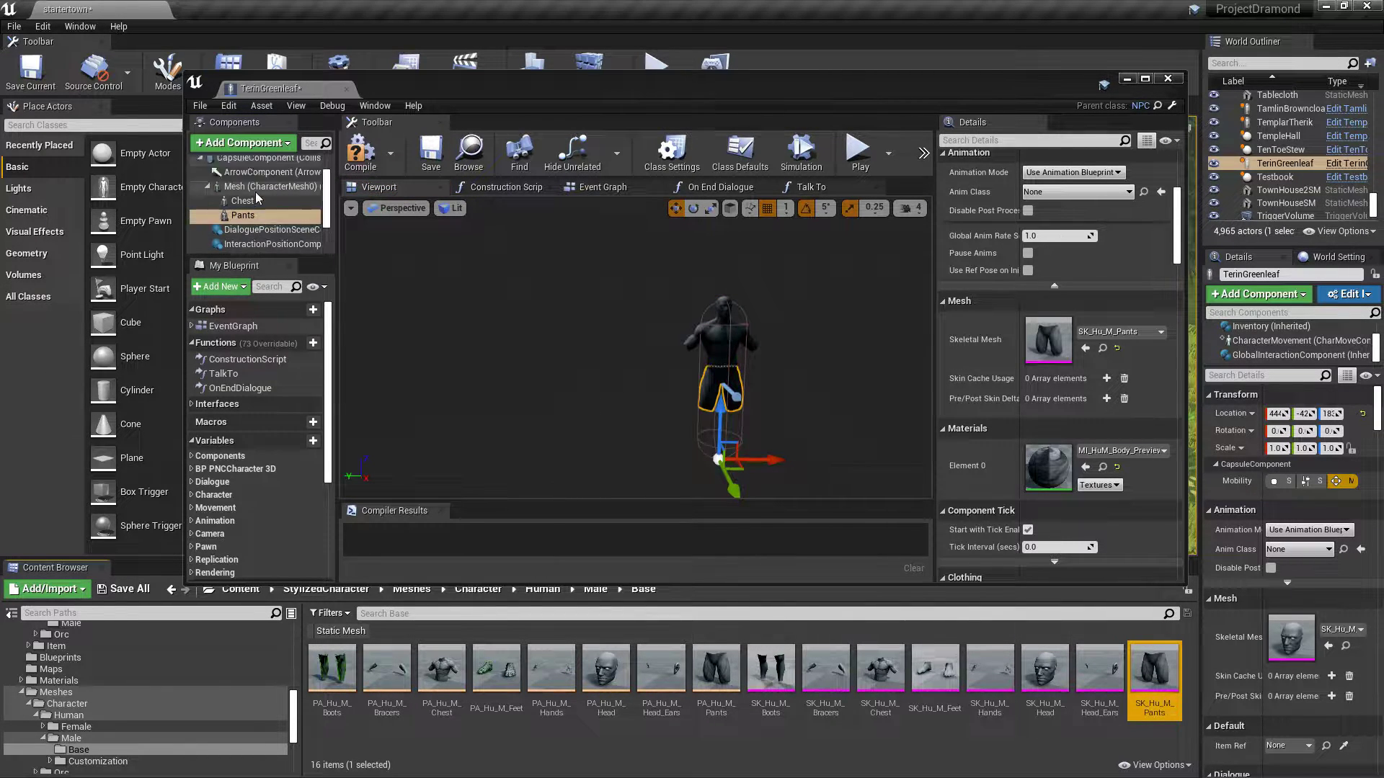
click(266, 209)
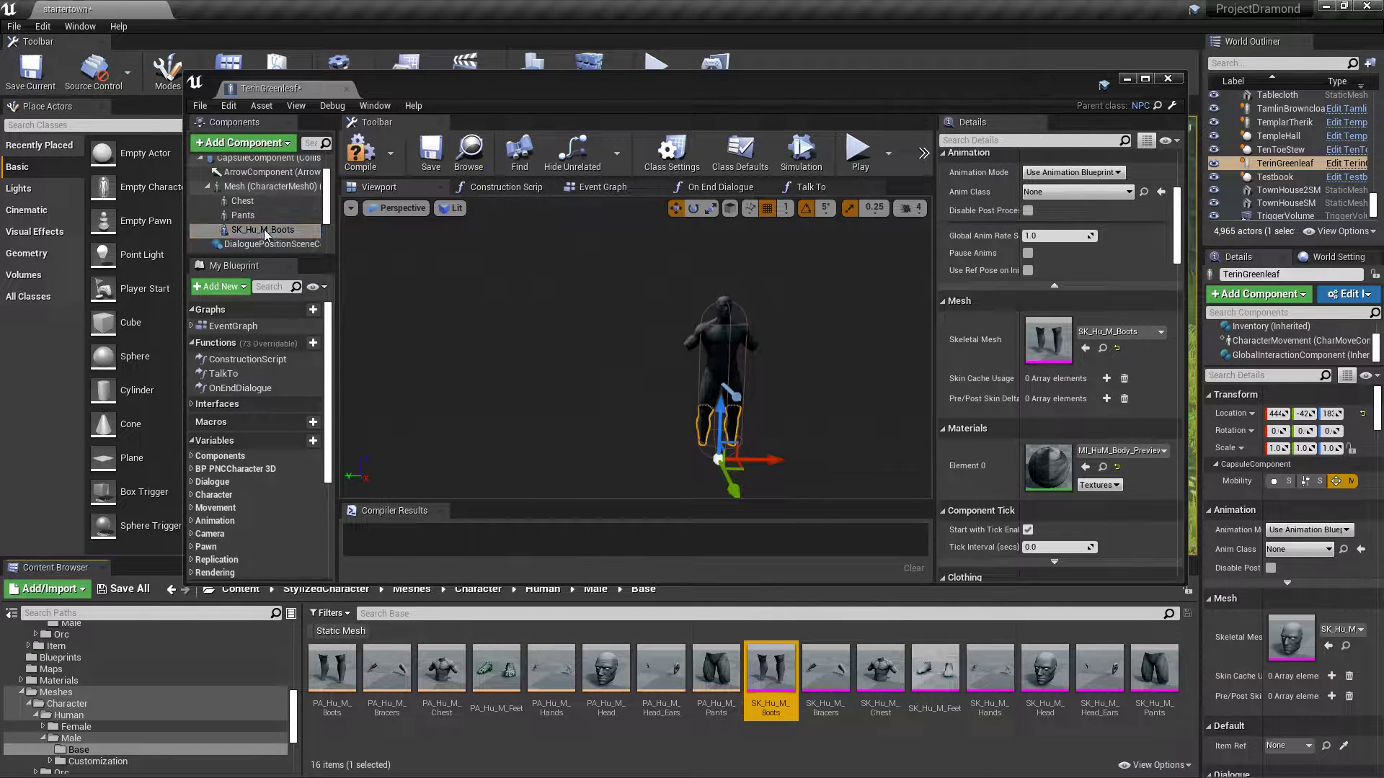
right_click(265, 229)
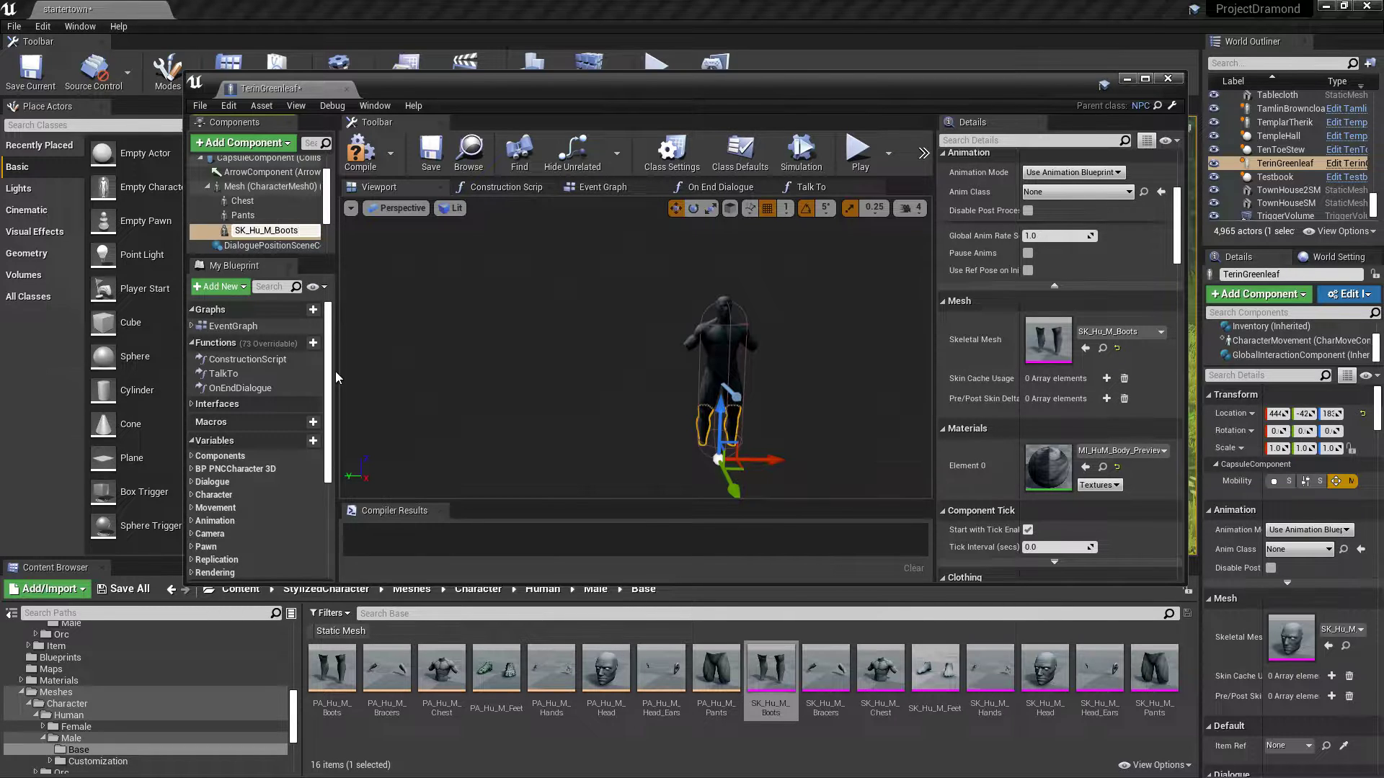
Rename the SK_Hu_M_Boots component to Boots.
double_click(250, 231)
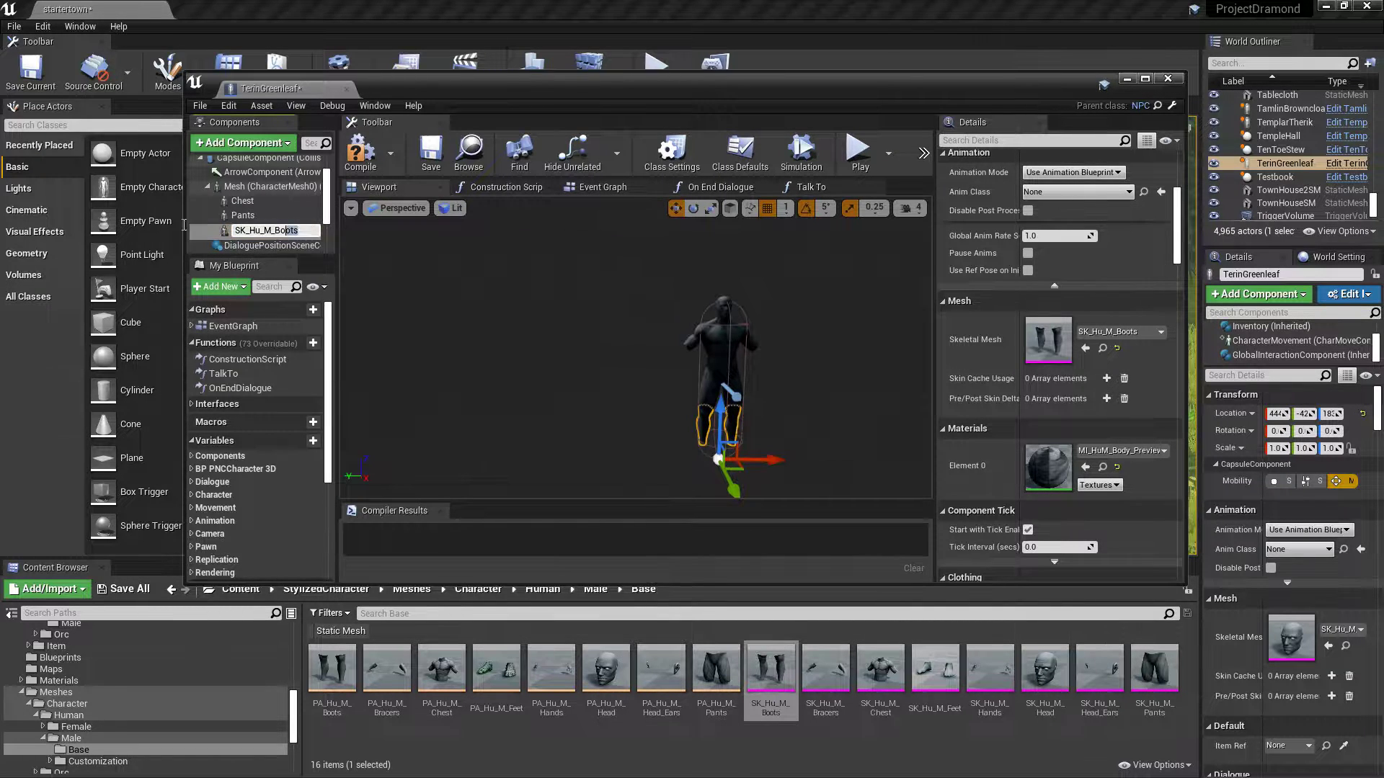
mouse_move(147, 221)
text(Boots)
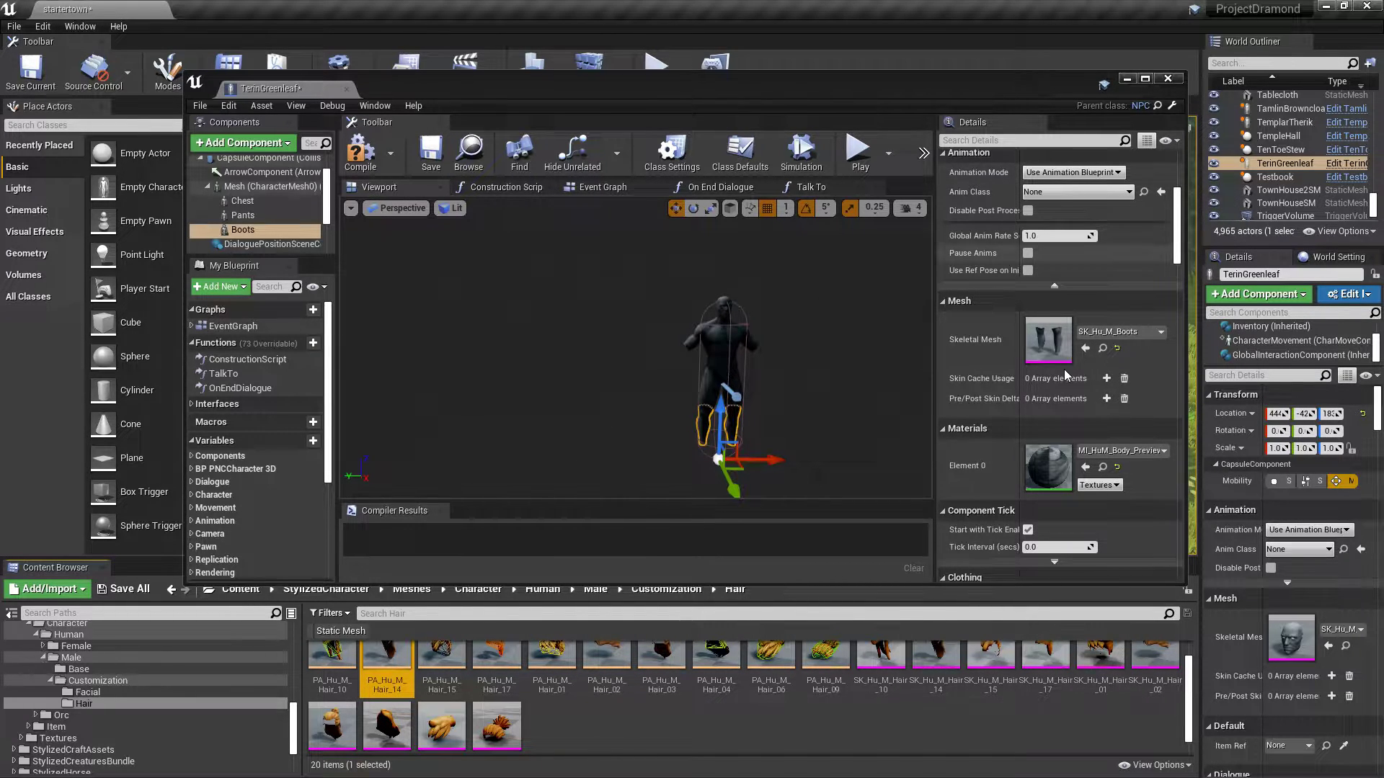
mouse_move(938, 542)
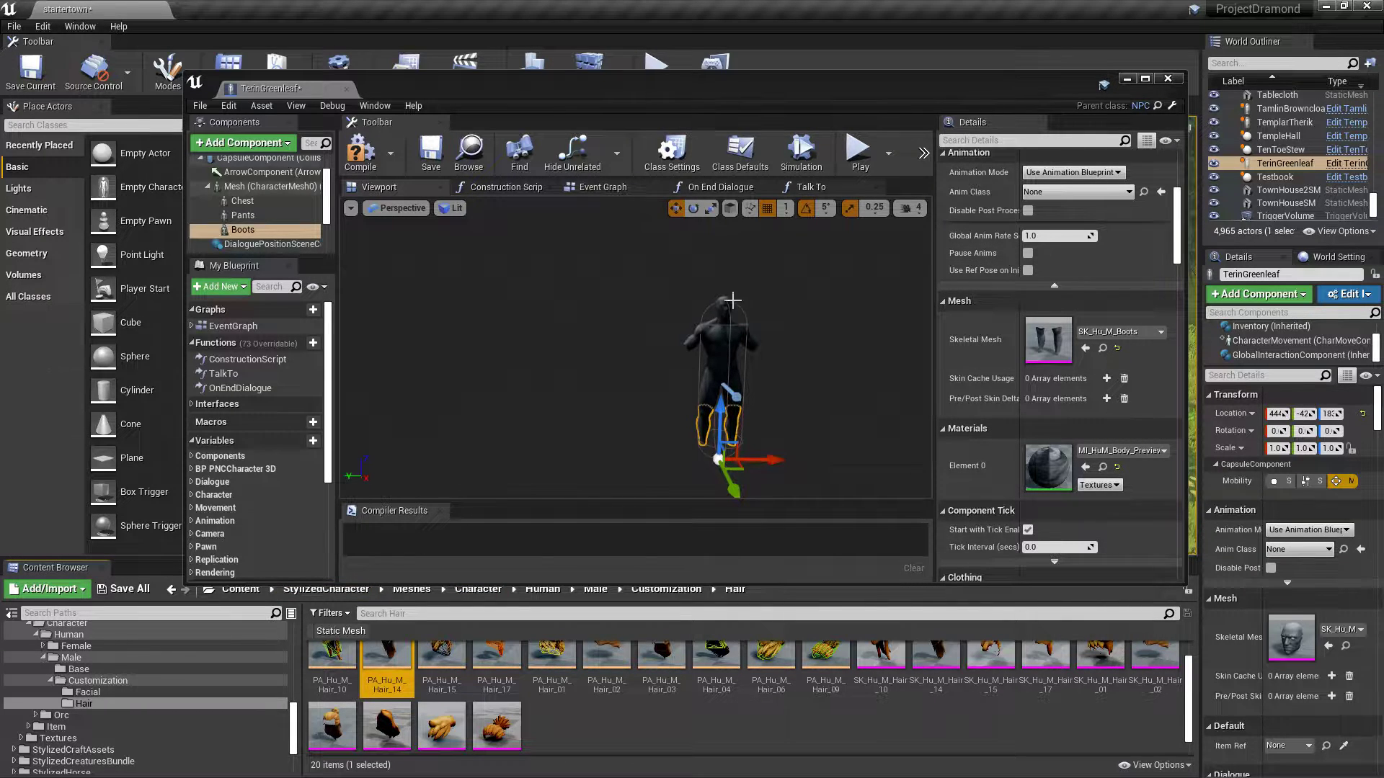
click(243, 229)
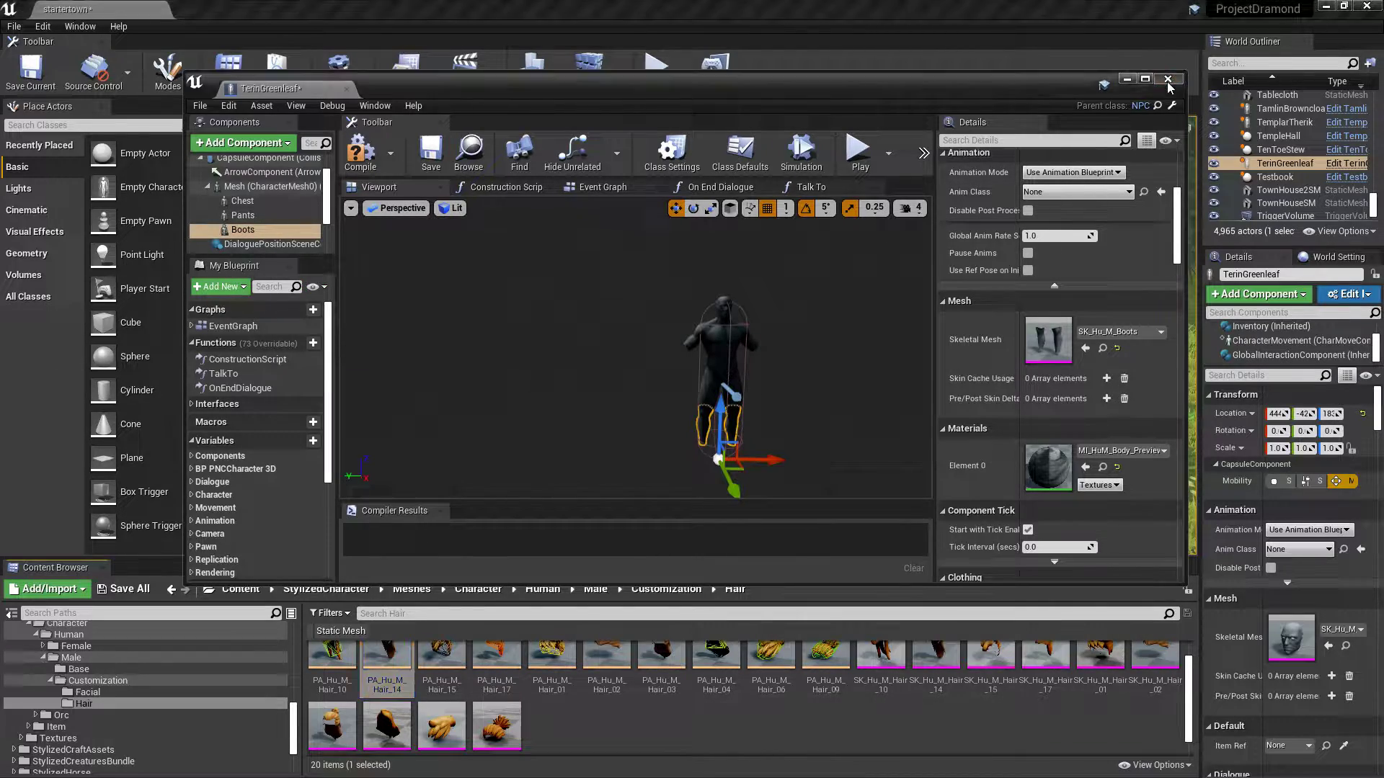
Close the TerinGreenleaf blueprint editor and return to the project's own content folder.
click(1166, 79)
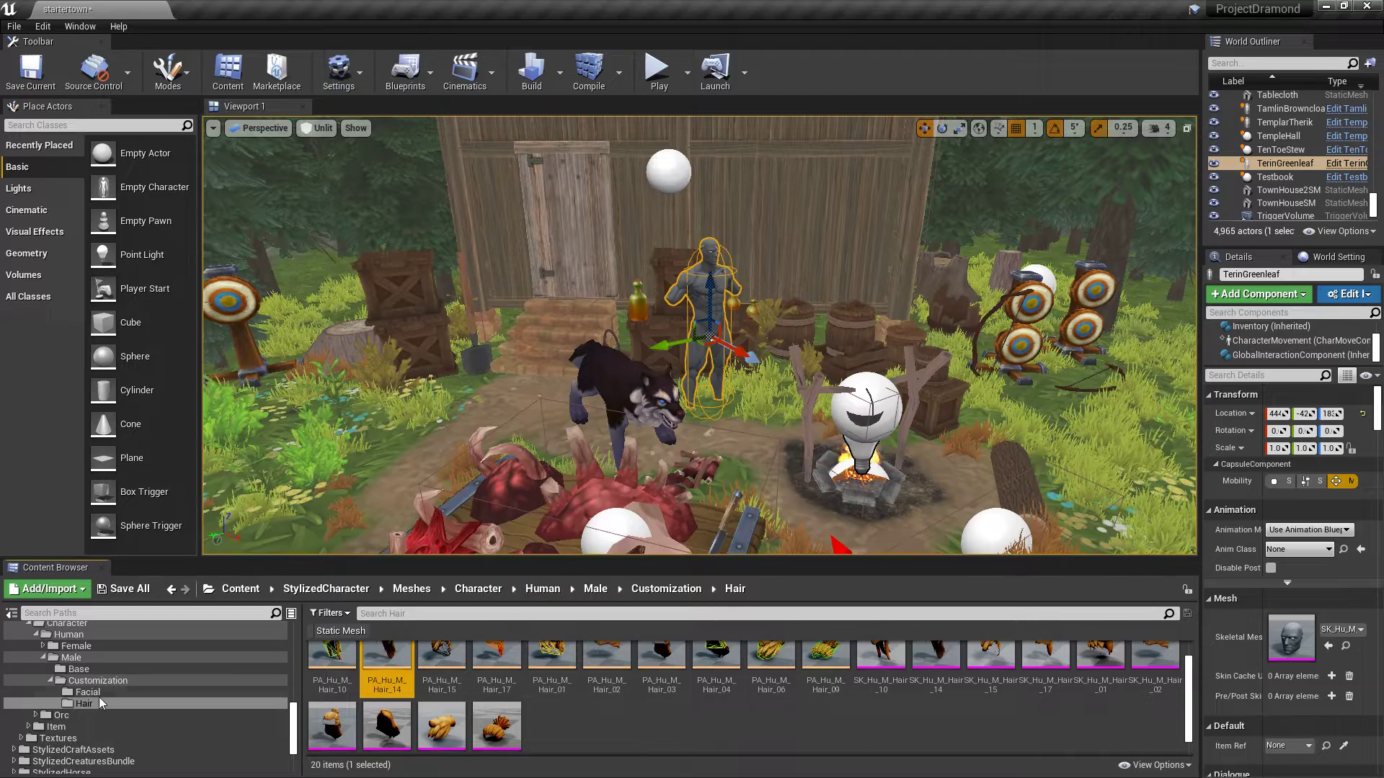
scroll(down, 3)
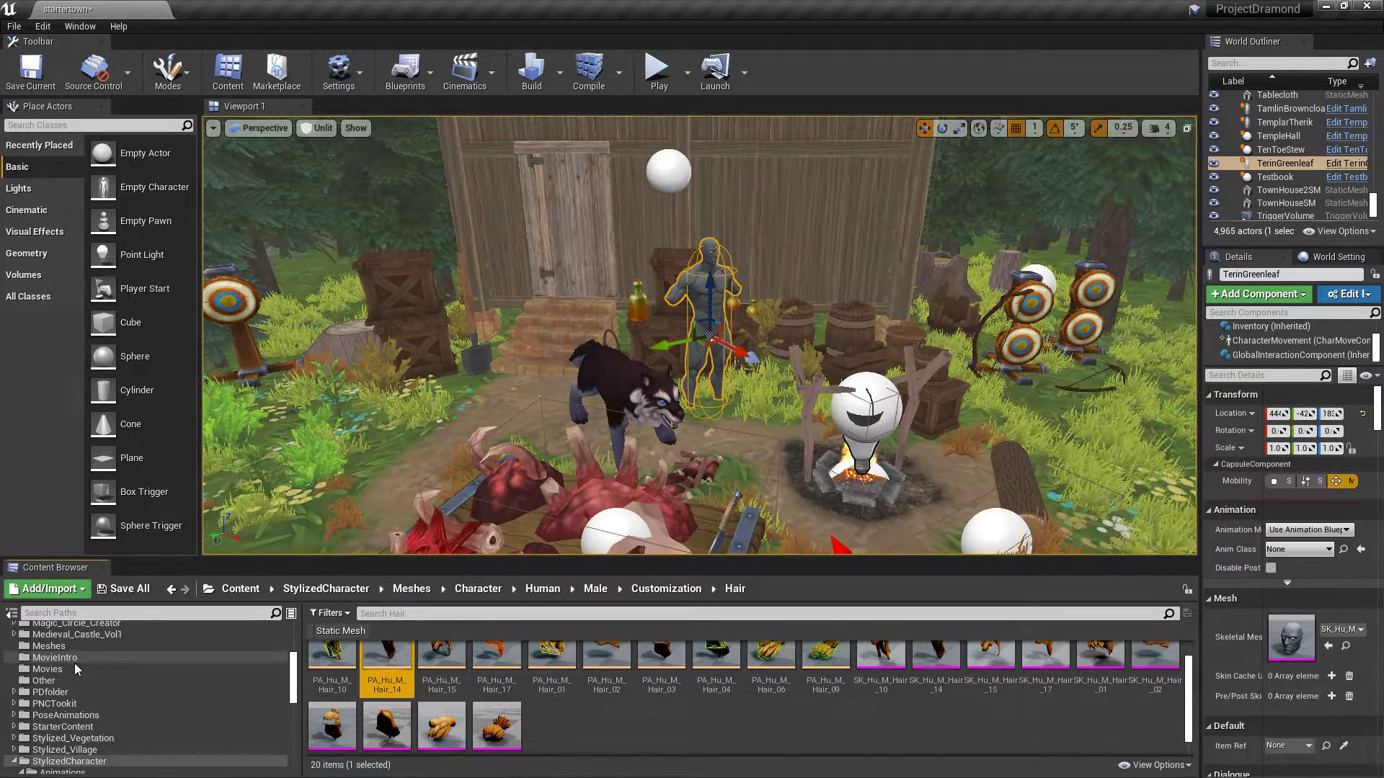
click(53, 704)
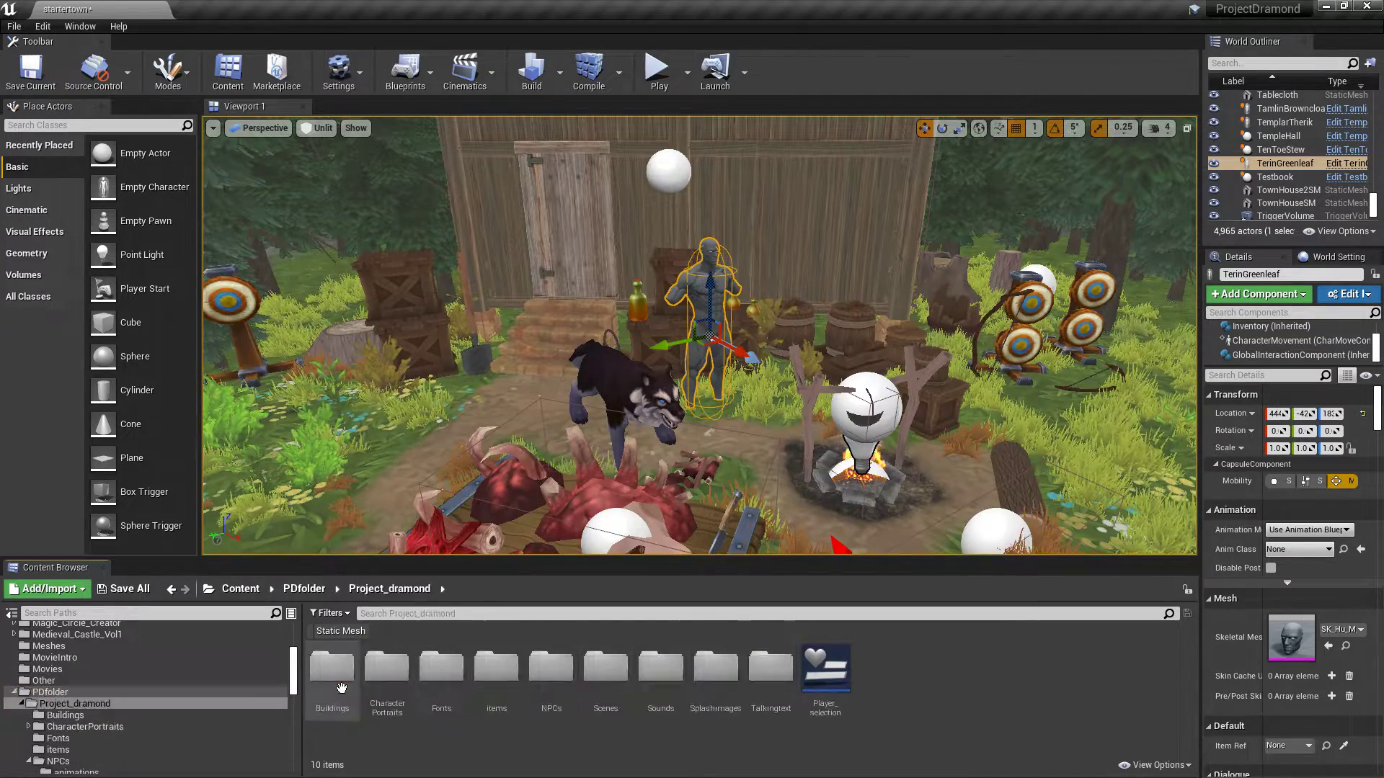
mouse_move(550, 683)
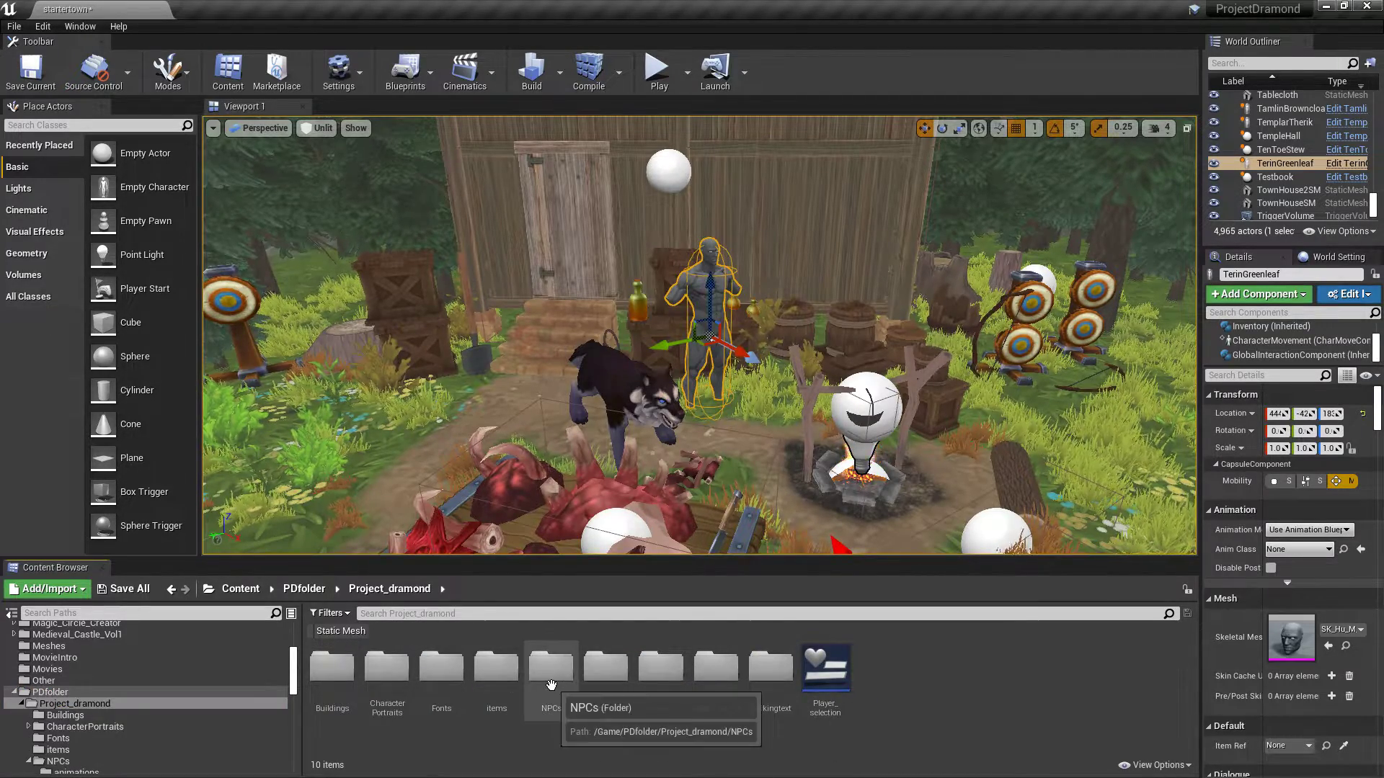
Enter the NPCs folder and pick the TamlinBrowncloak NPC blueprint.
double_click(550, 668)
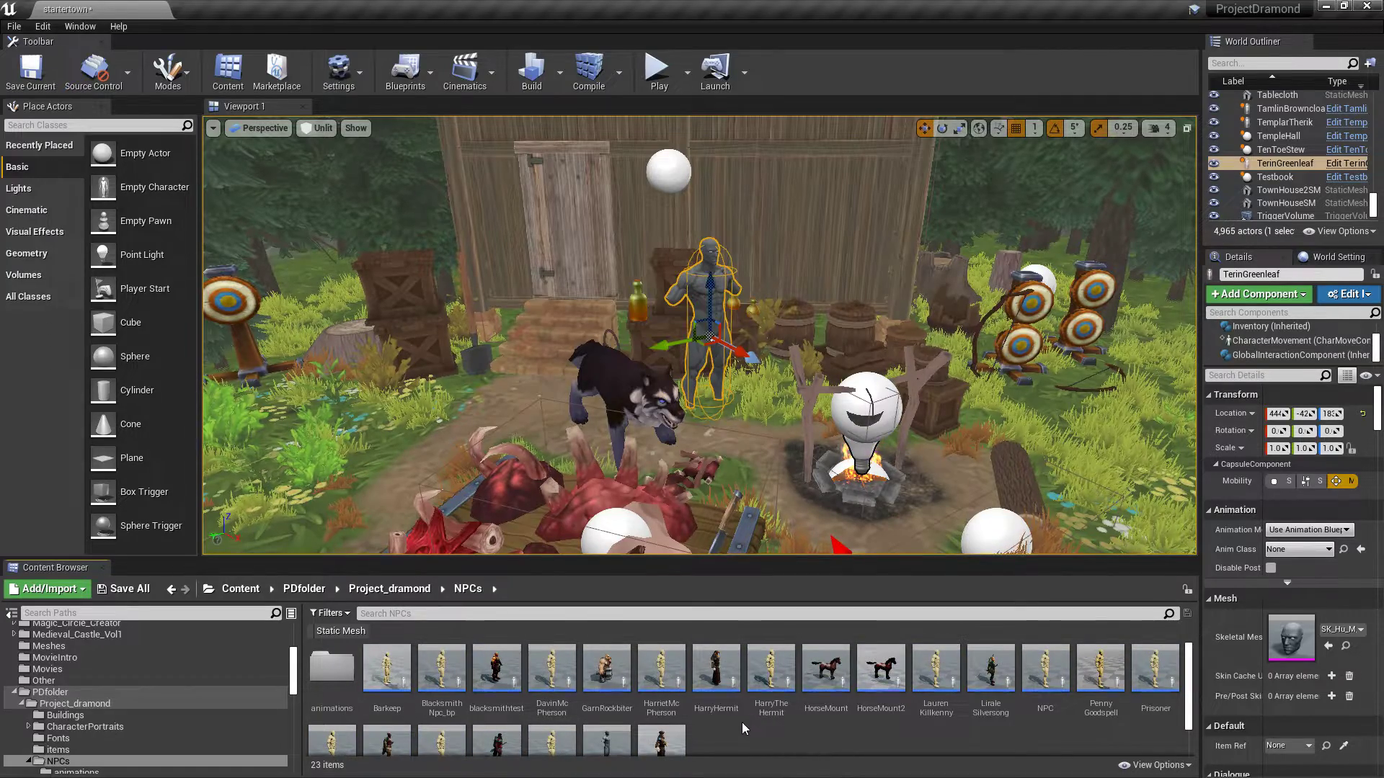
scroll(down, 3)
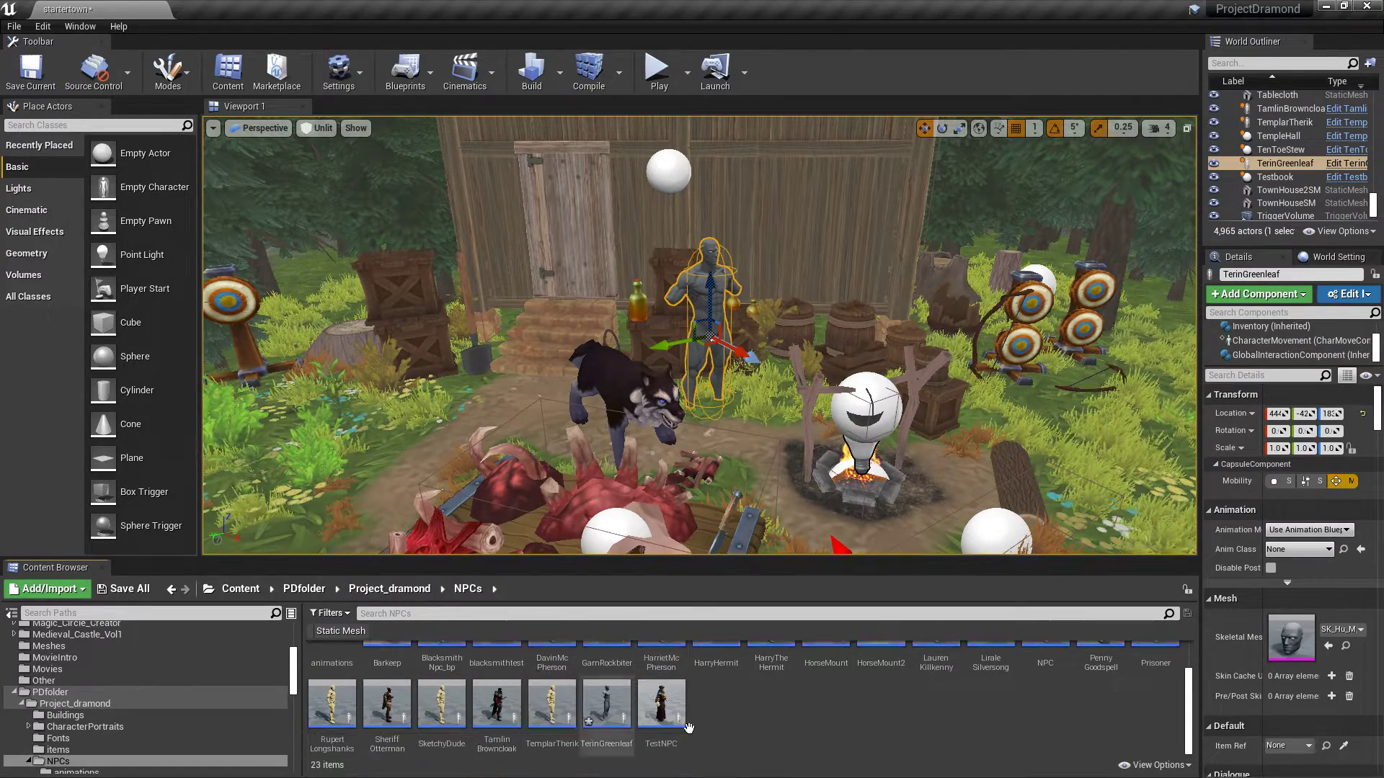
click(495, 704)
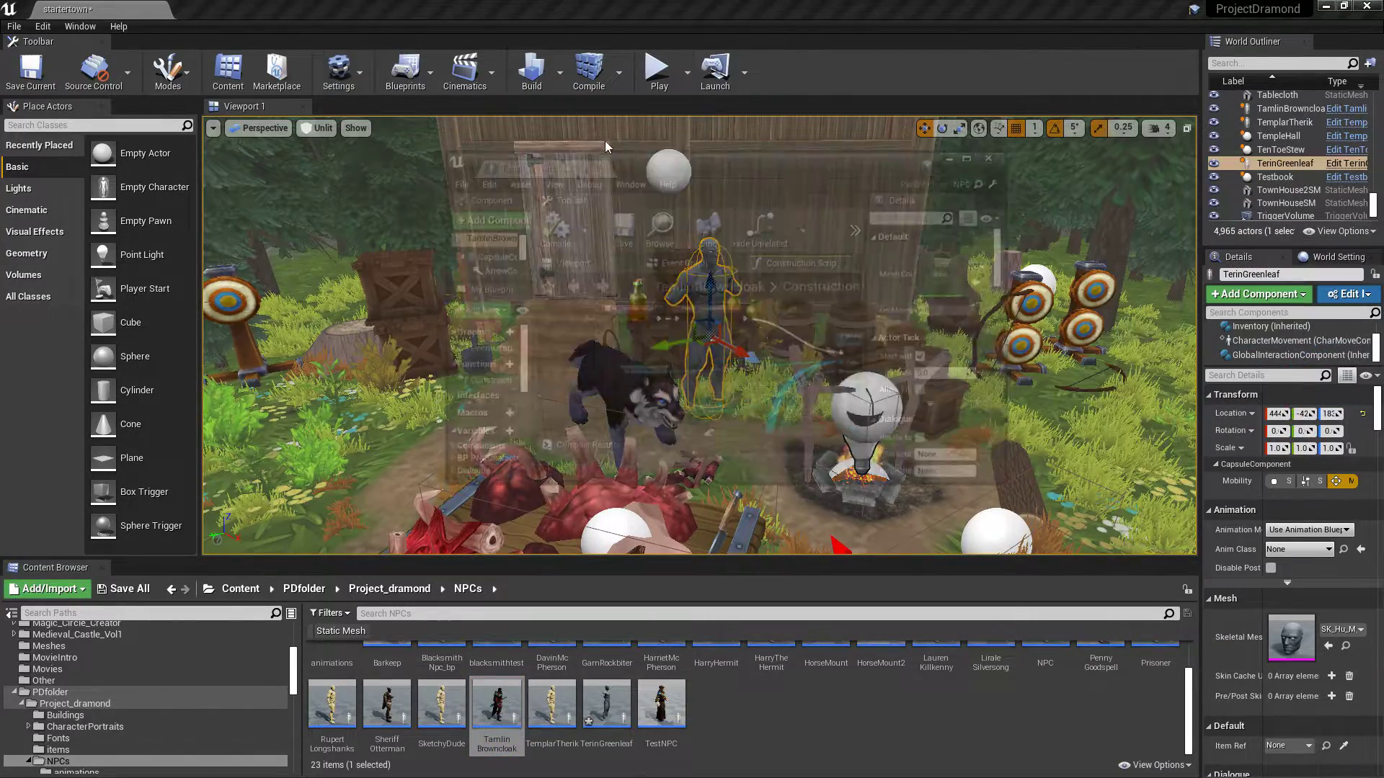
double_click(496, 702)
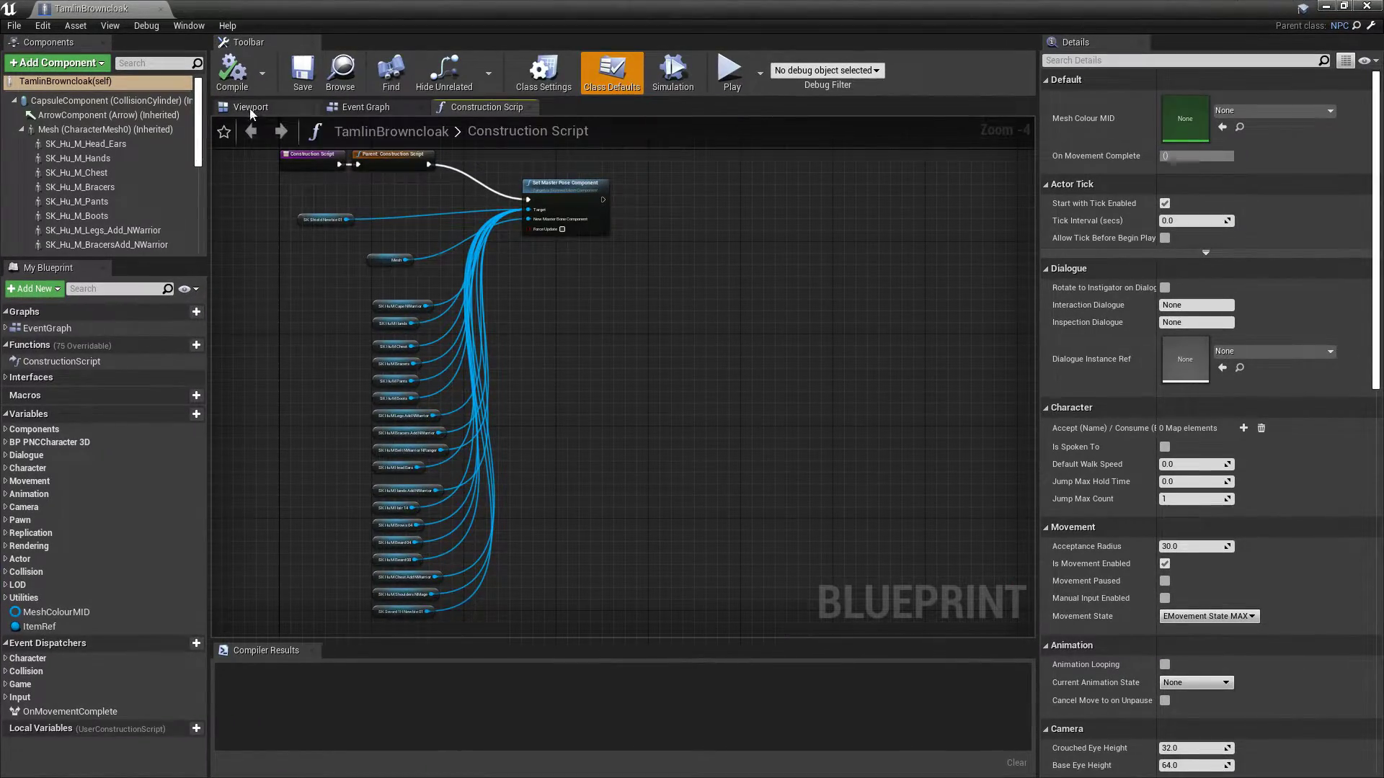
click(251, 107)
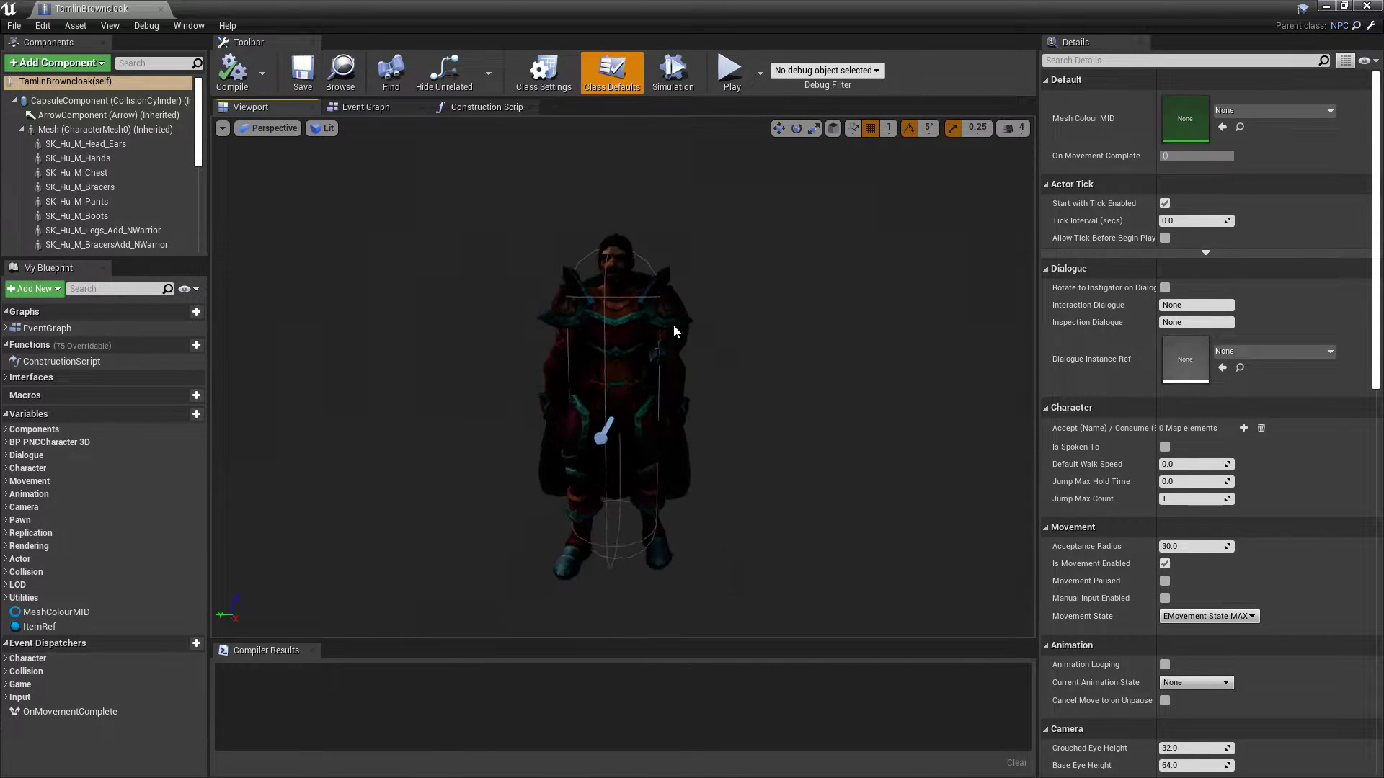
click(106, 130)
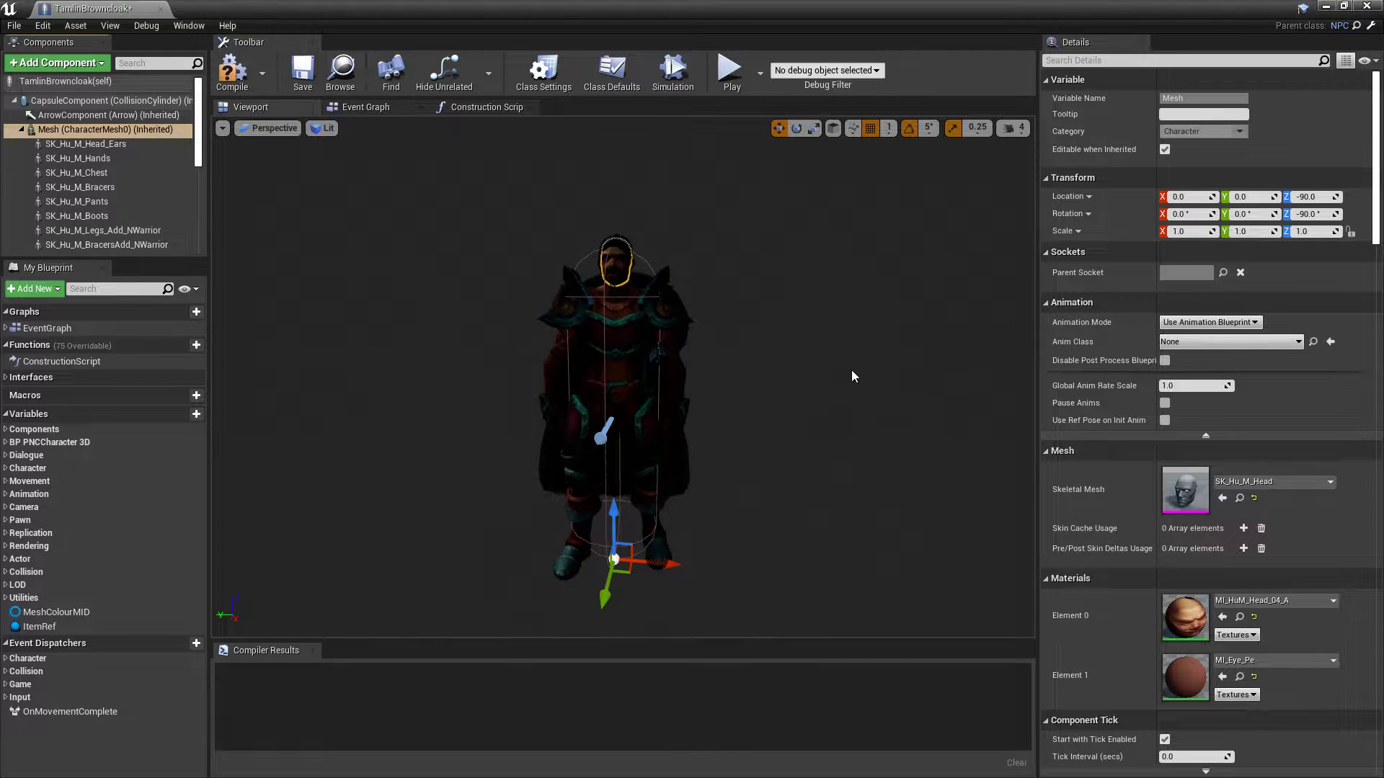
click(234, 72)
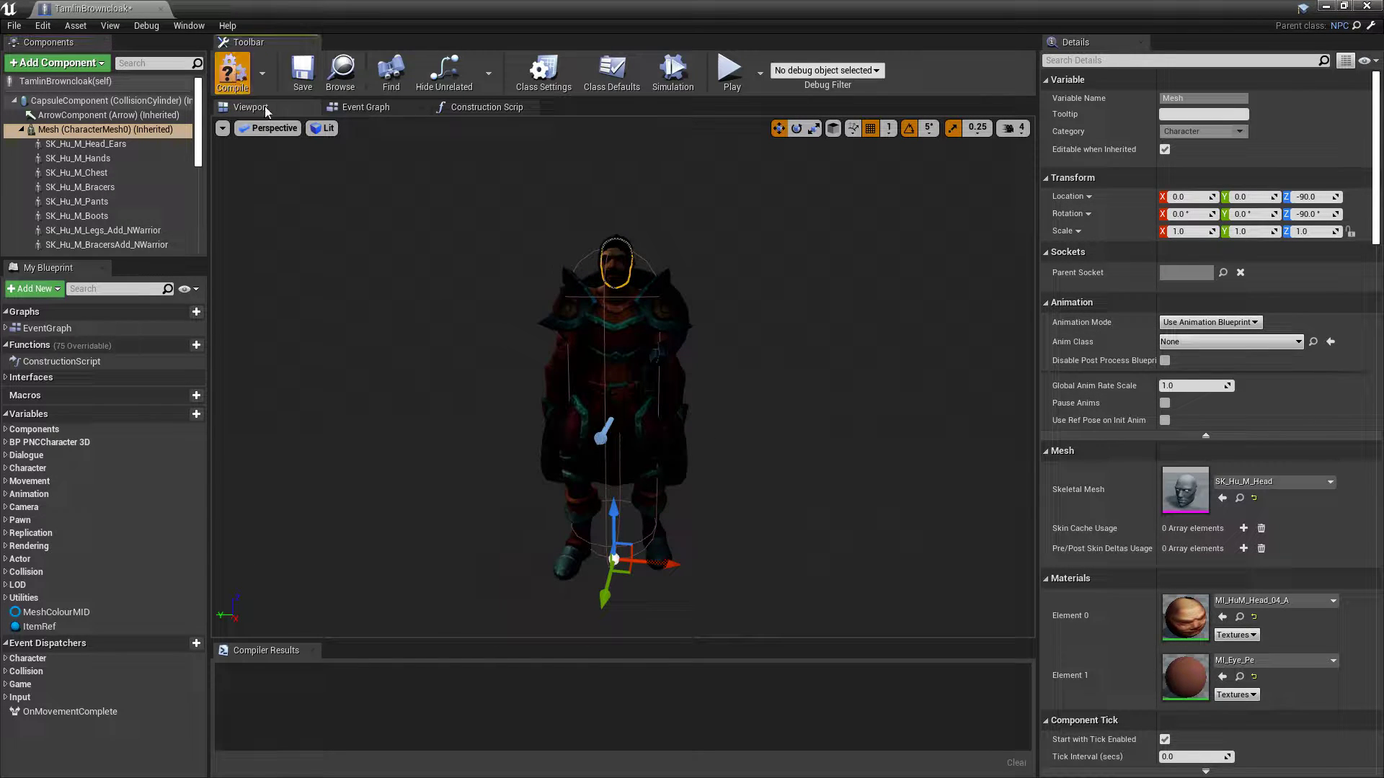
click(230, 72)
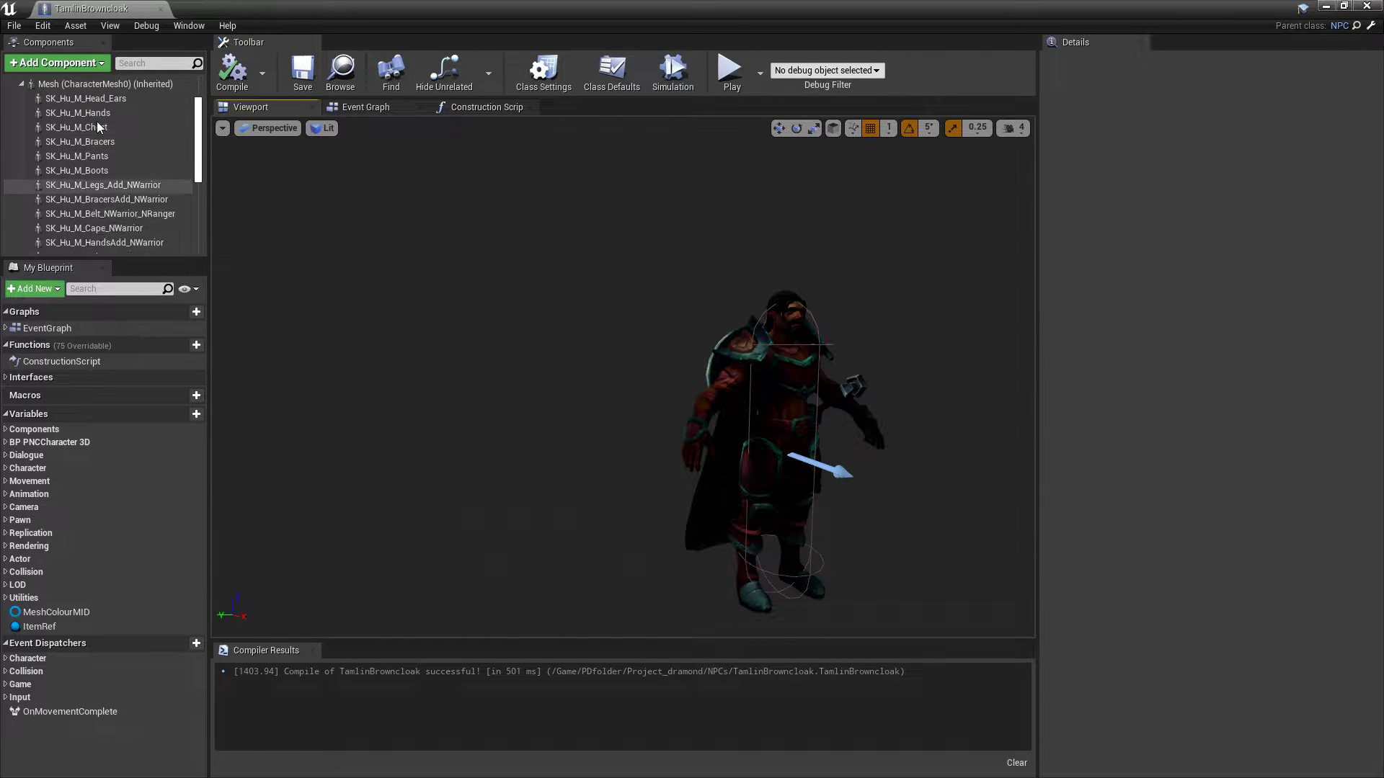
click(108, 199)
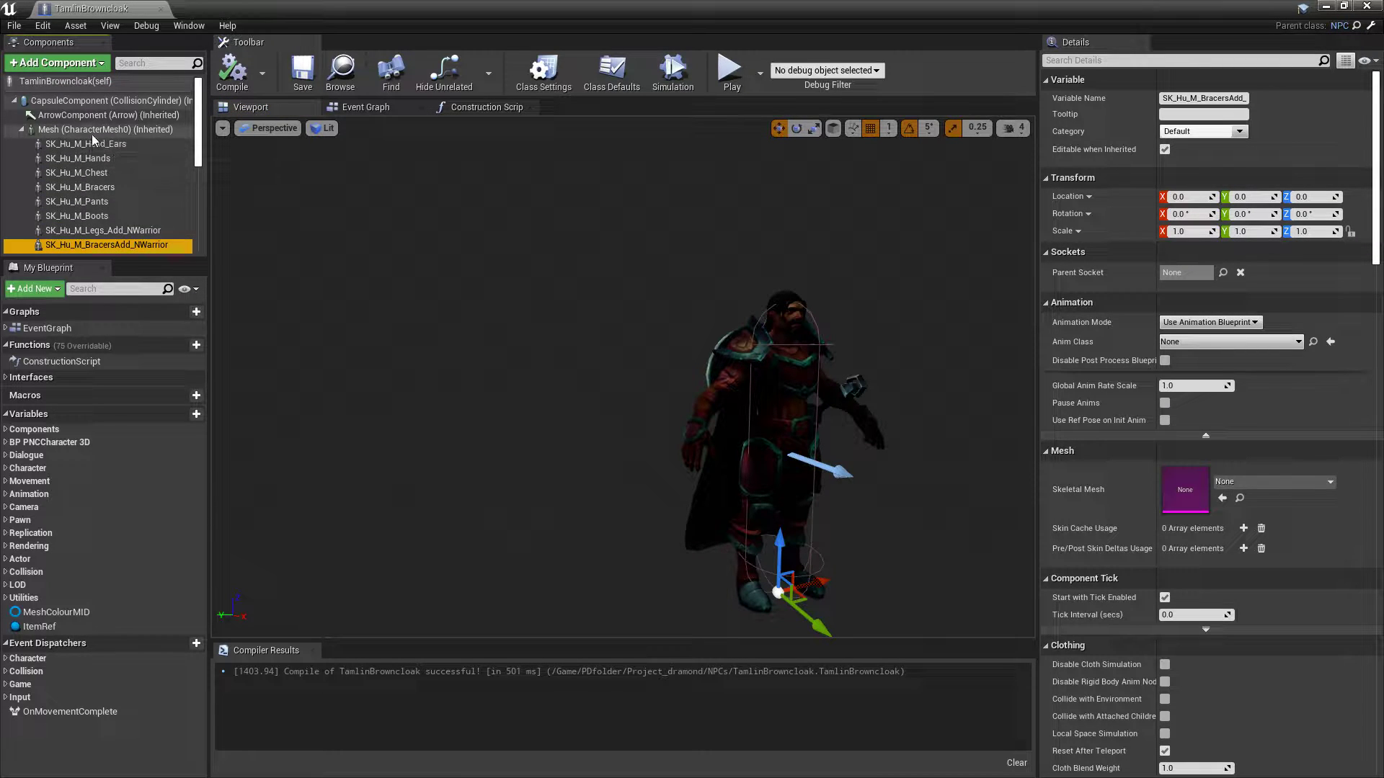
click(78, 158)
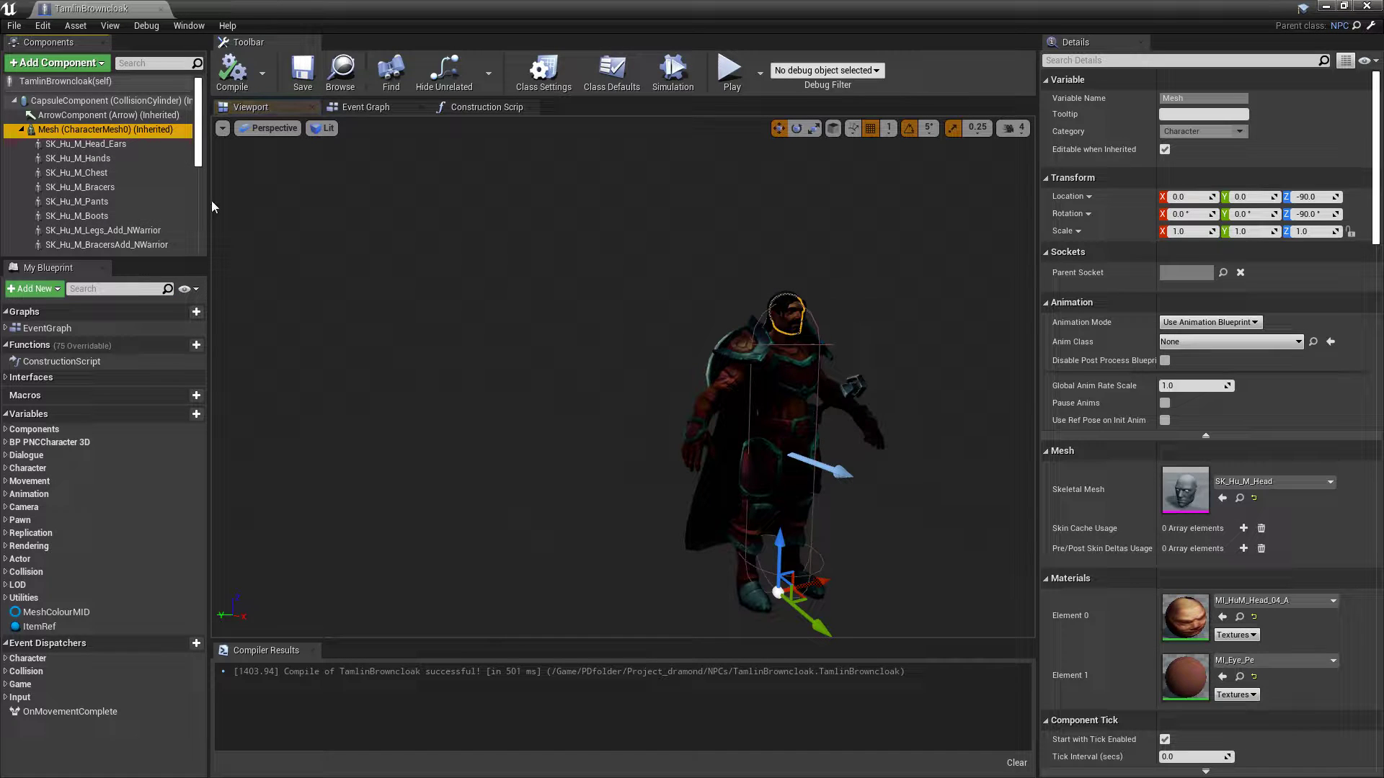
mouse_move(101, 231)
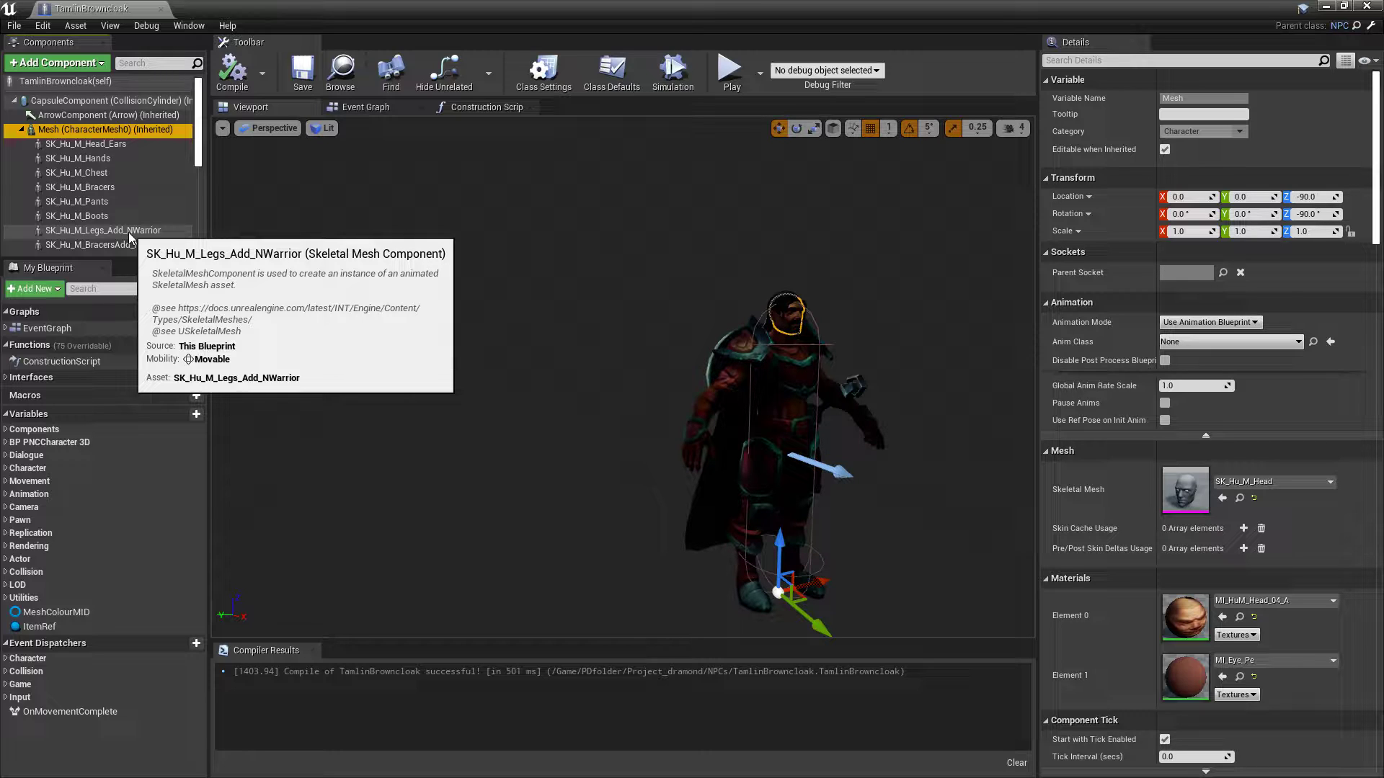
mouse_move(92, 218)
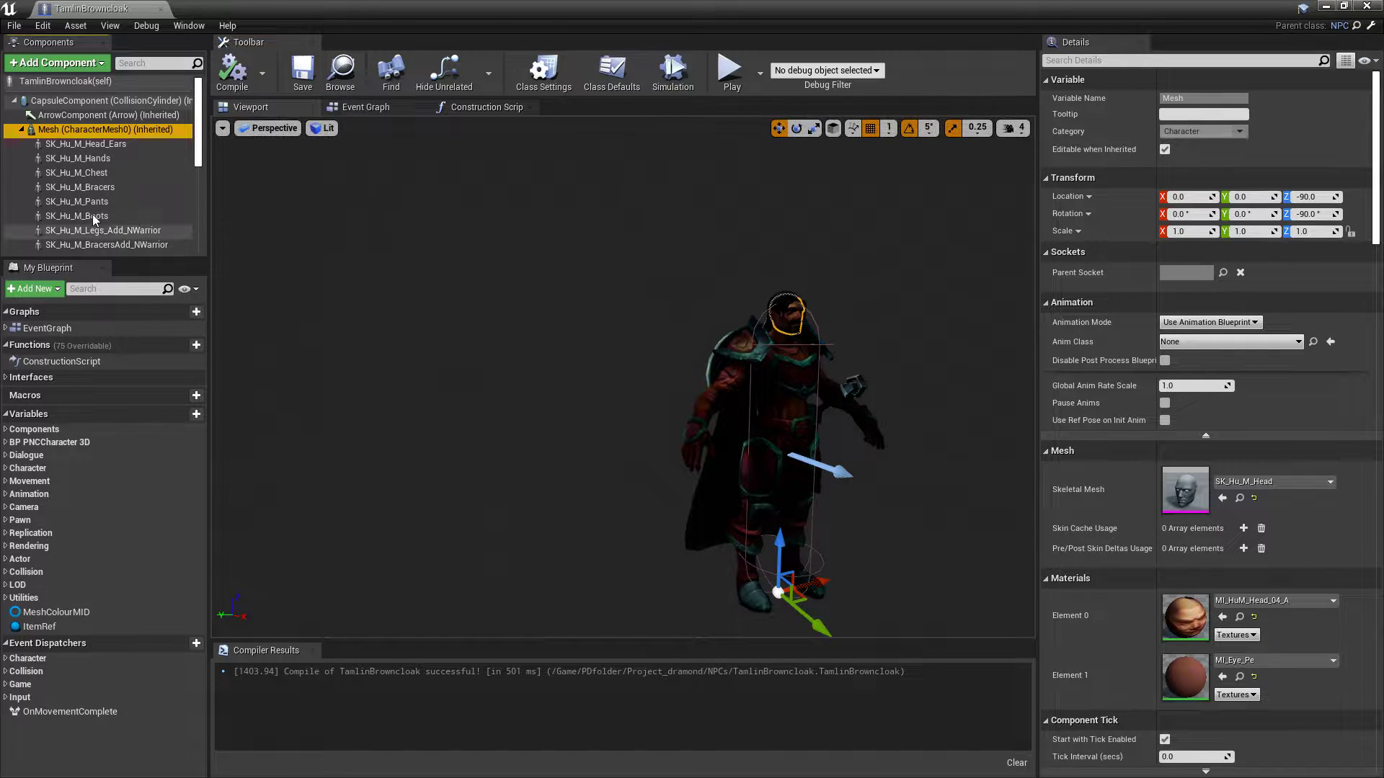
scroll(down, 3)
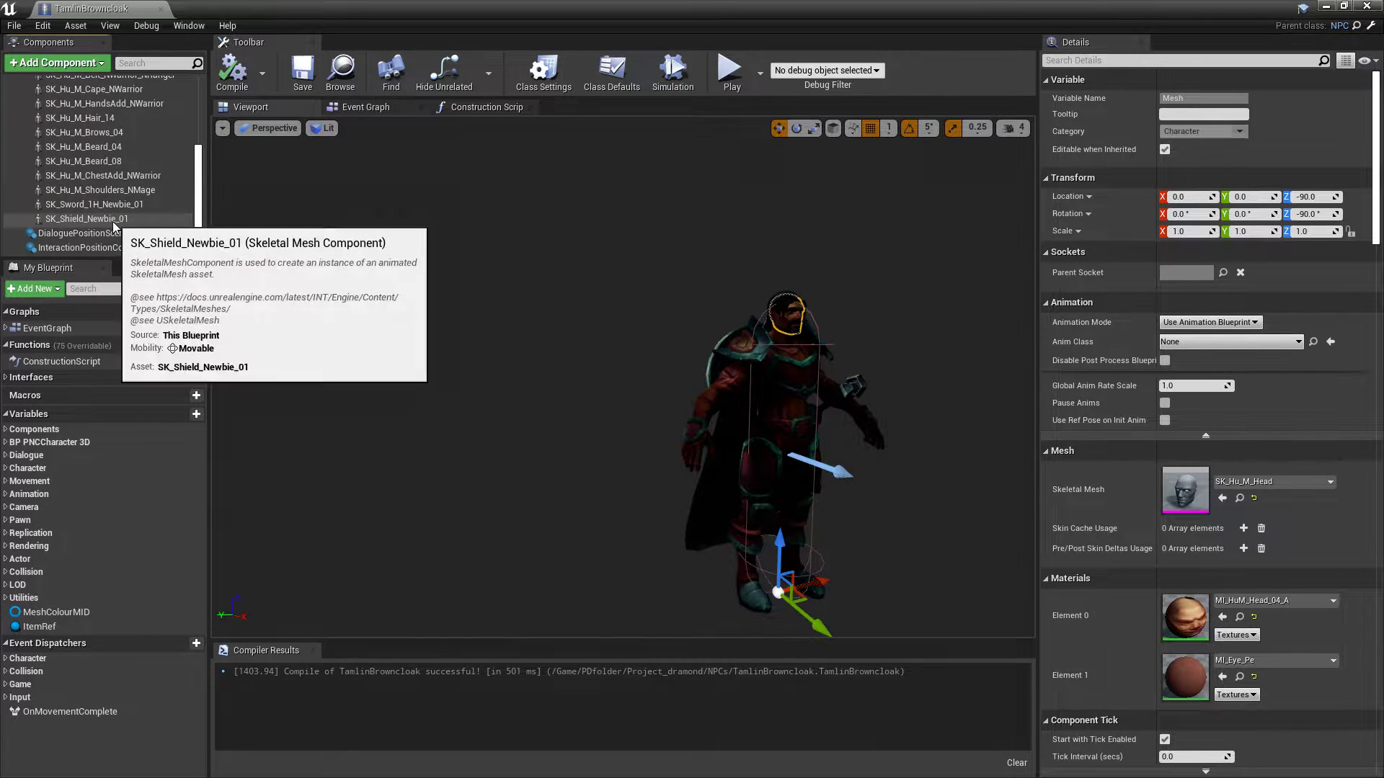
click(88, 217)
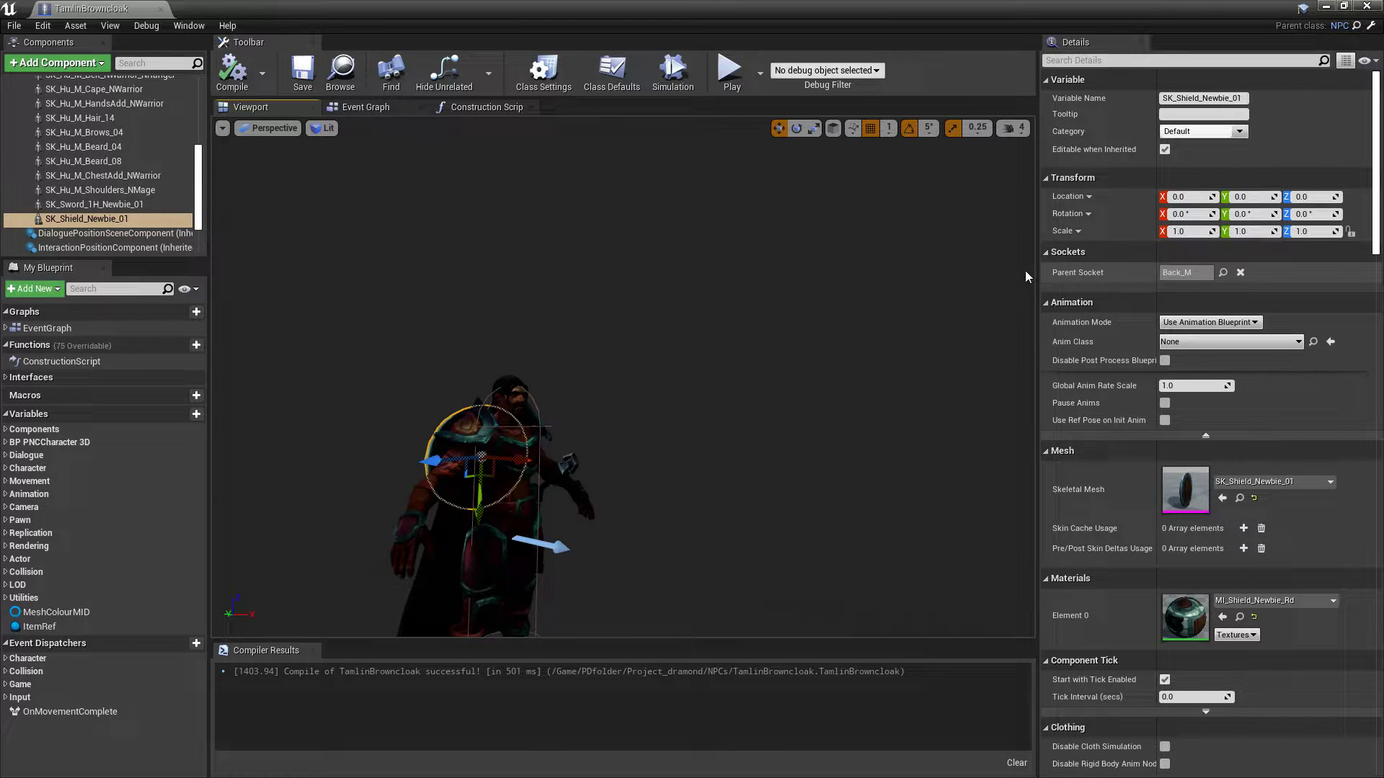
mouse_move(658, 440)
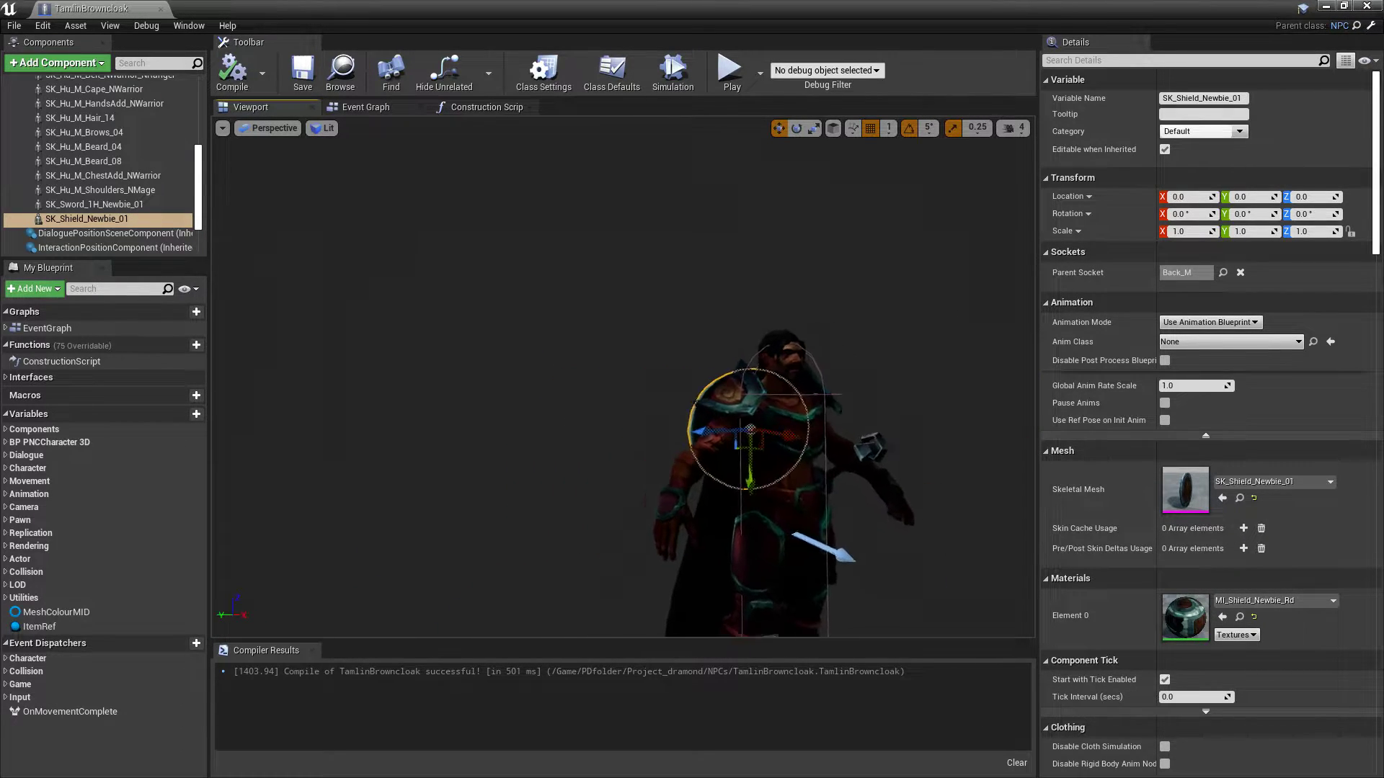
click(101, 175)
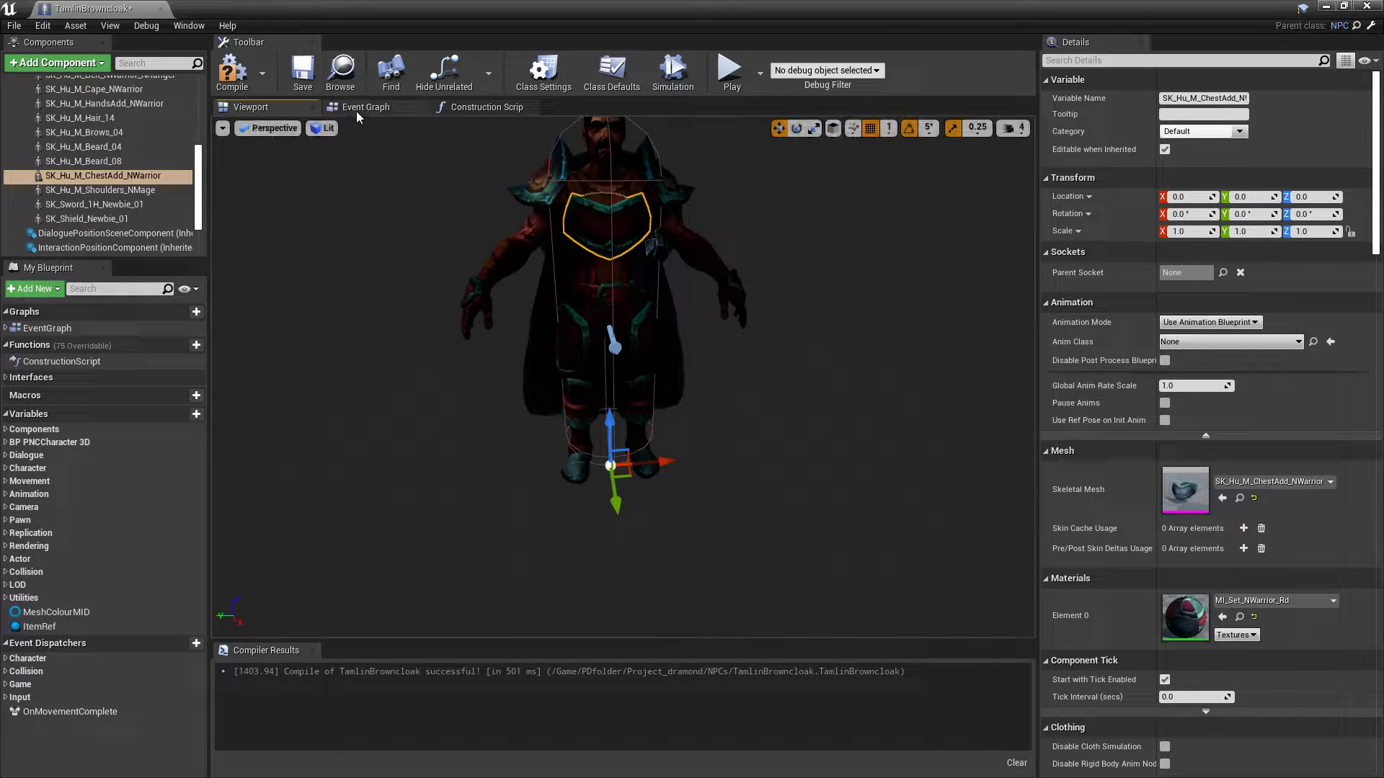
click(365, 106)
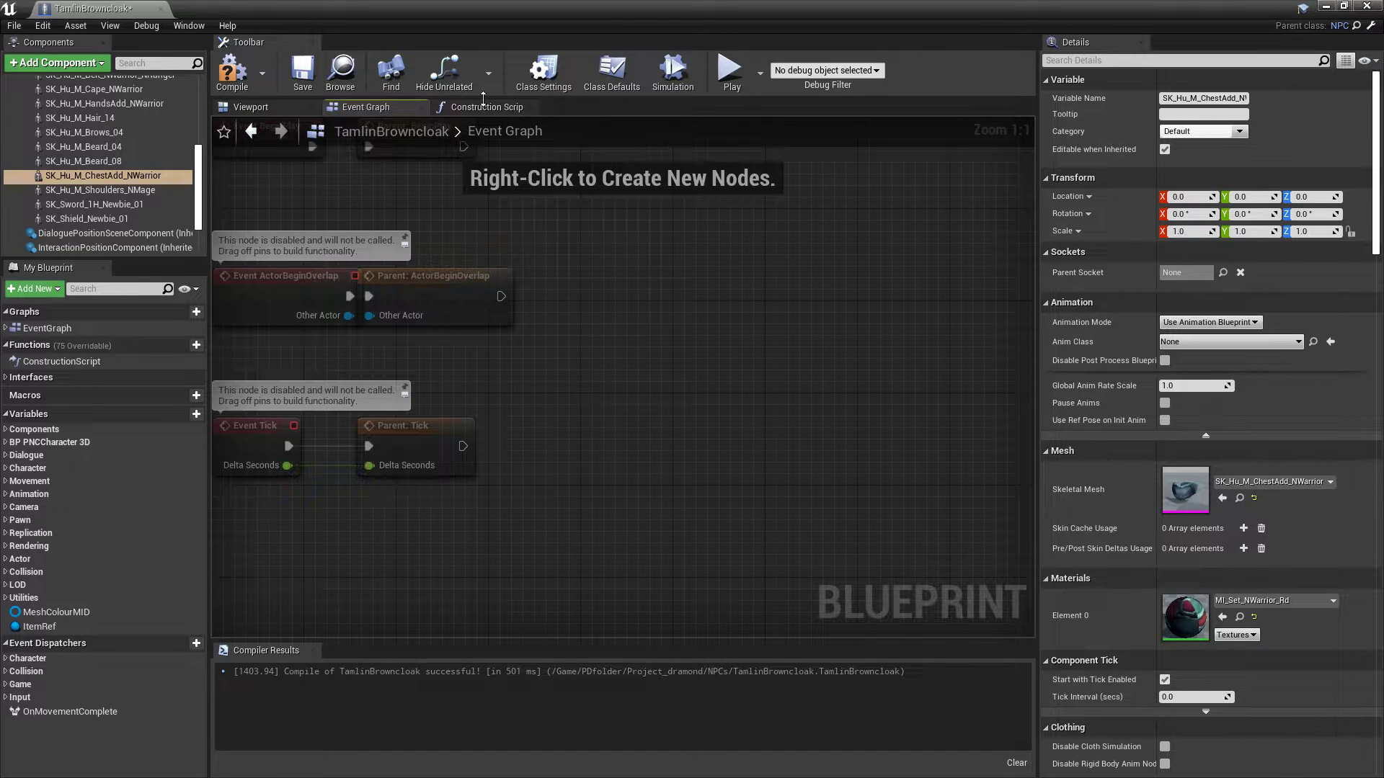
click(486, 107)
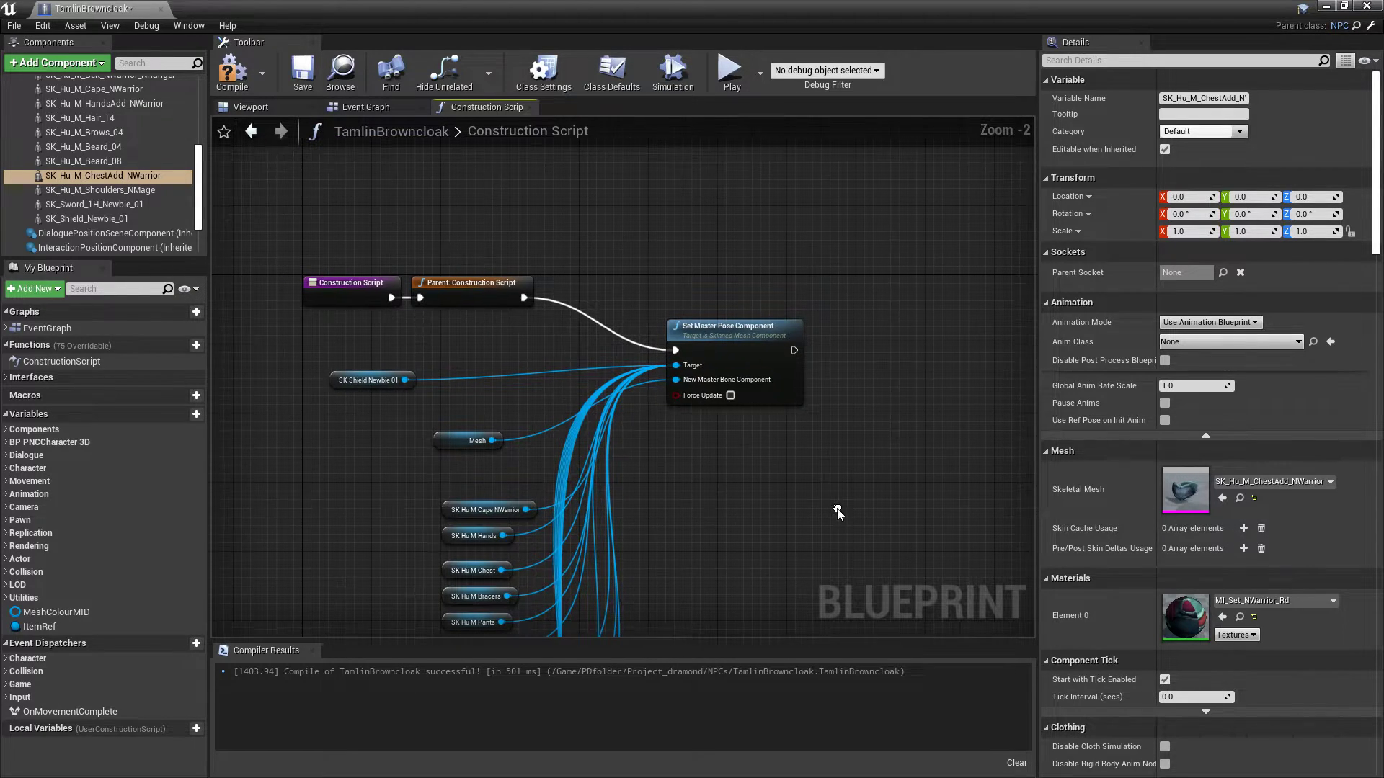
mouse_move(479, 477)
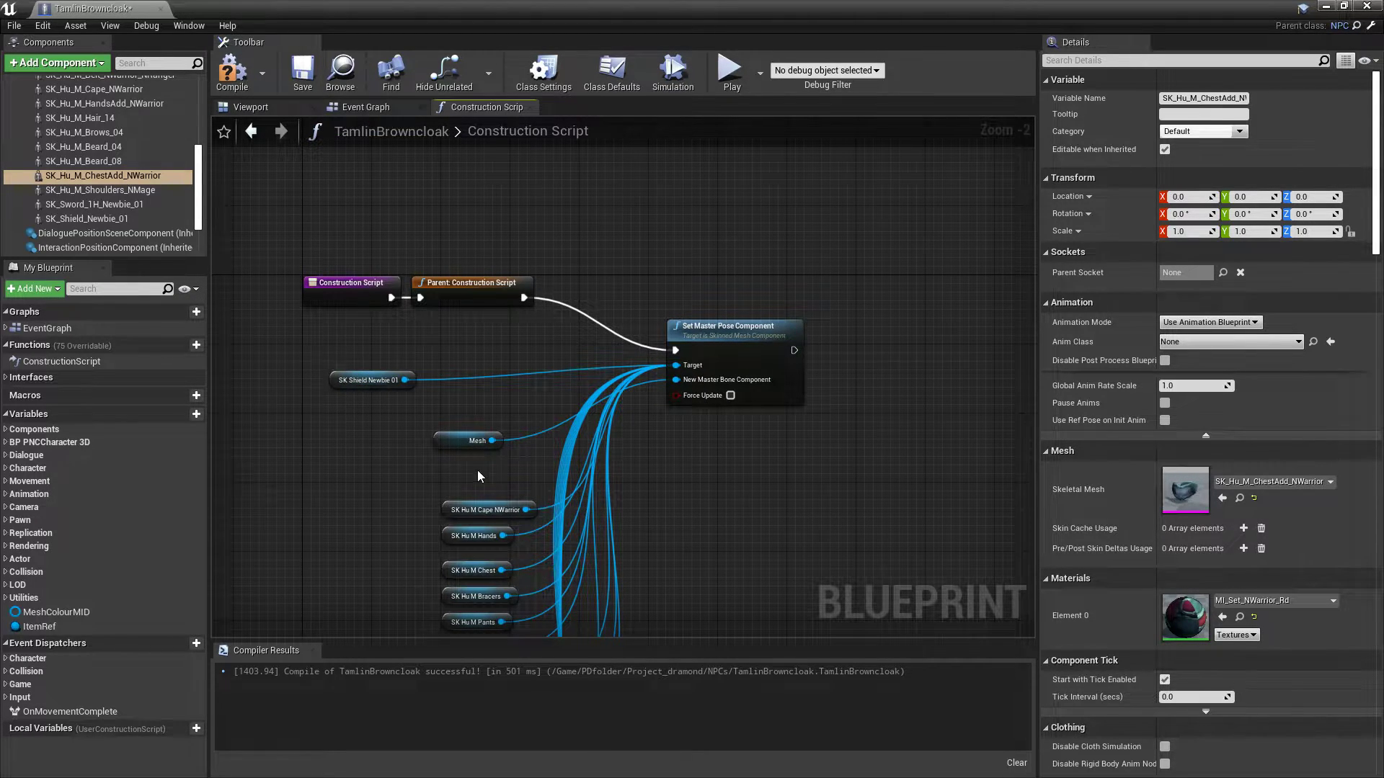
click(467, 441)
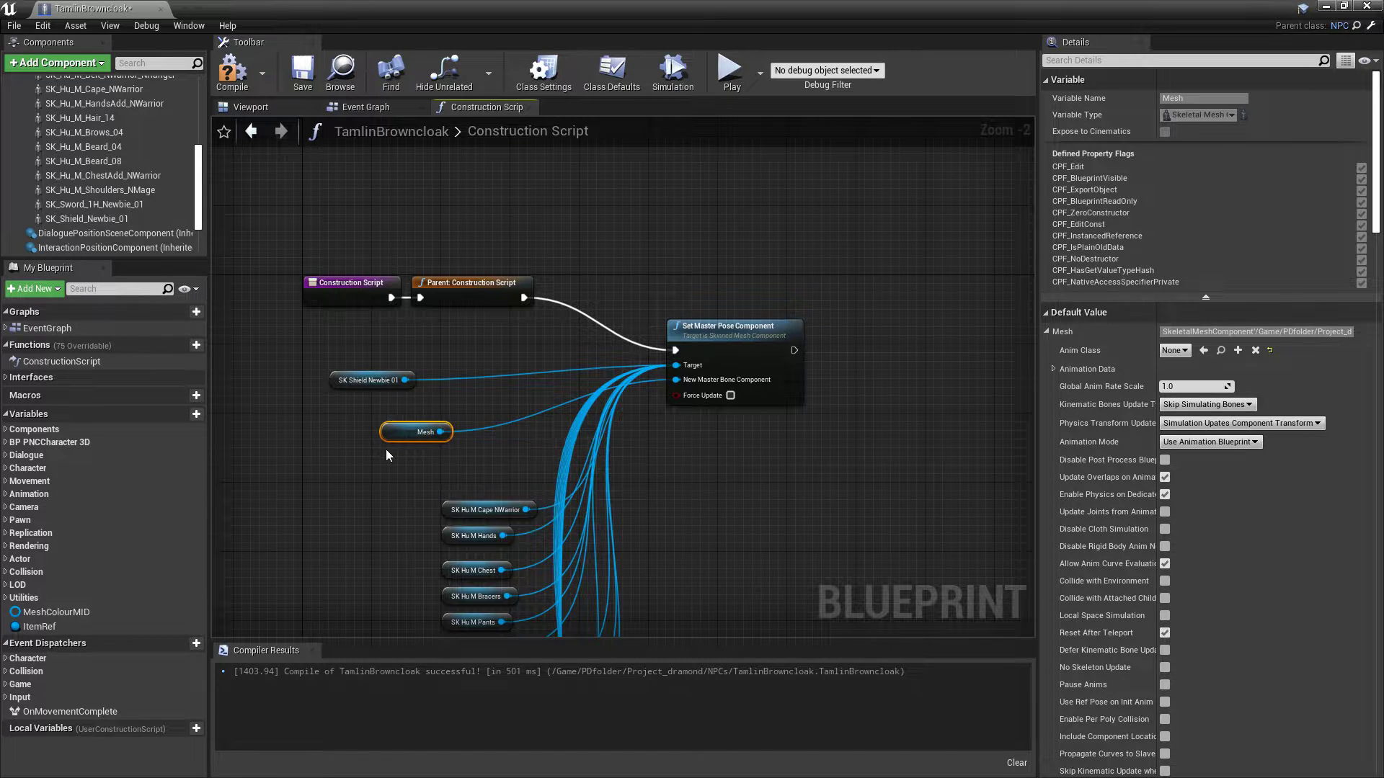
scroll(up, 3)
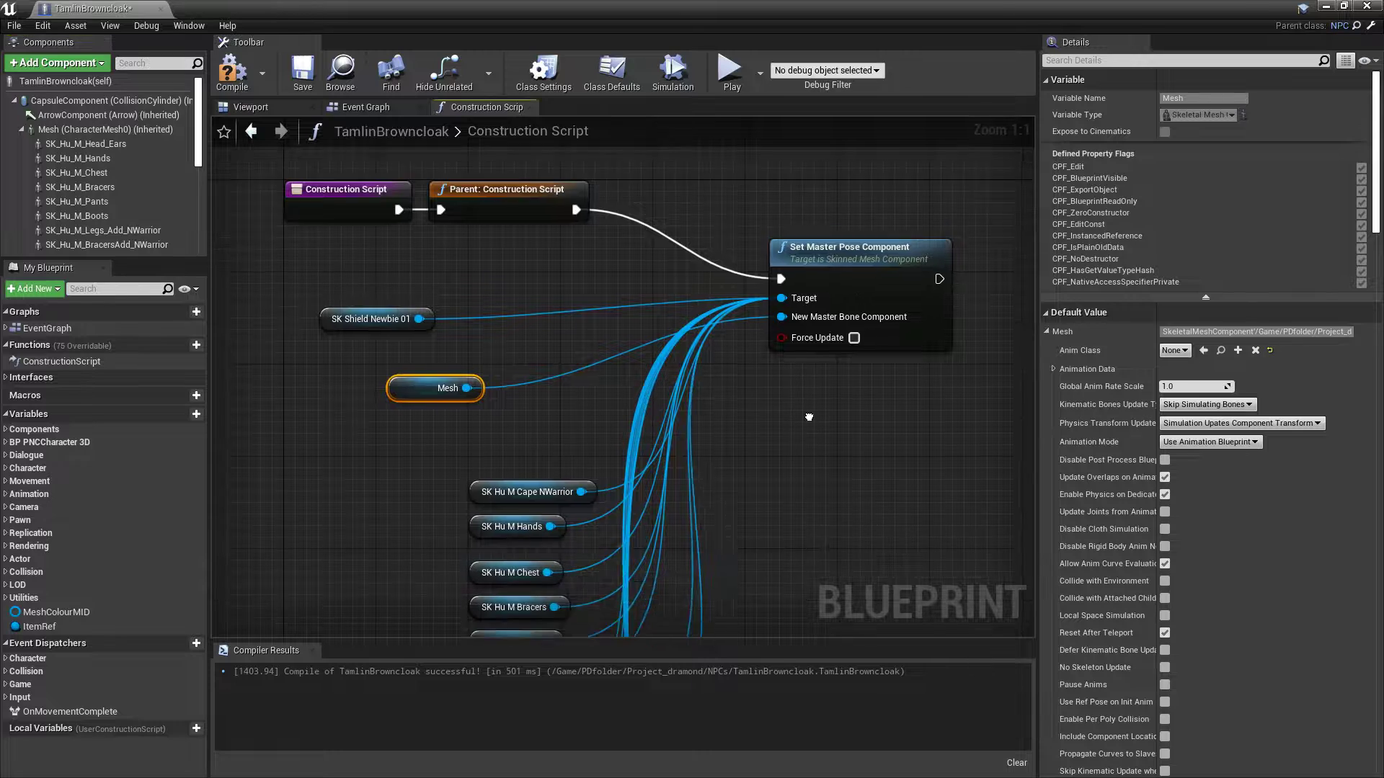
drag(809, 415, 803, 471)
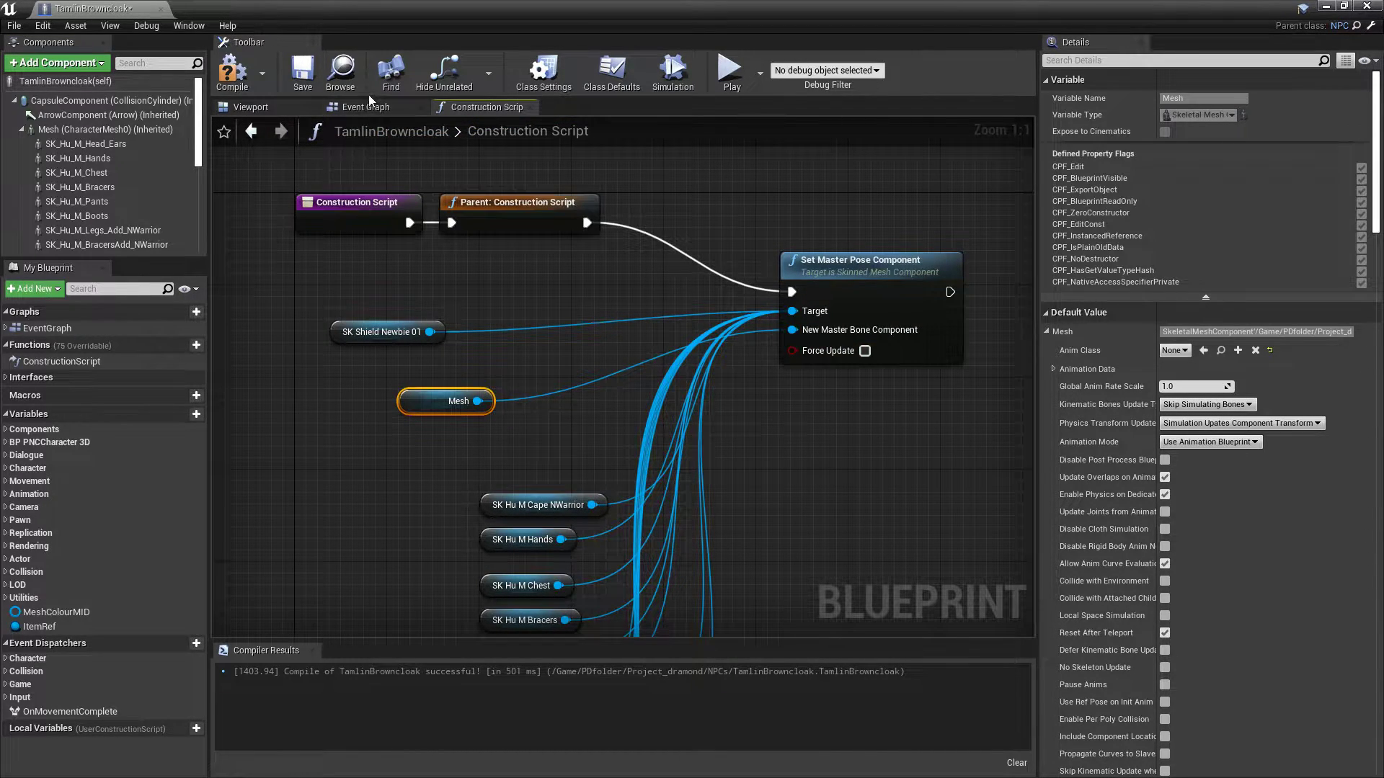
click(250, 107)
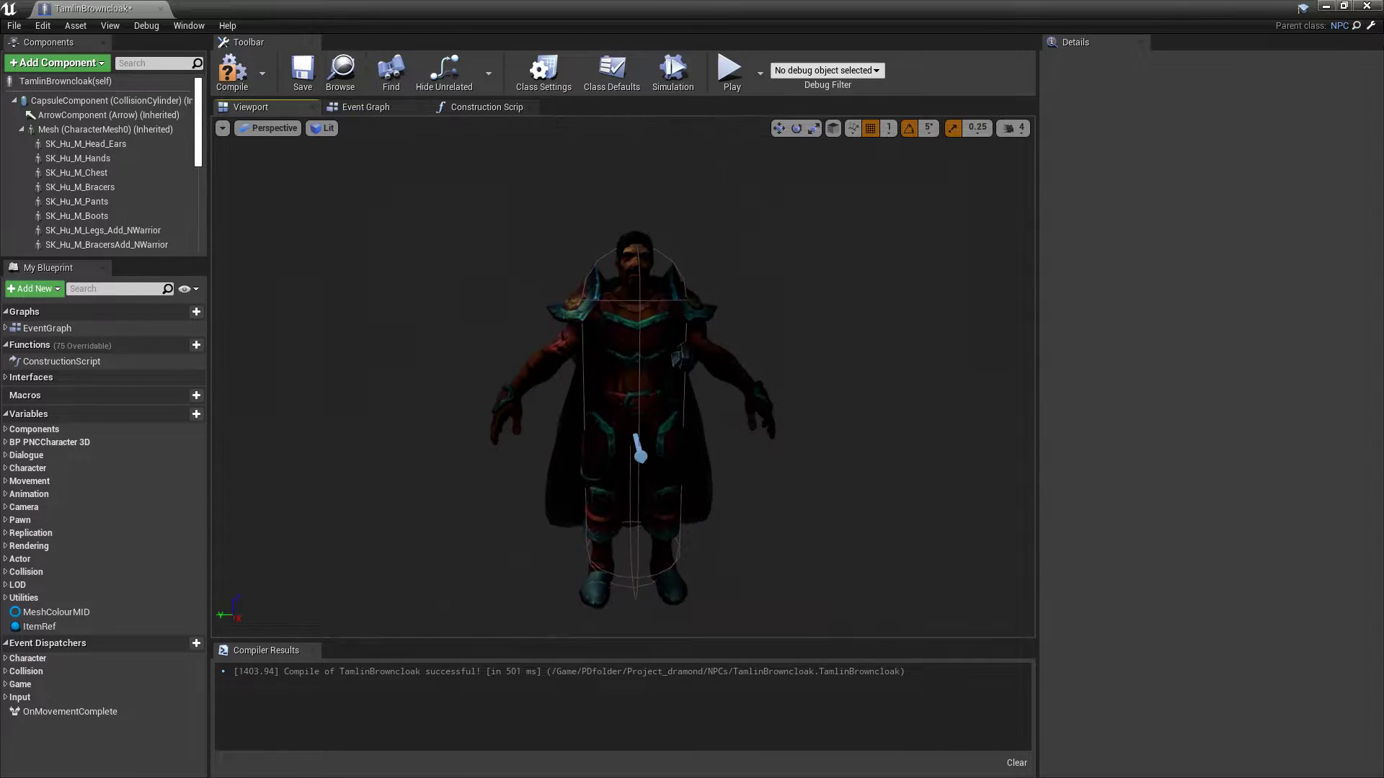
Set the body Mesh's Anim Class to magetestABP_Mannequin and inspect the posed outfit.
click(105, 128)
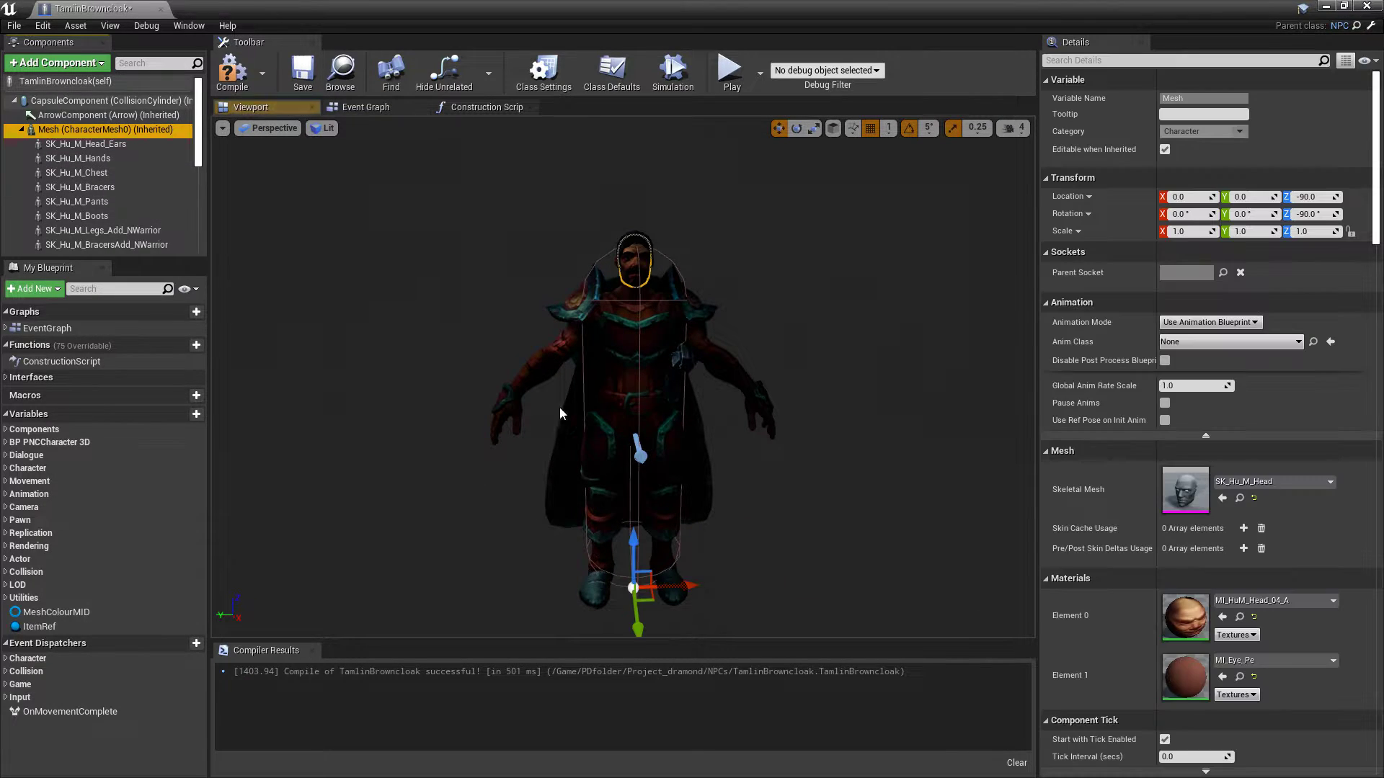
mouse_move(49, 130)
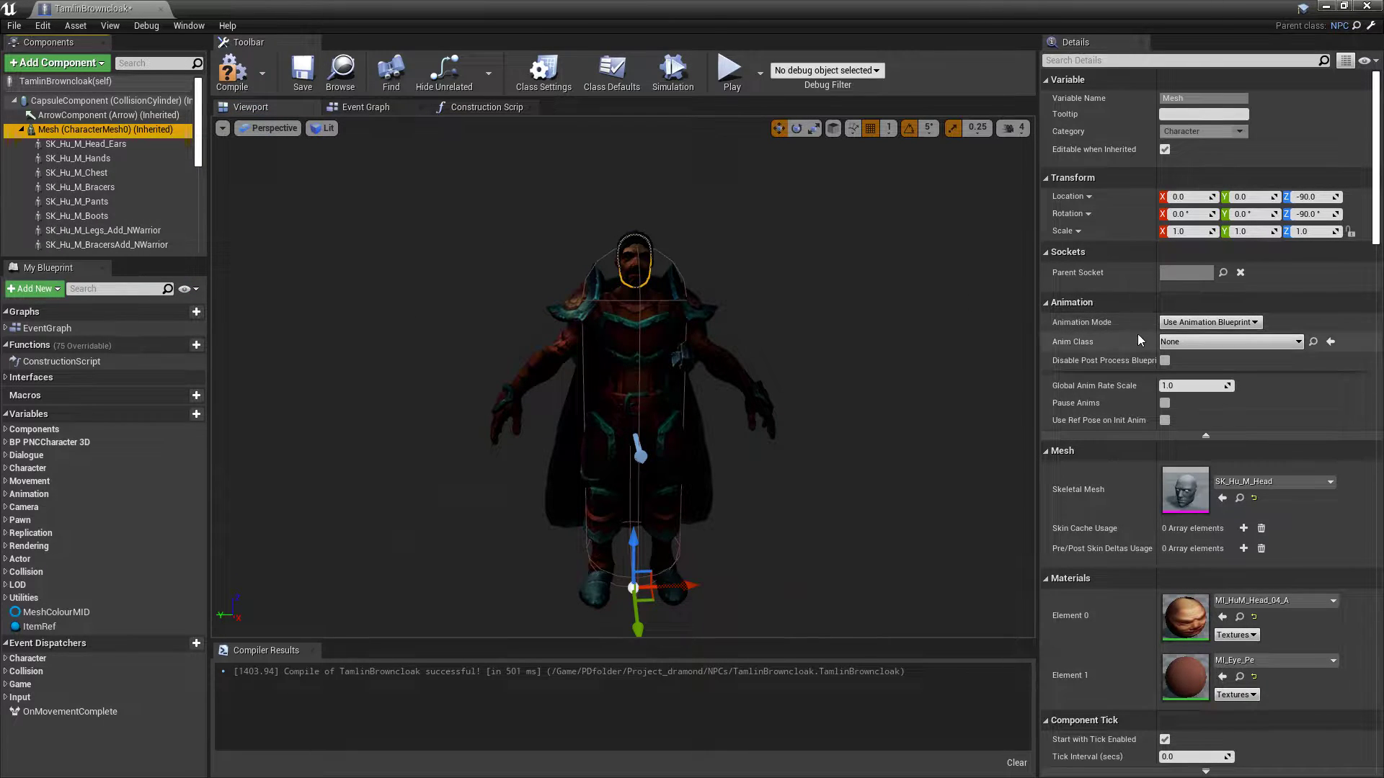
mouse_move(1123, 371)
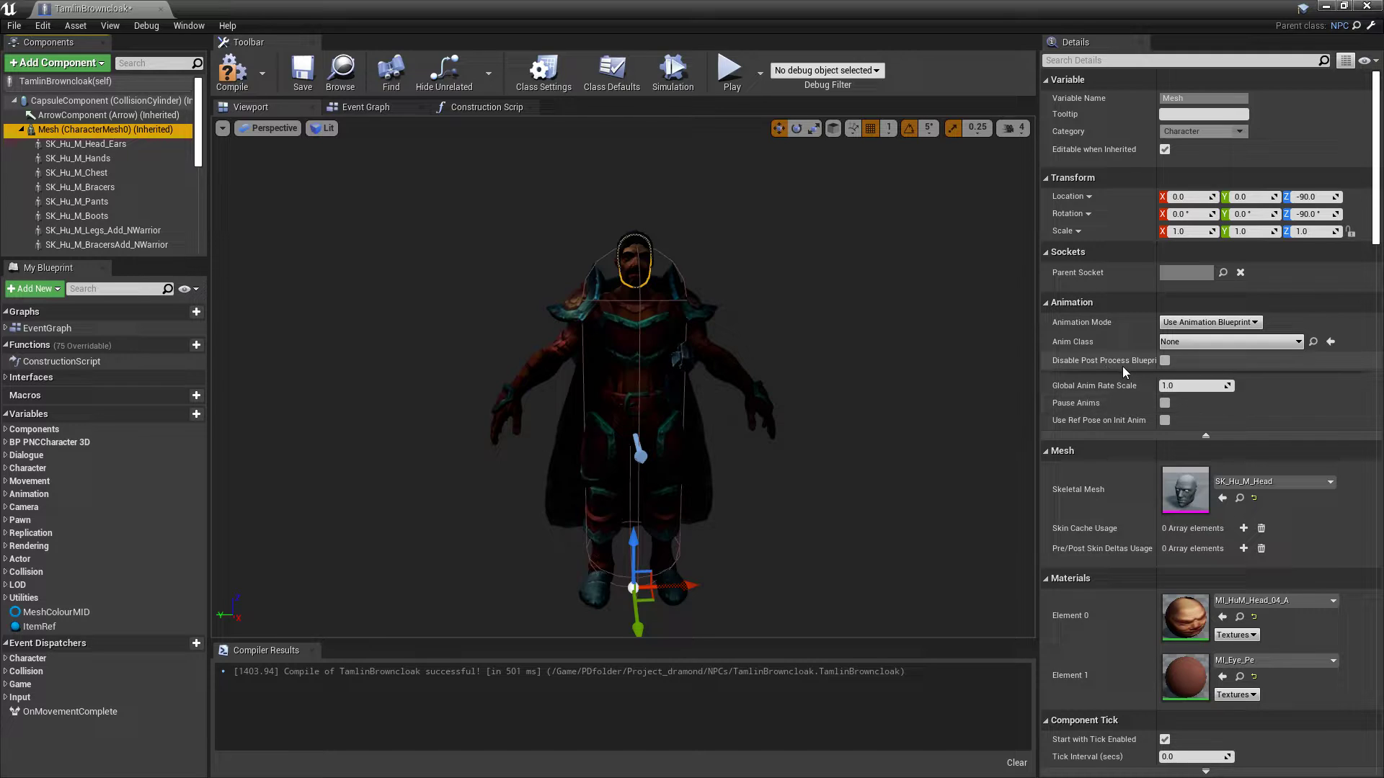
click(1312, 342)
text(mage)
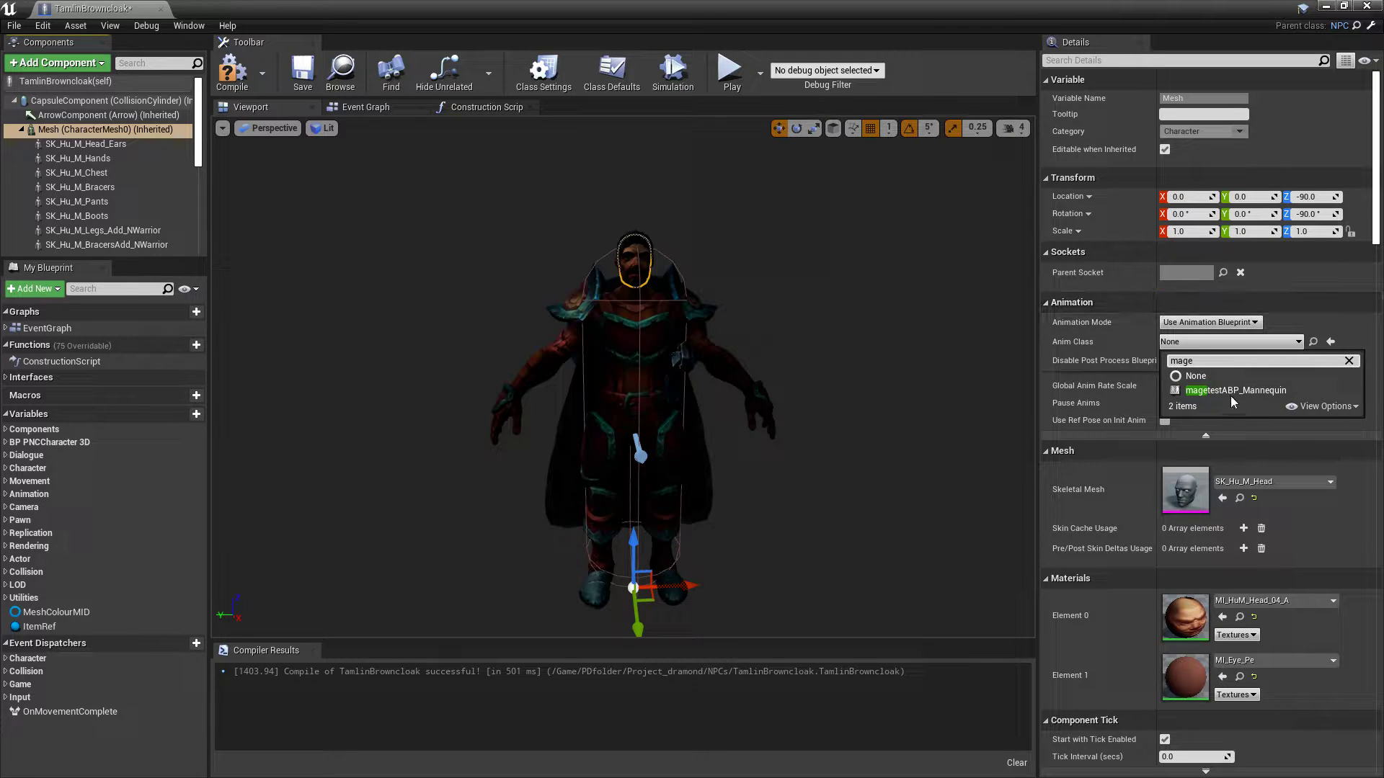
click(1236, 391)
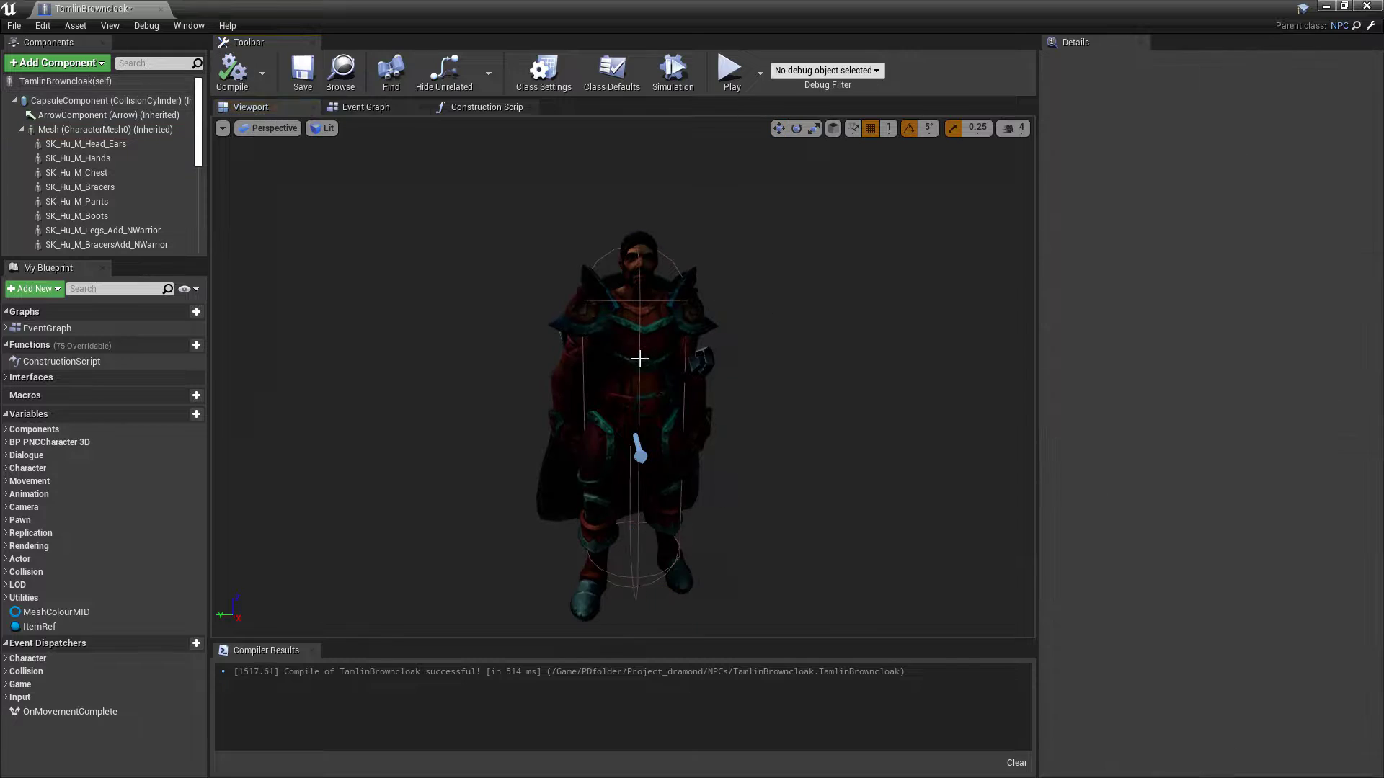
drag(642, 358, 592, 361)
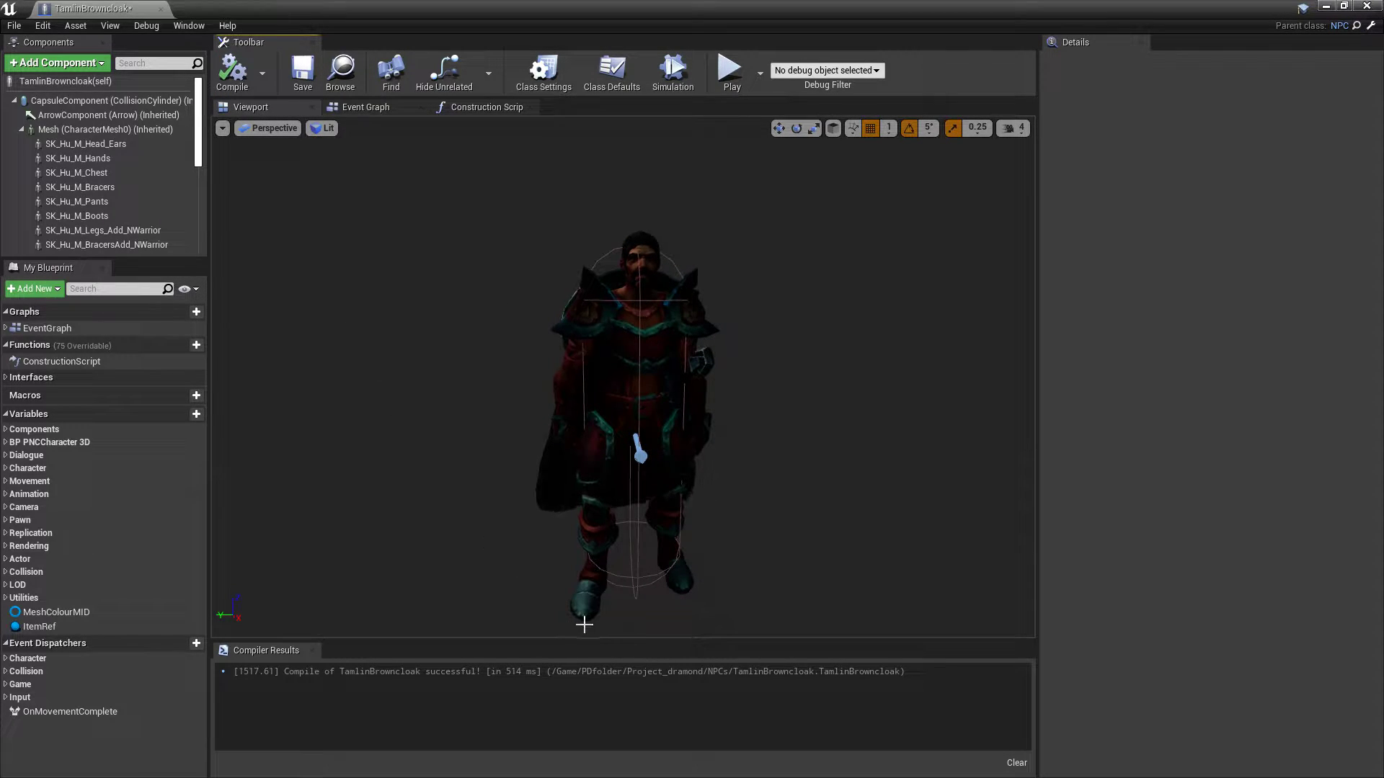
scroll(down, 3)
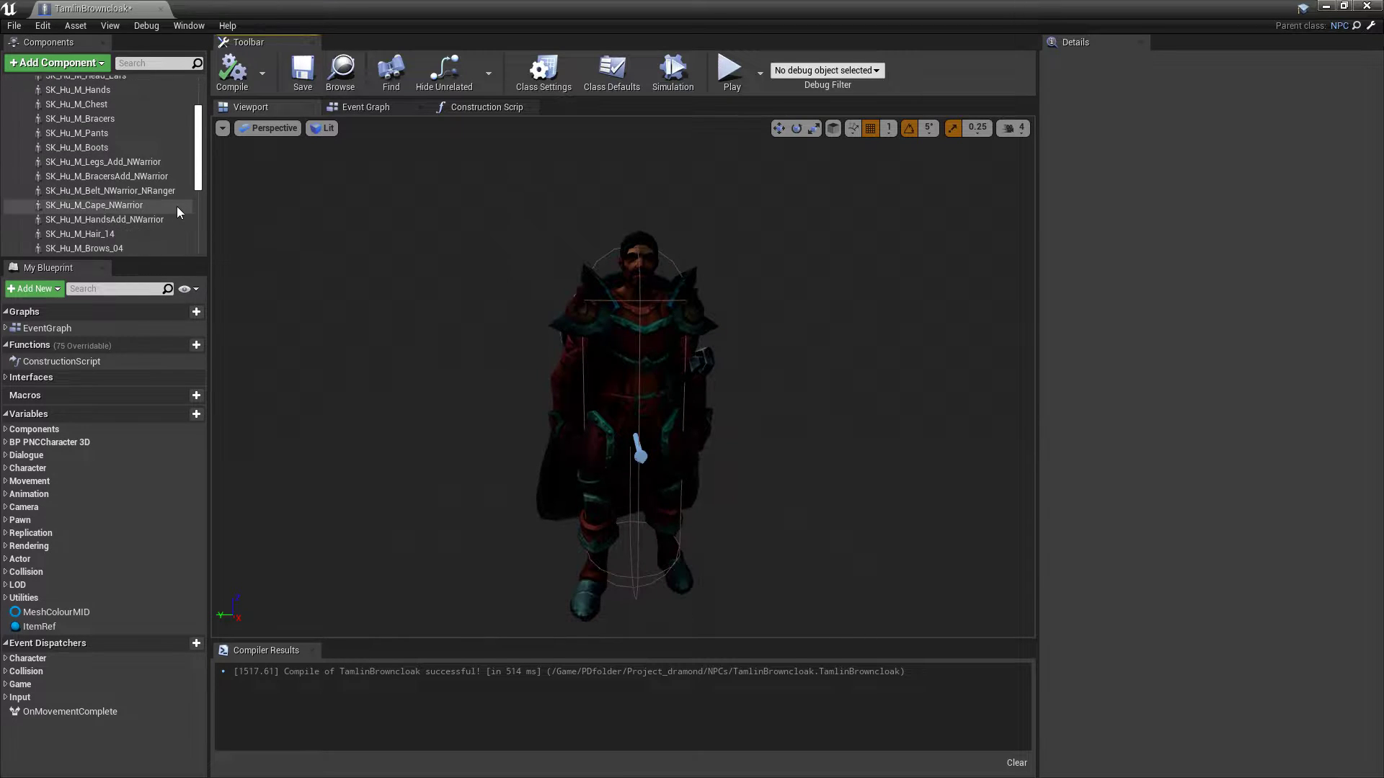
scroll(down, 3)
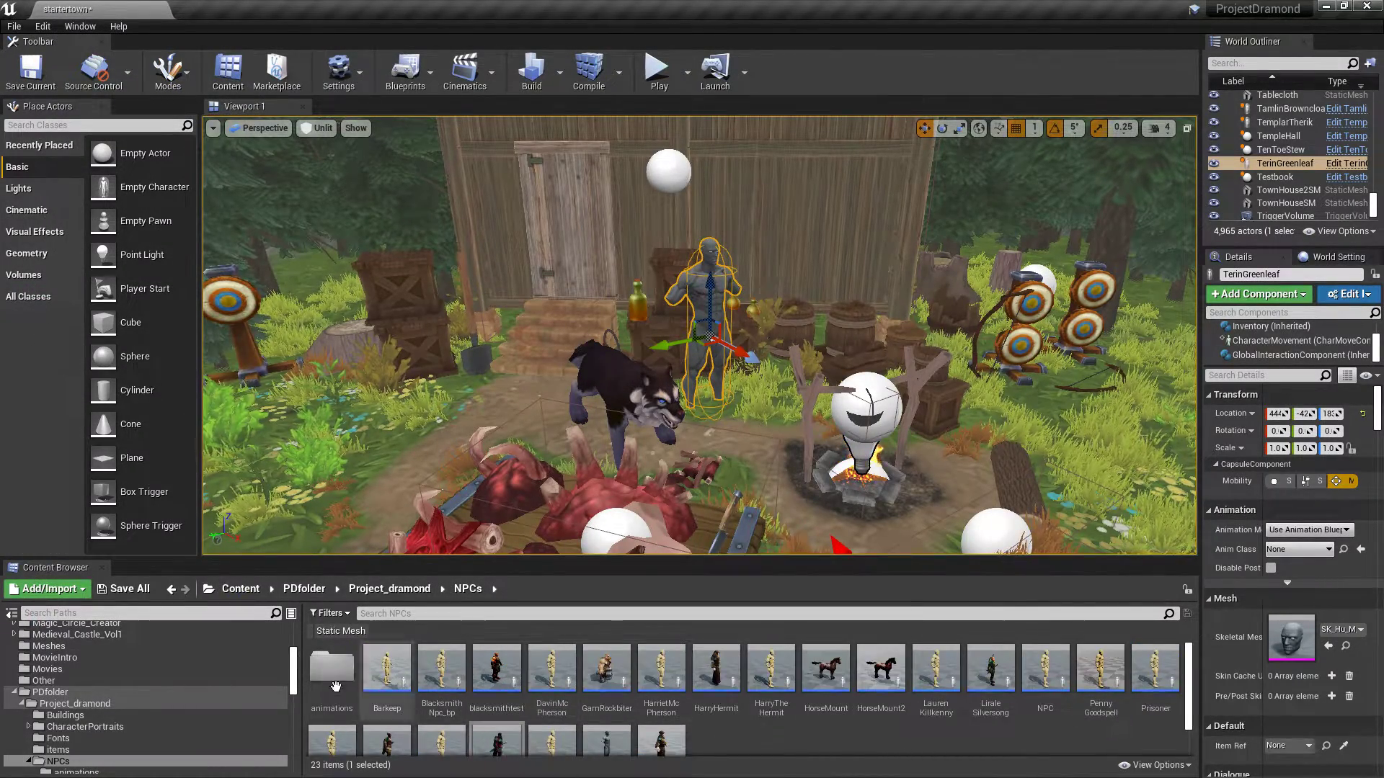
Browse to StylizedCharacter's male human meshes and load the SKEL_Hu_M skeleton asset.
scroll(down, 3)
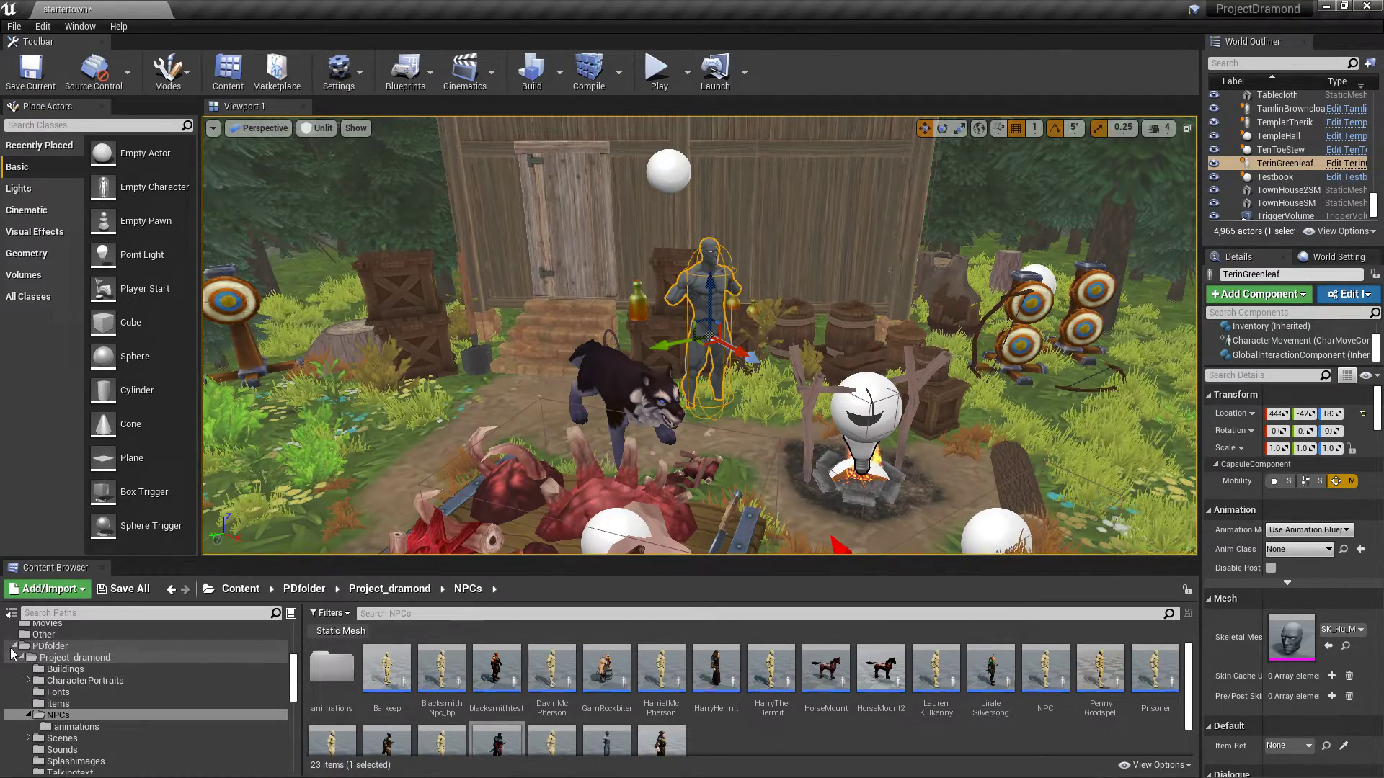
click(50, 646)
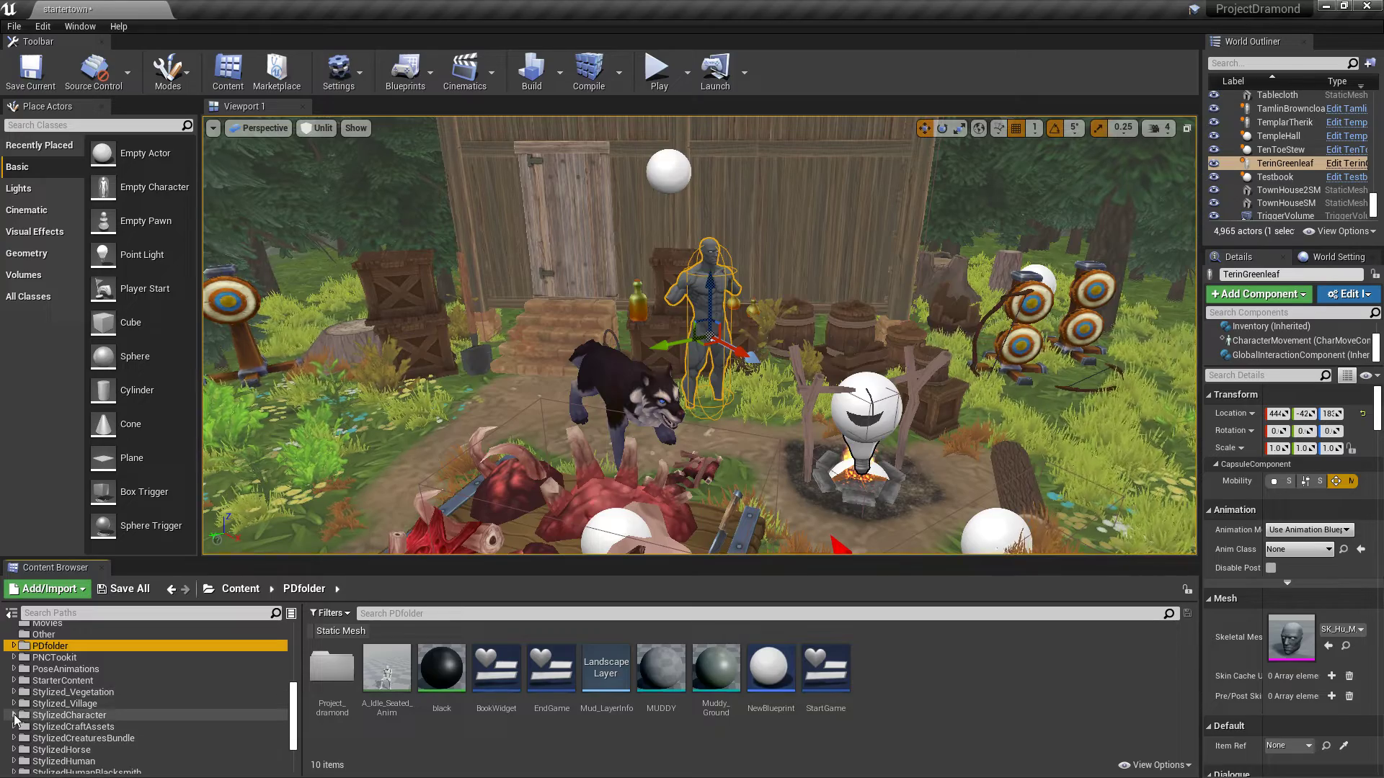
click(69, 715)
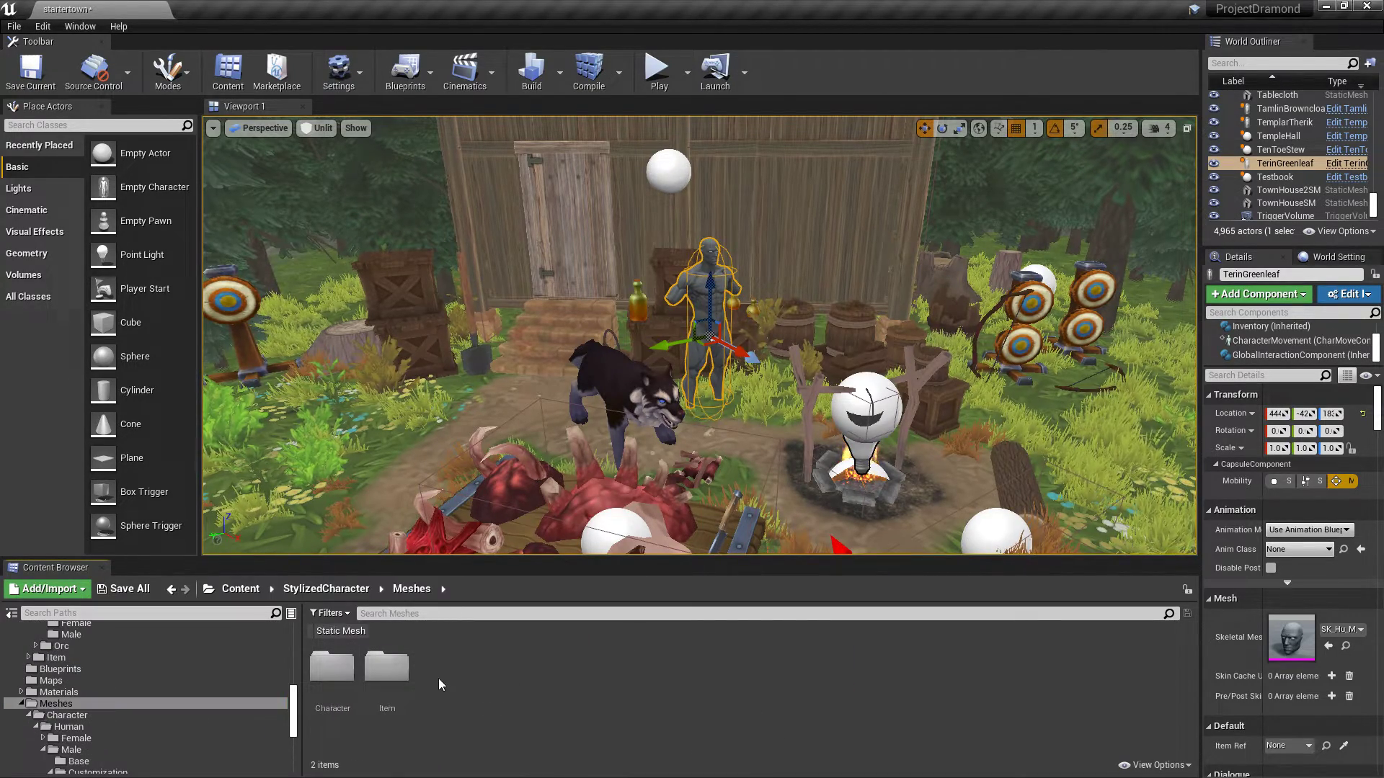
double_click(332, 666)
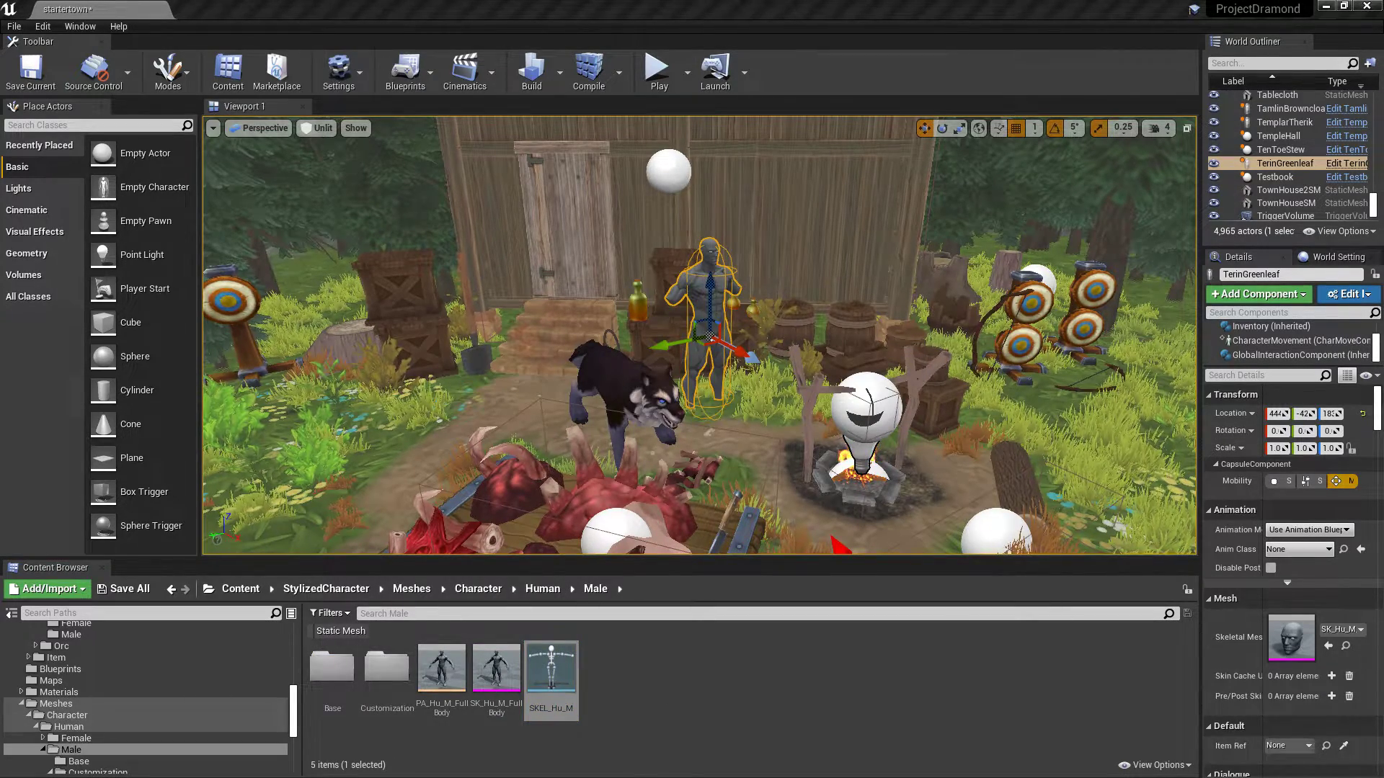
double_click(549, 666)
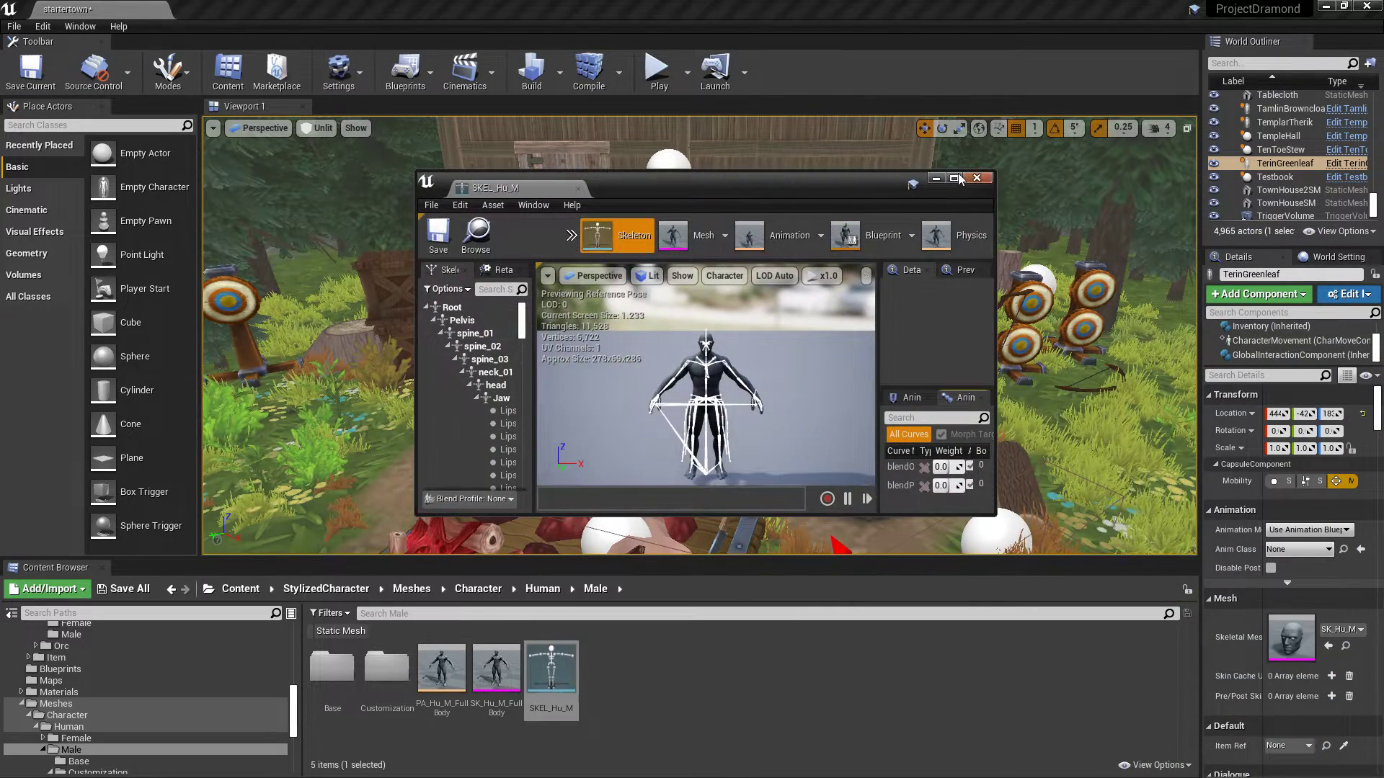
Maximize the skeleton editor and review the Humanoid rig's source-to-target bone mapping in Retarget Manager.
click(954, 177)
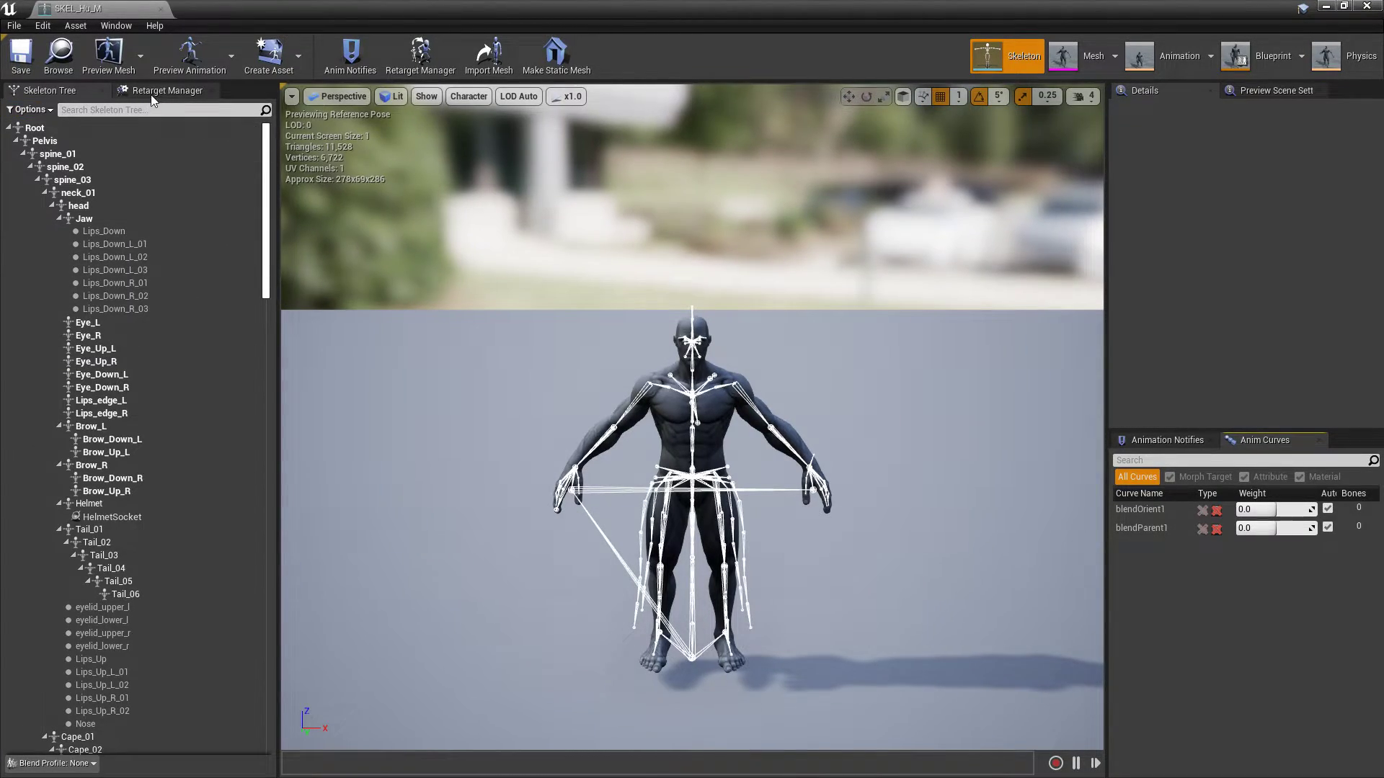
click(167, 89)
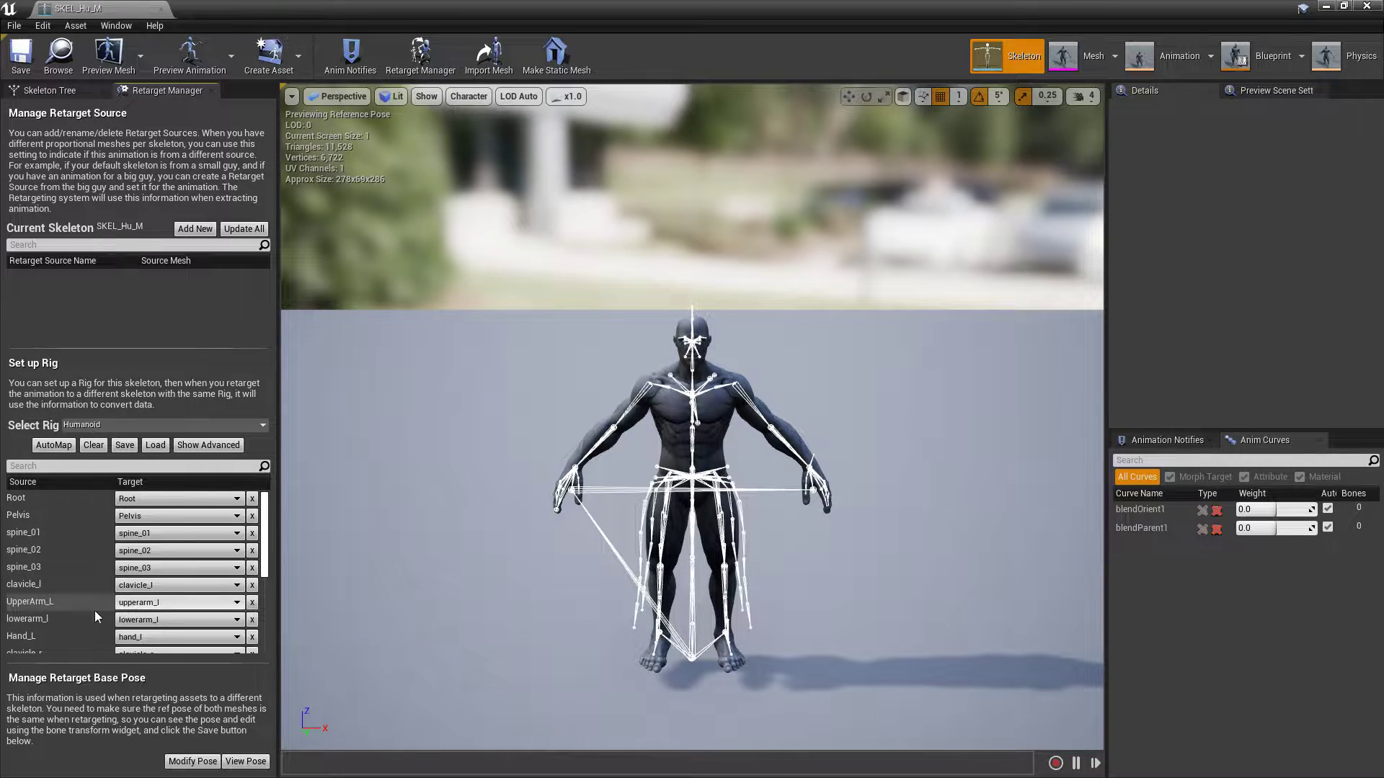
scroll(down, 3)
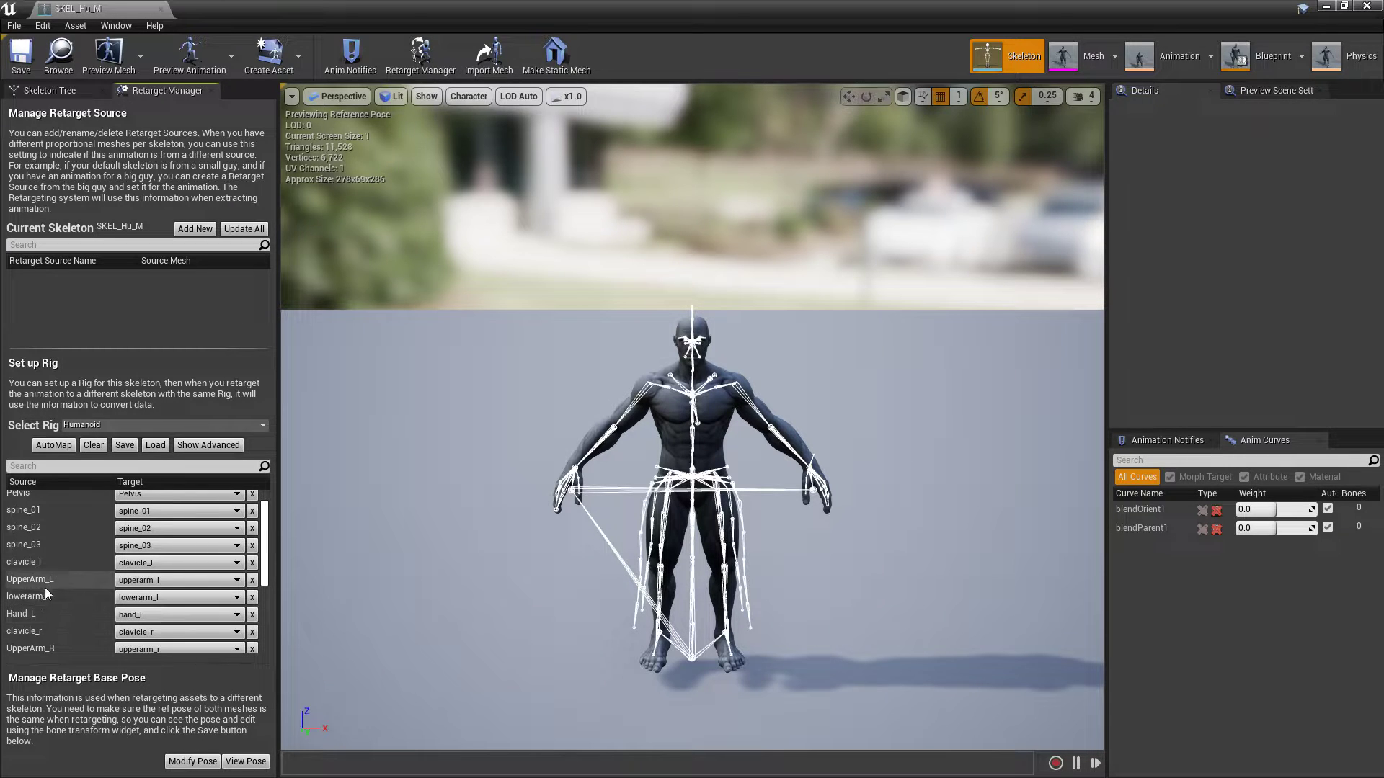
scroll(down, 3)
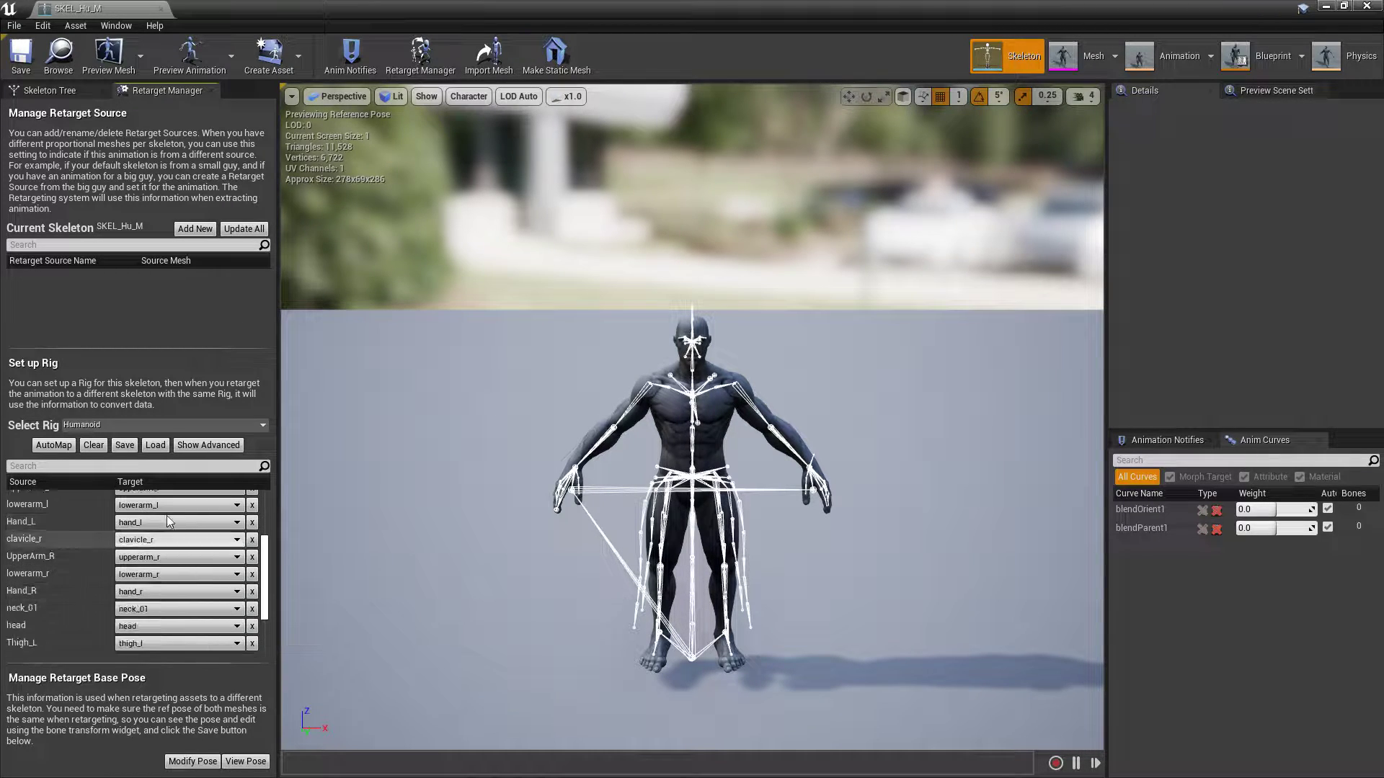
scroll(down, 3)
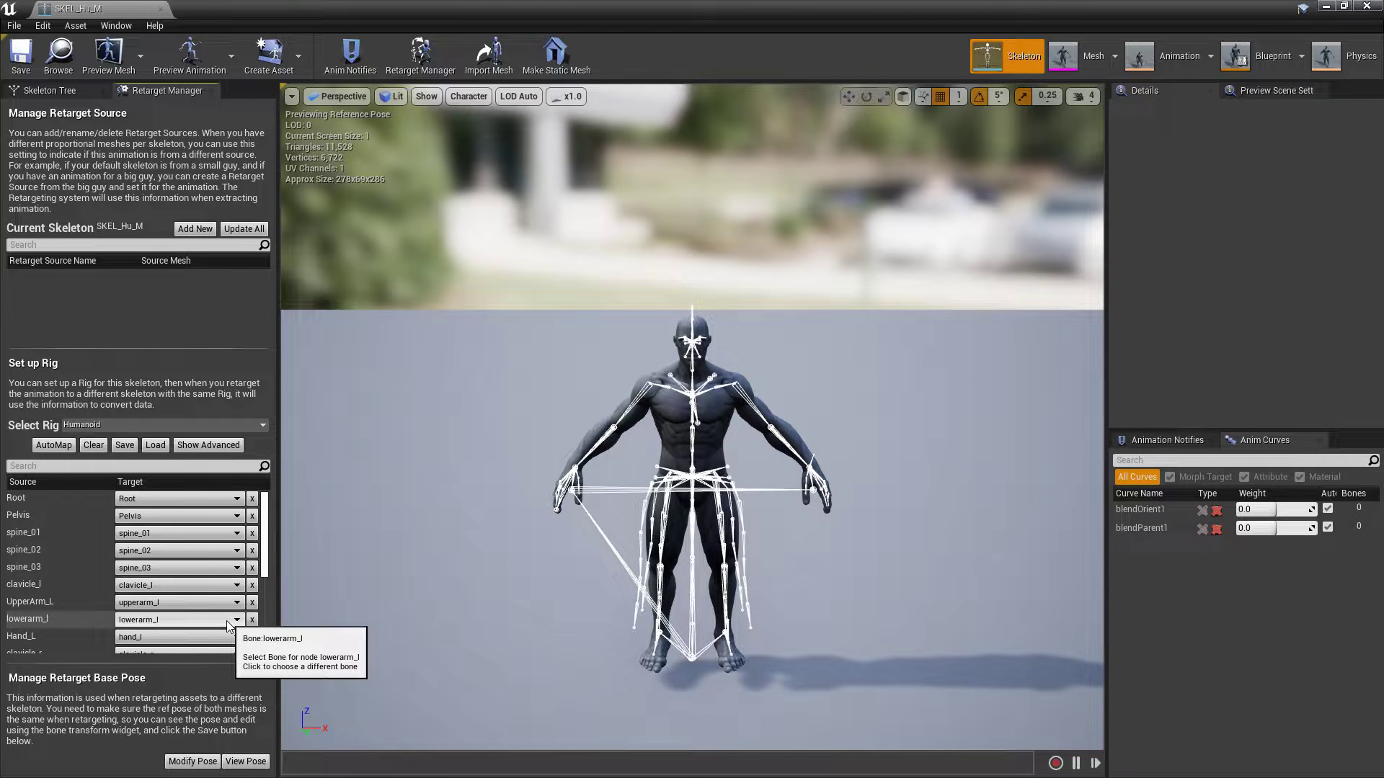
Switch to the Skeleton Tree view and bring up its display options.
click(49, 90)
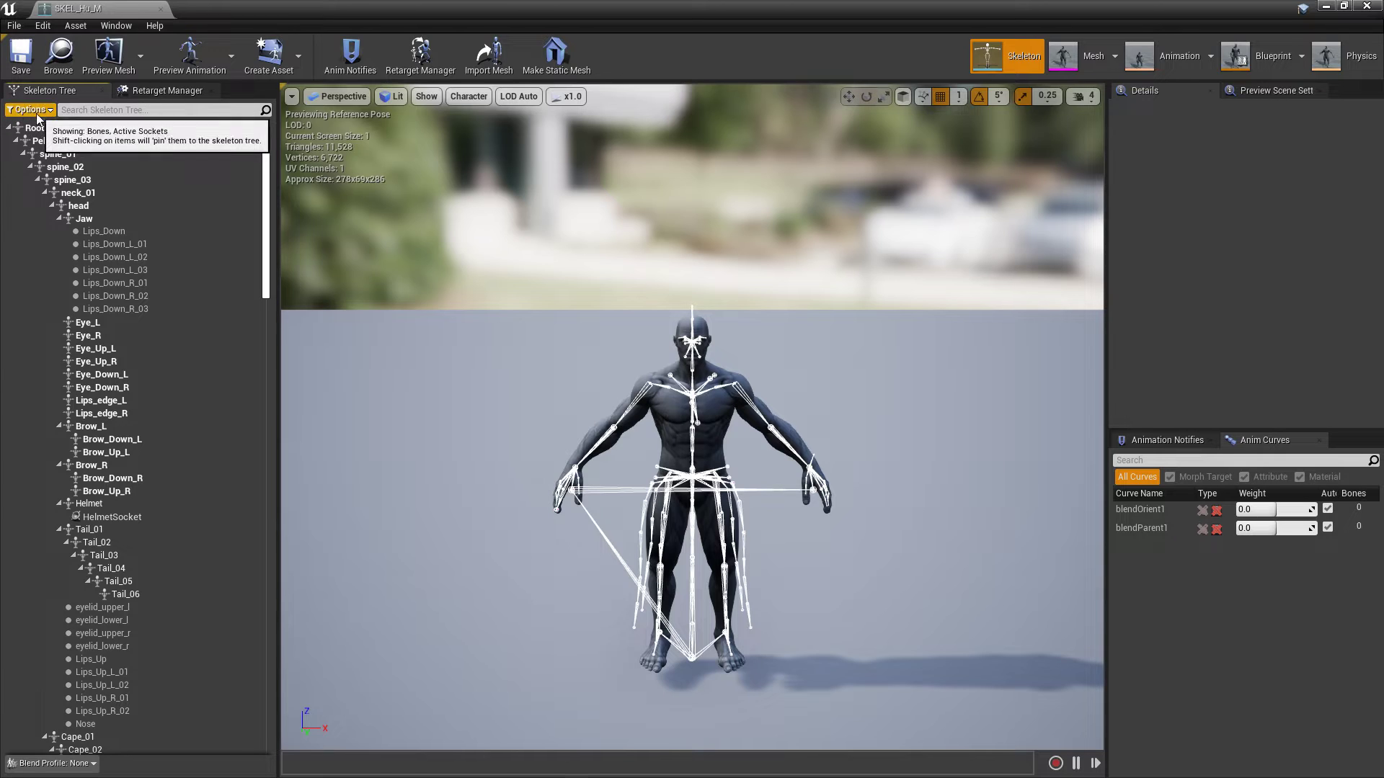
click(29, 110)
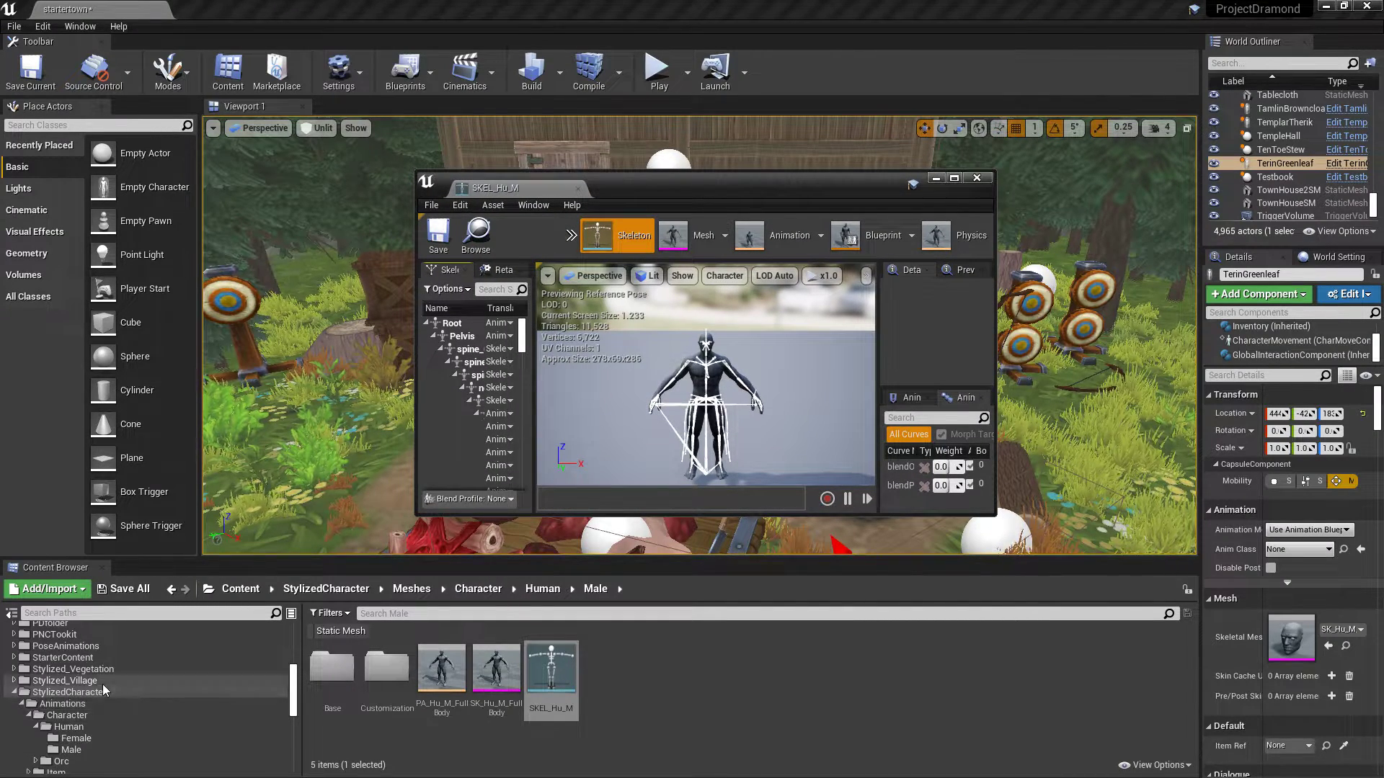
Browse through StylizedCharacter and PDfolder > Project_dramond into the NPCs folder and select an asset there.
click(69, 692)
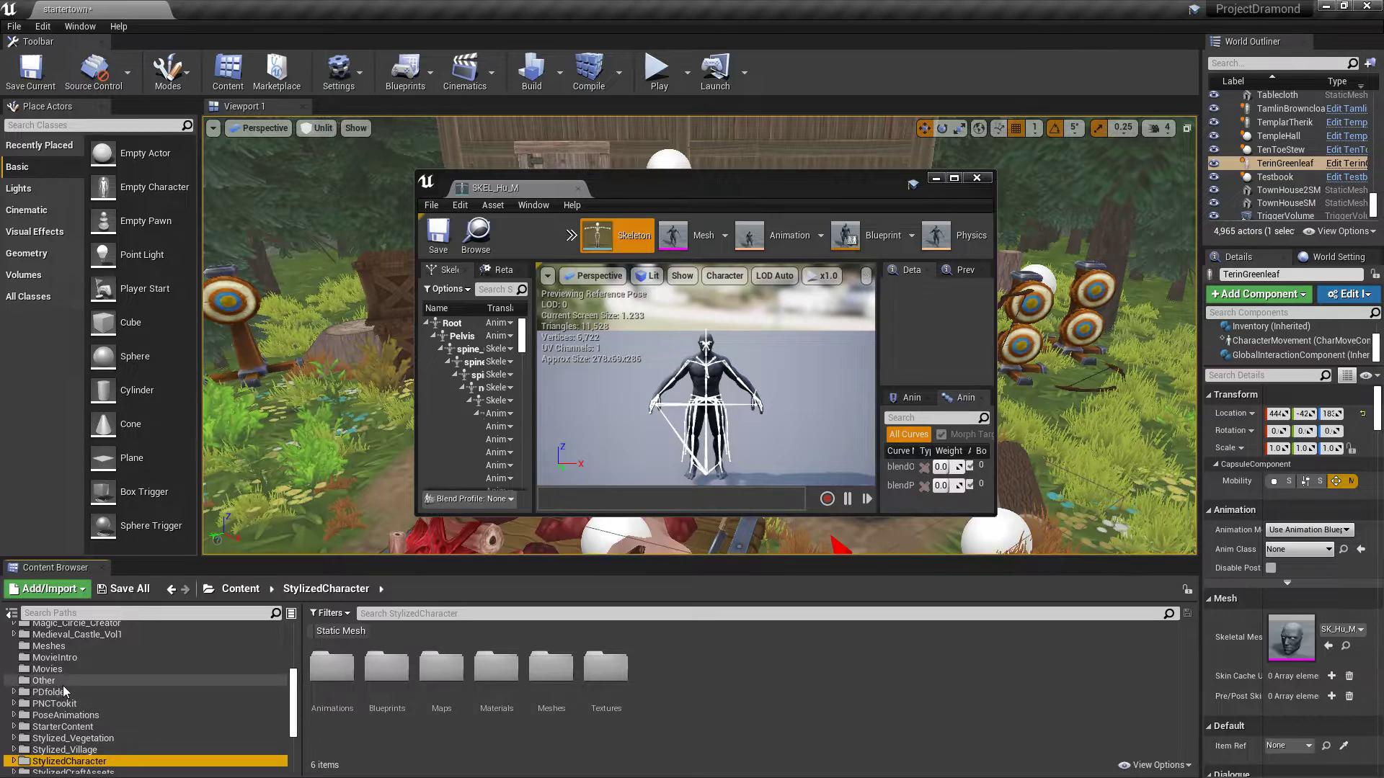
click(81, 703)
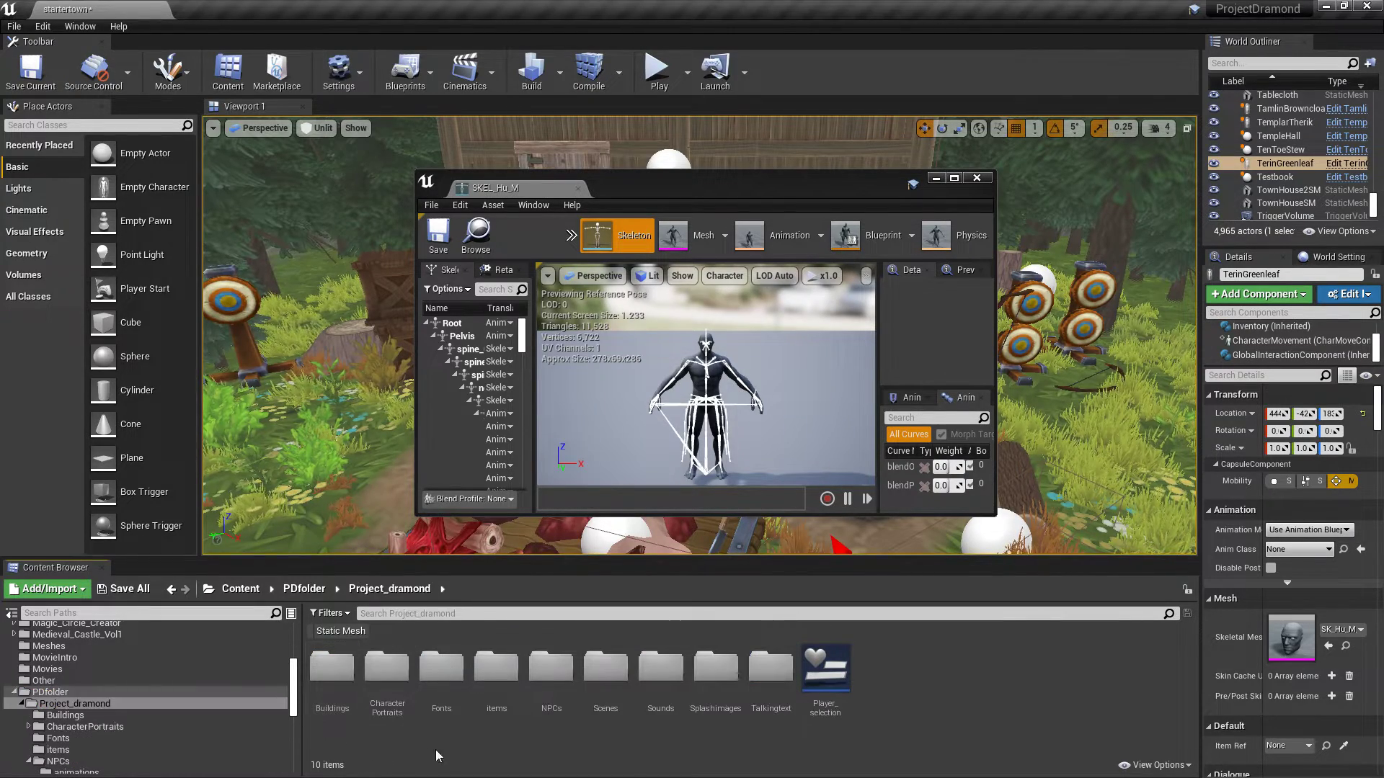
double_click(58, 761)
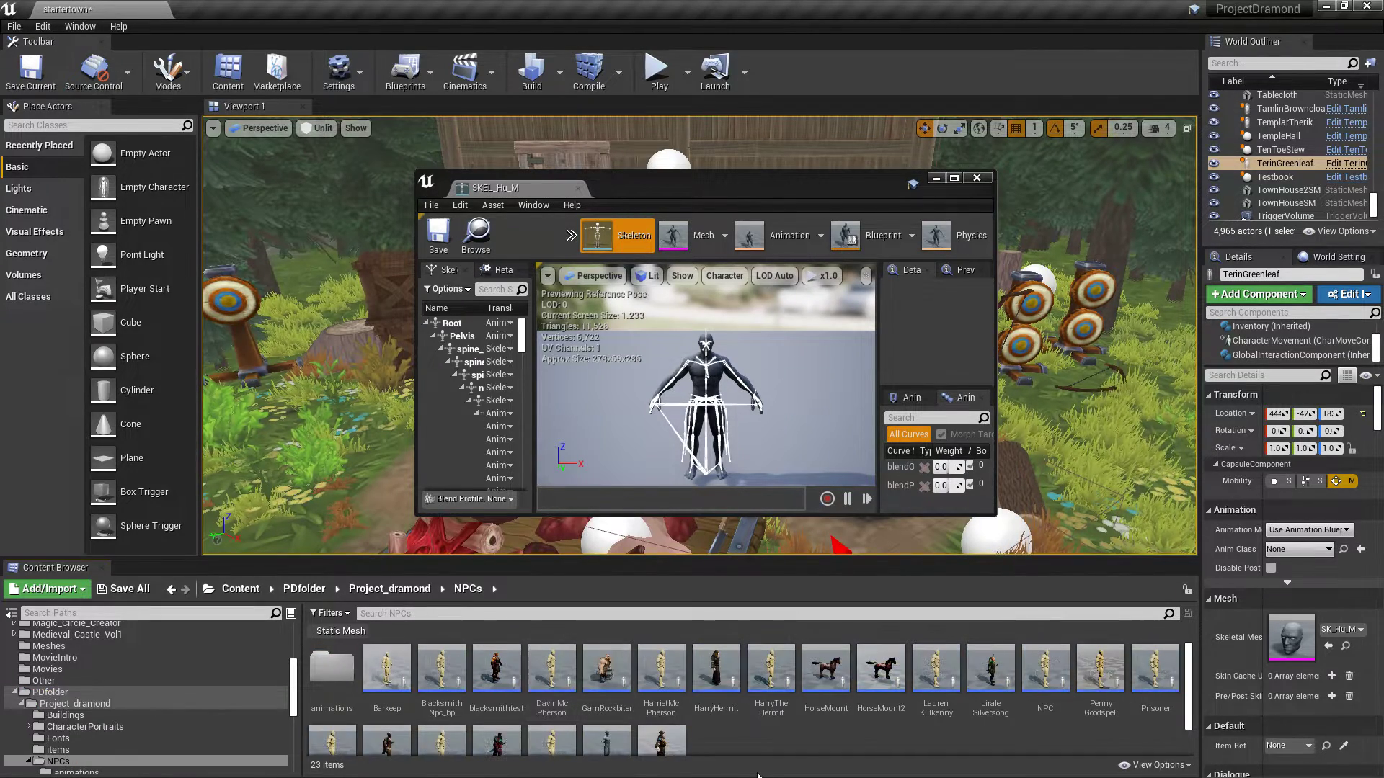
mouse_move(1045, 670)
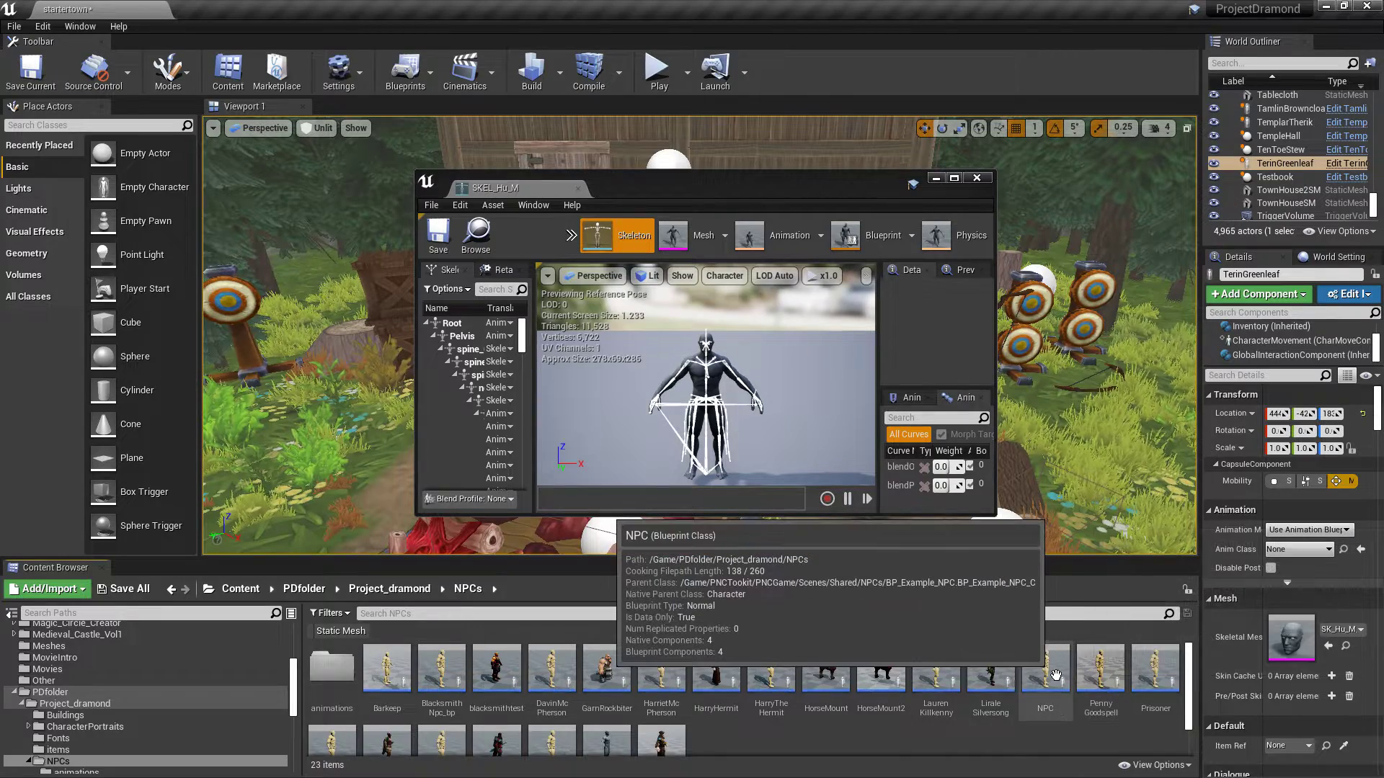
click(1046, 667)
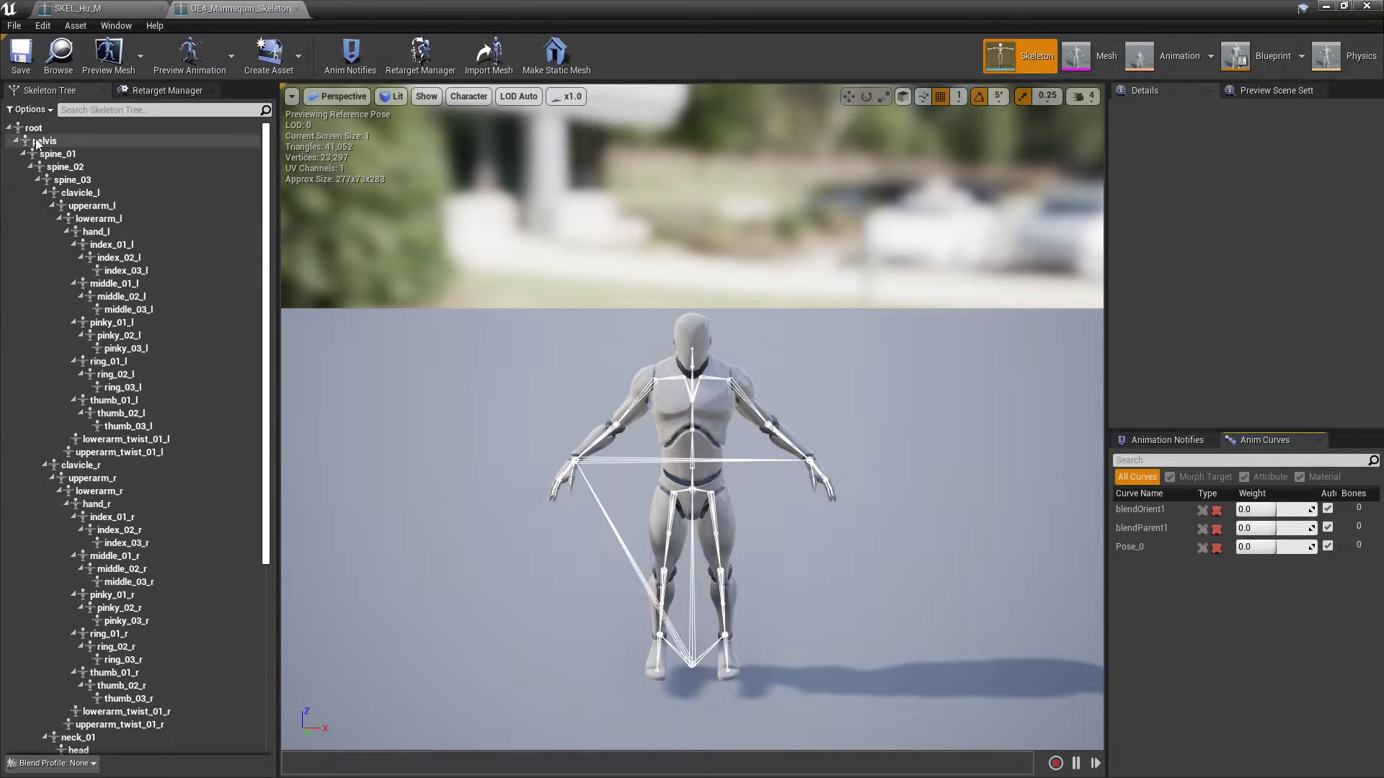
Show each mannequin bone's translation retargeting mode and scroll through the bone list.
click(29, 108)
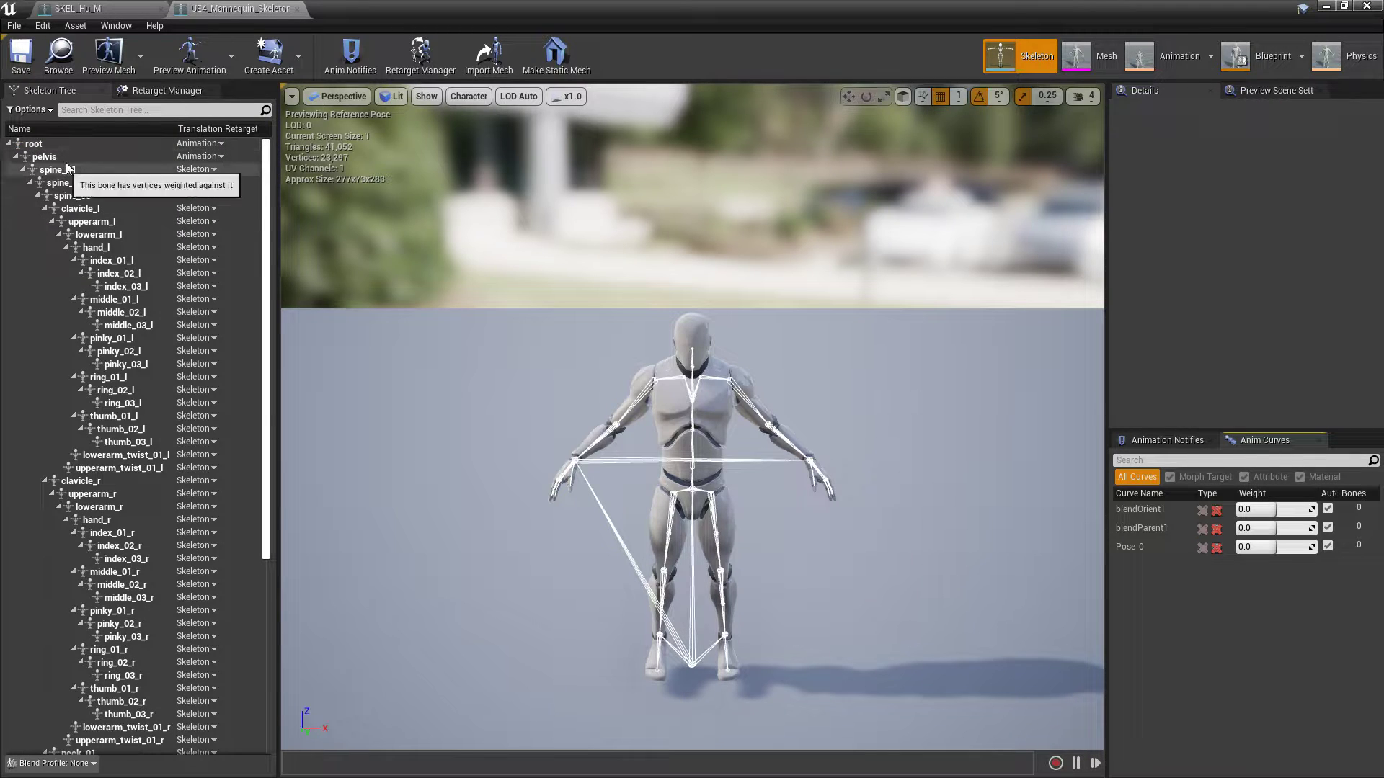
scroll(down, 3)
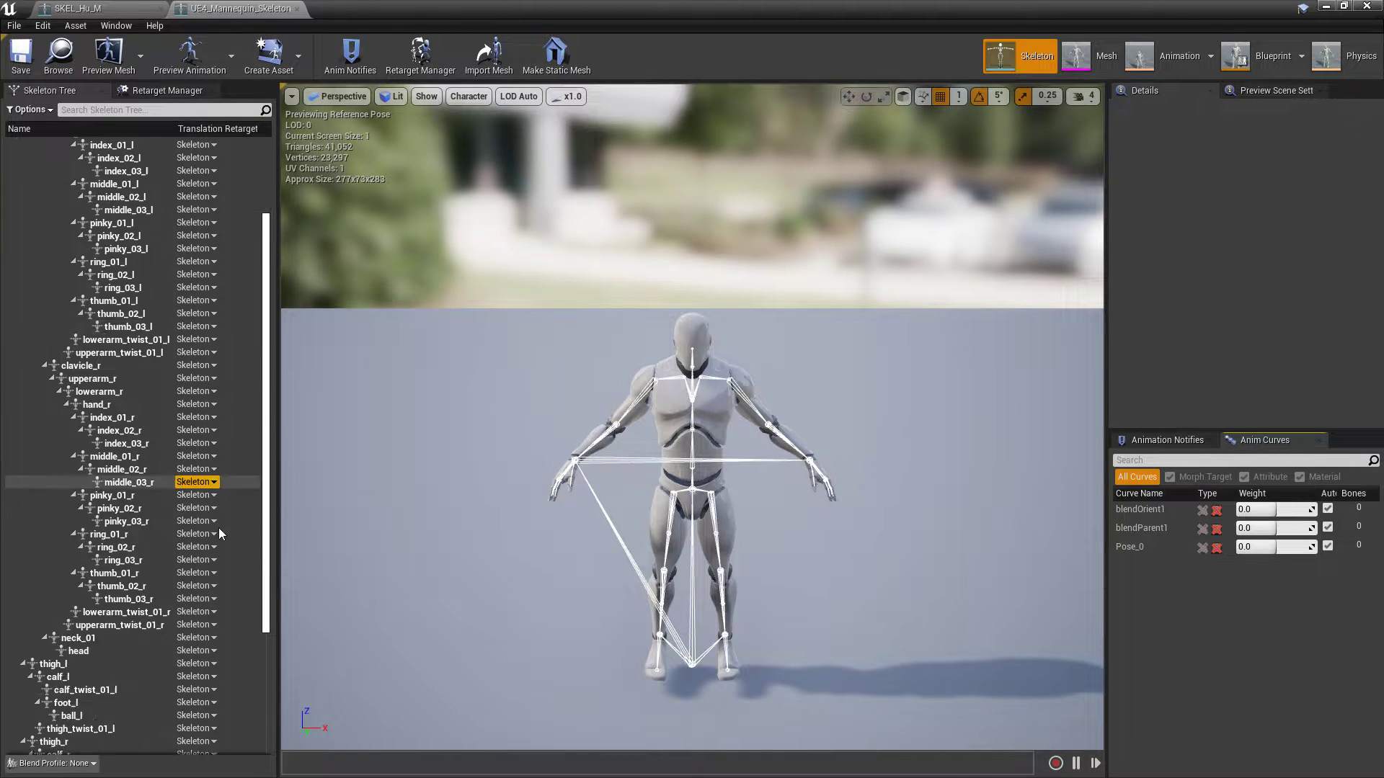
scroll(down, 3)
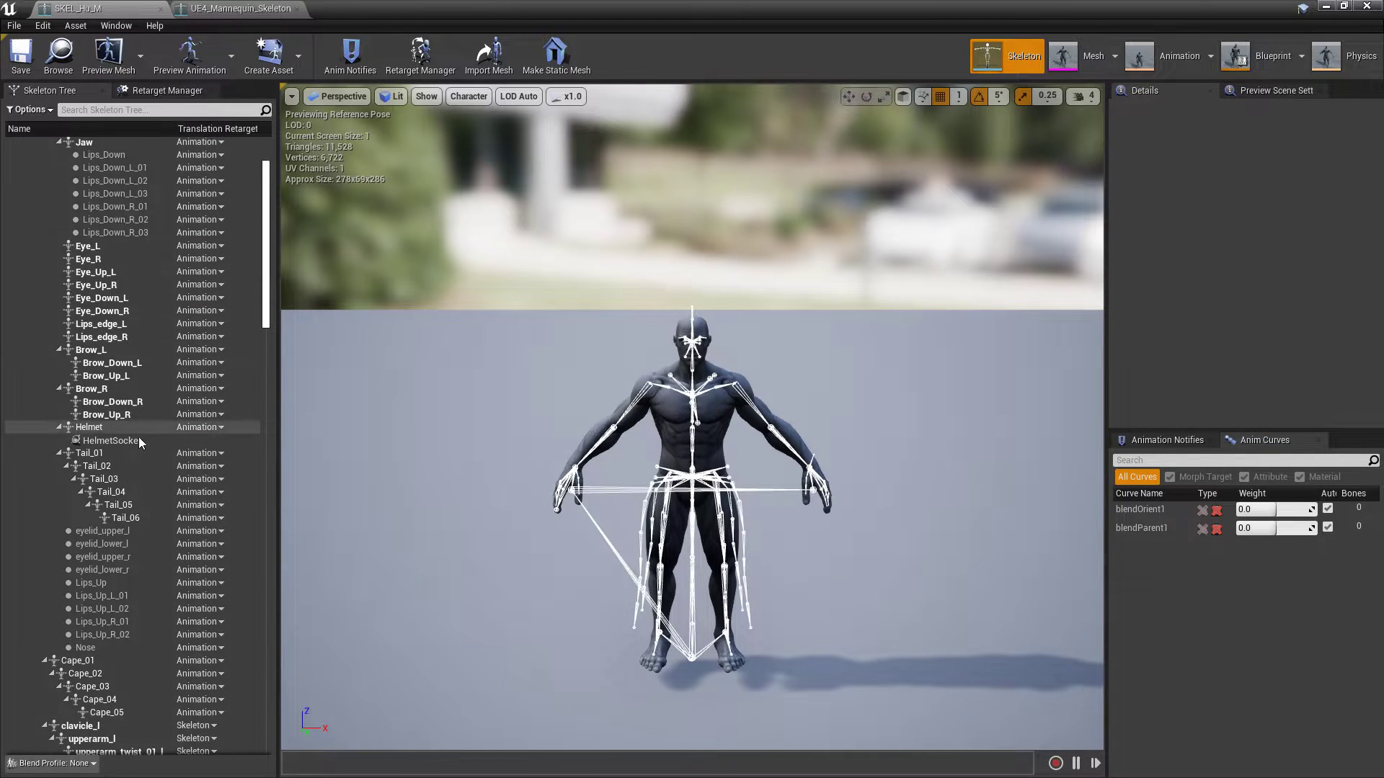
Scroll SKEL_Hu_M's bone list checking Translation Retarget modes, then return to the main village level.
scroll(down, 3)
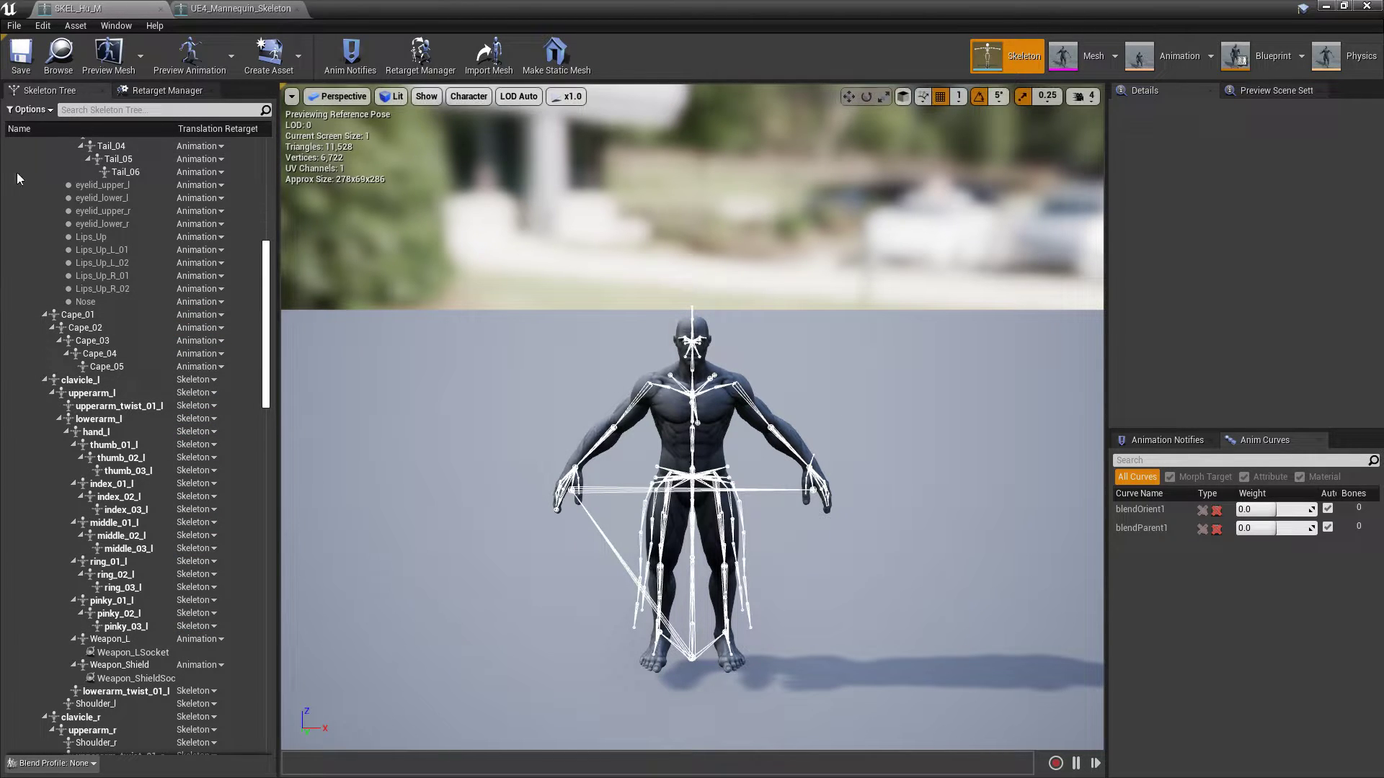
click(81, 379)
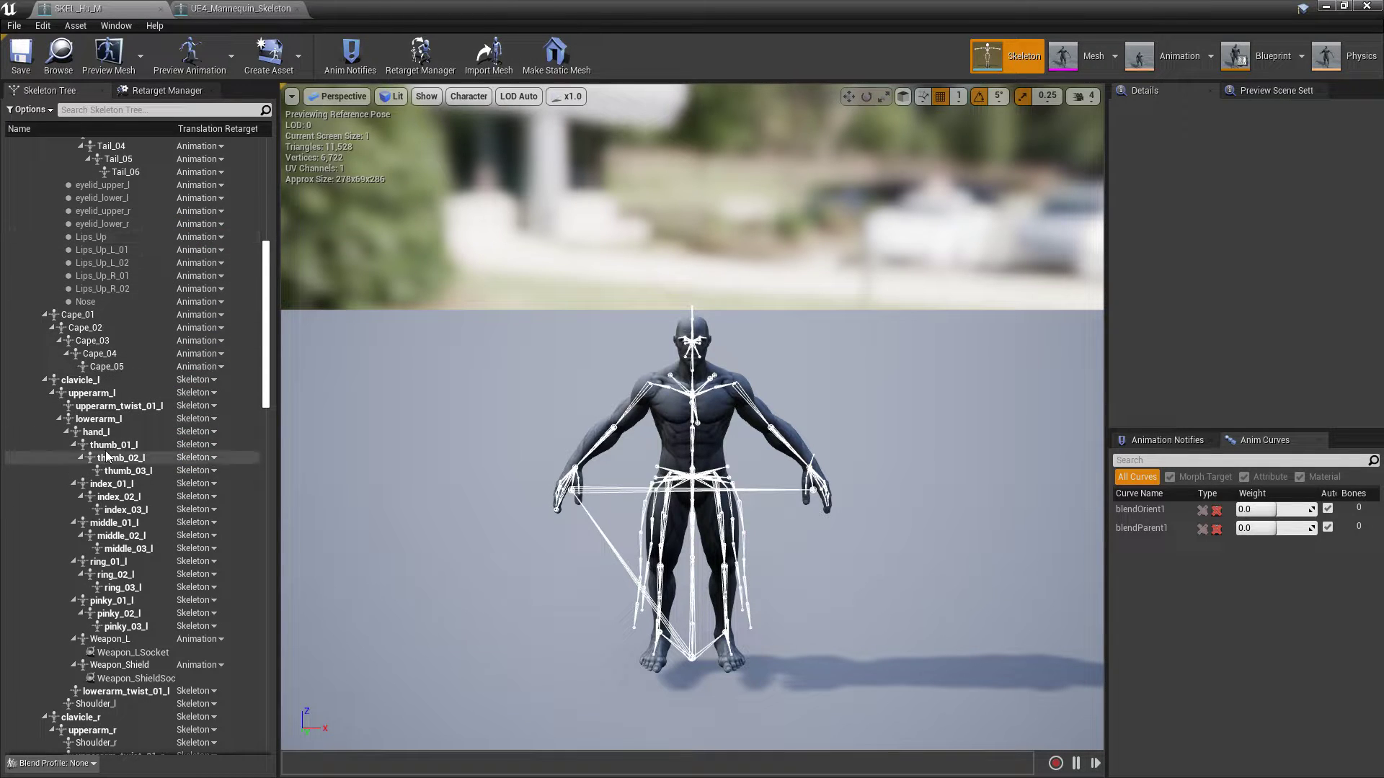
mouse_move(193, 457)
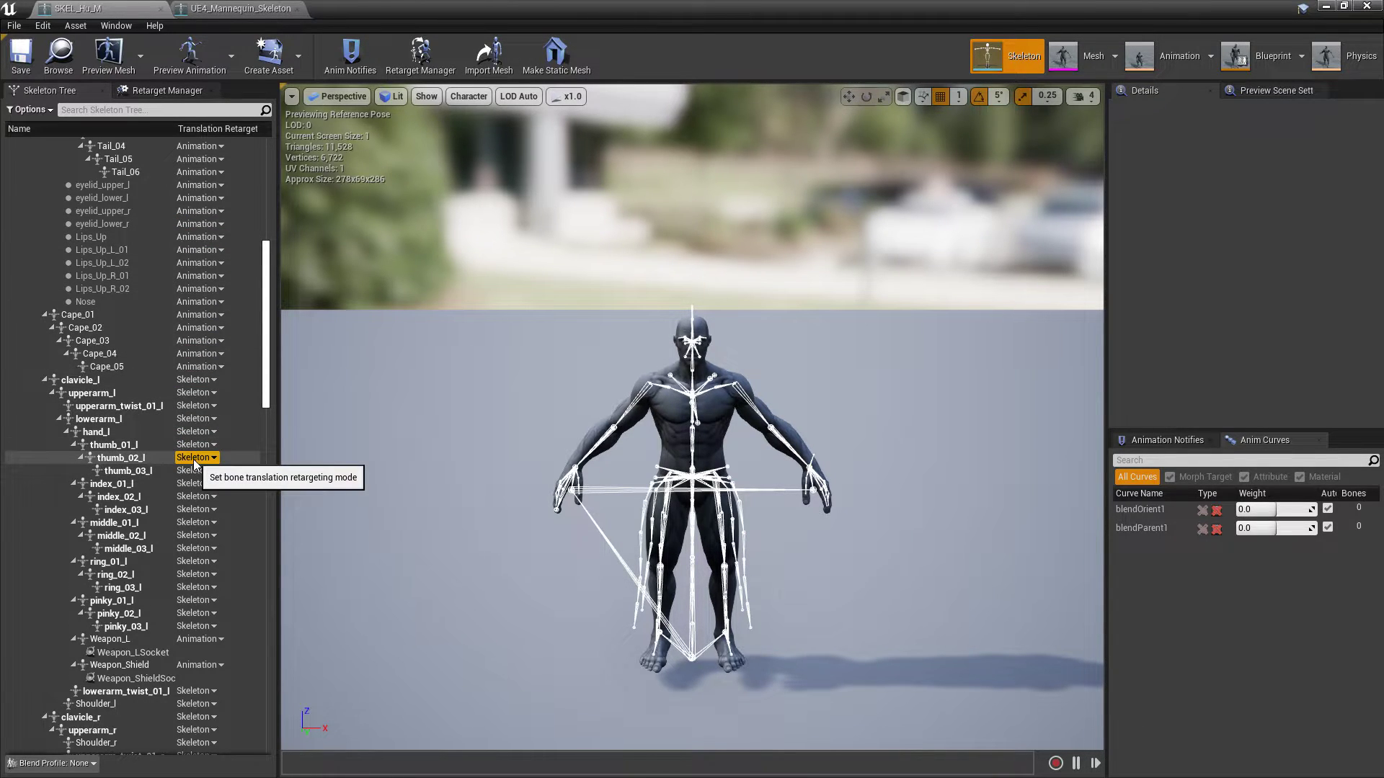
mouse_move(366, 317)
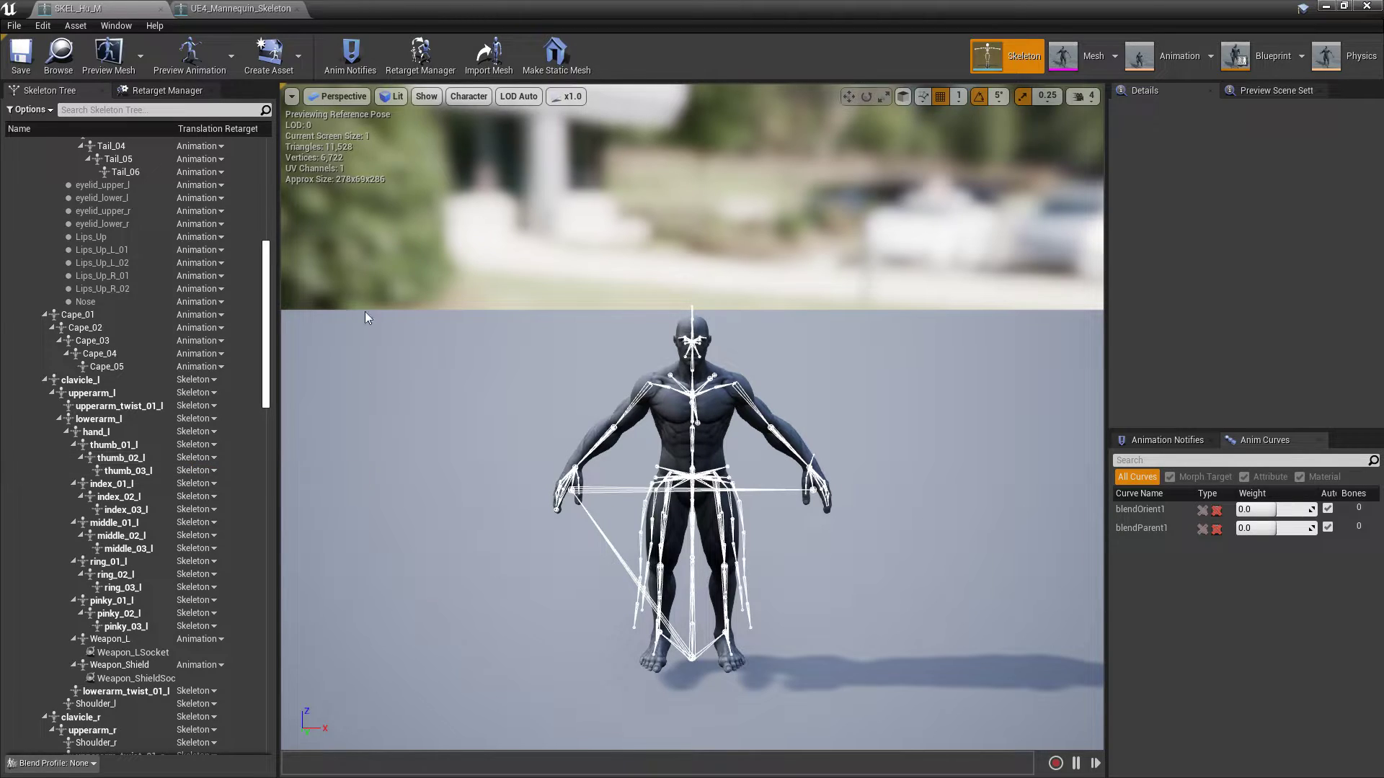
click(237, 8)
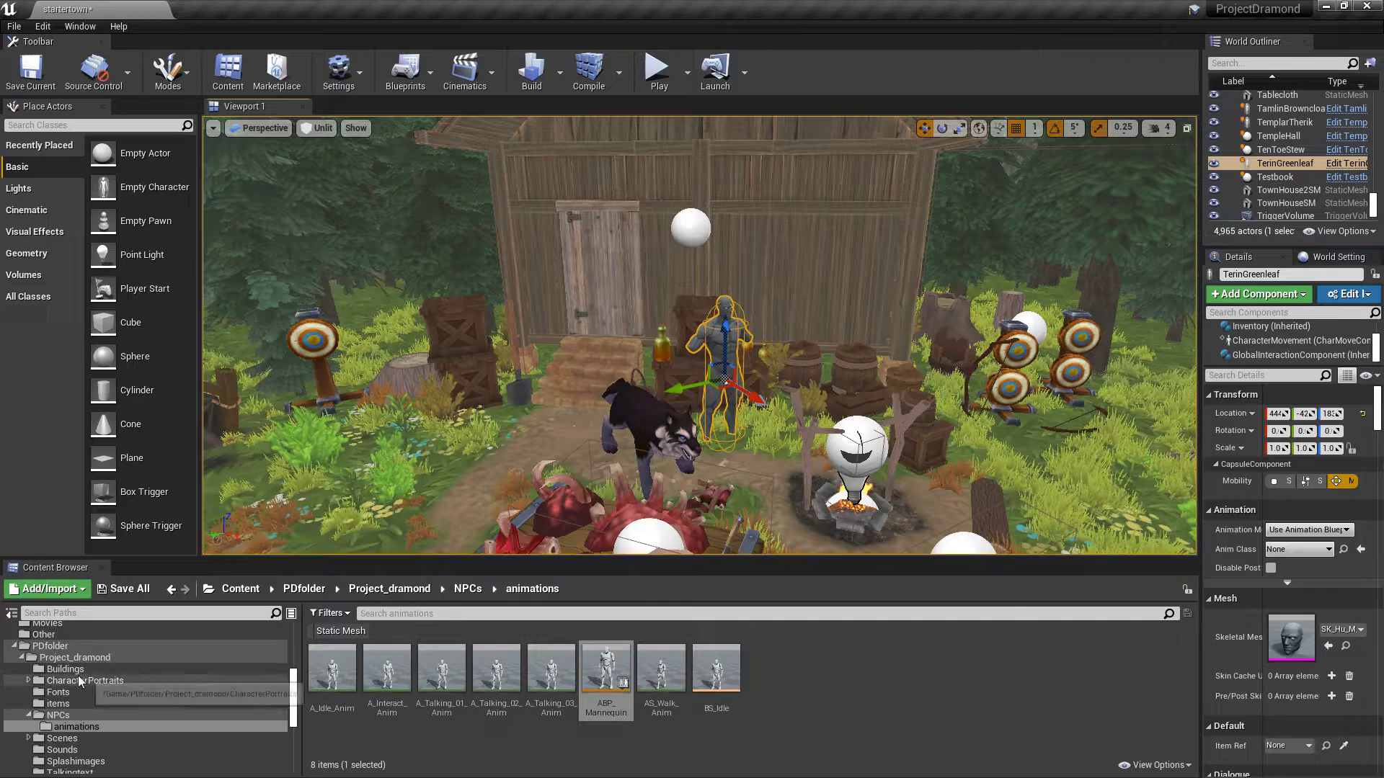
Load the HermitCave level from the Scenes folder.
click(388, 588)
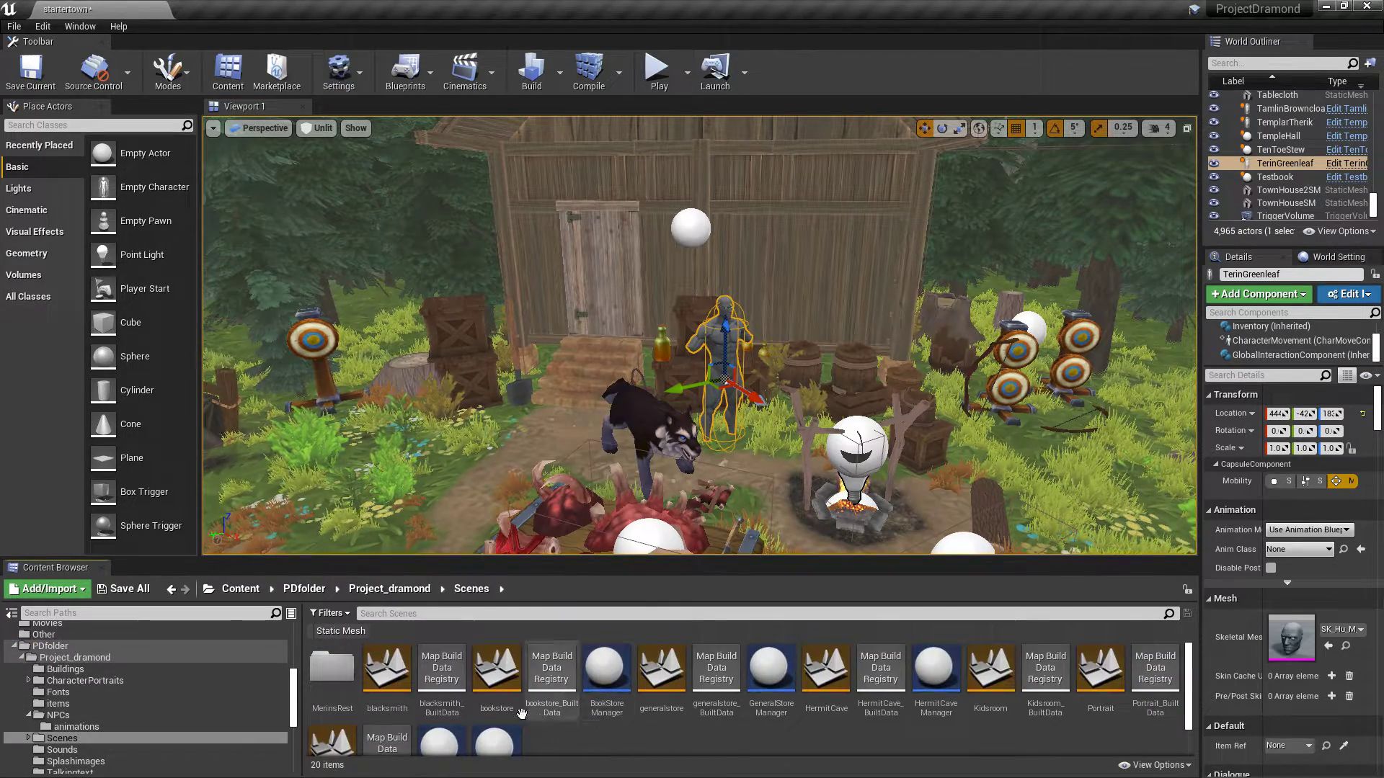
mouse_move(824, 667)
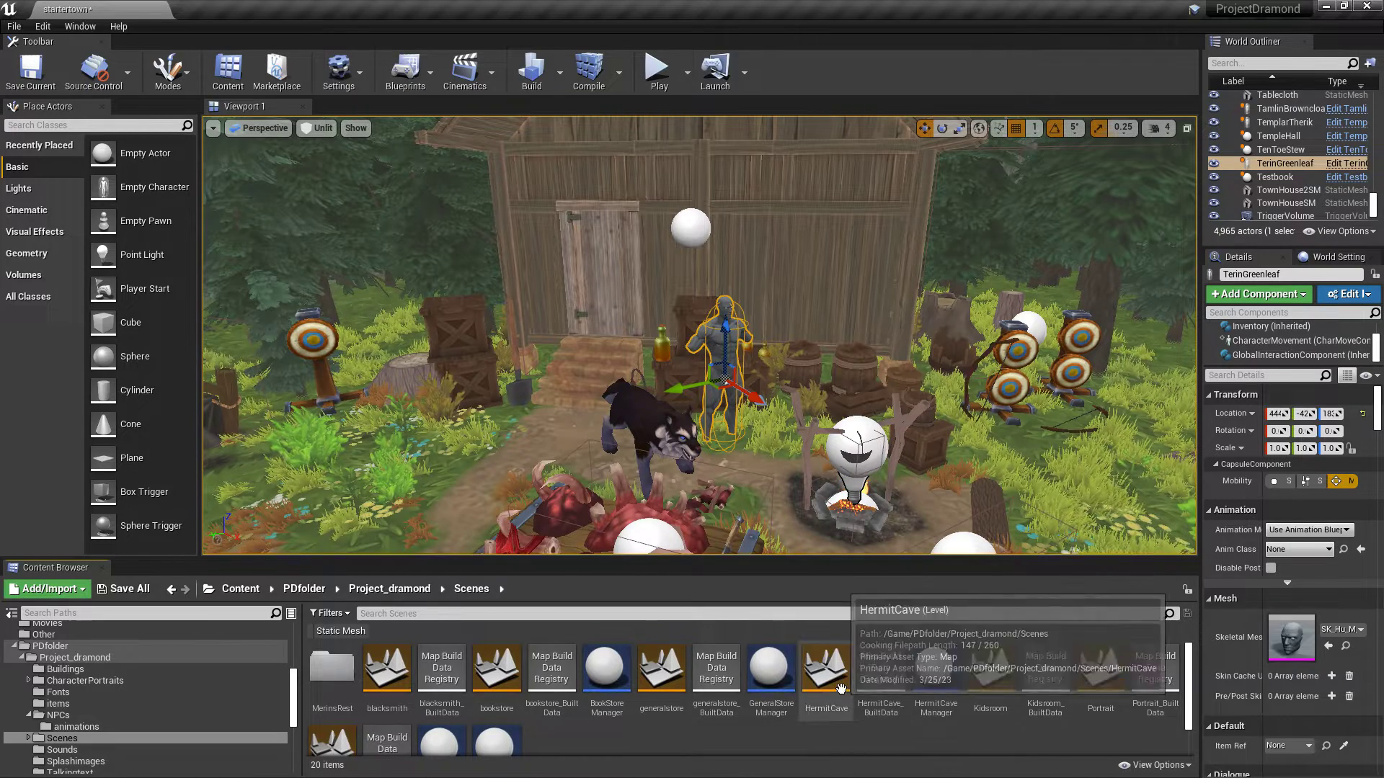
double_click(825, 667)
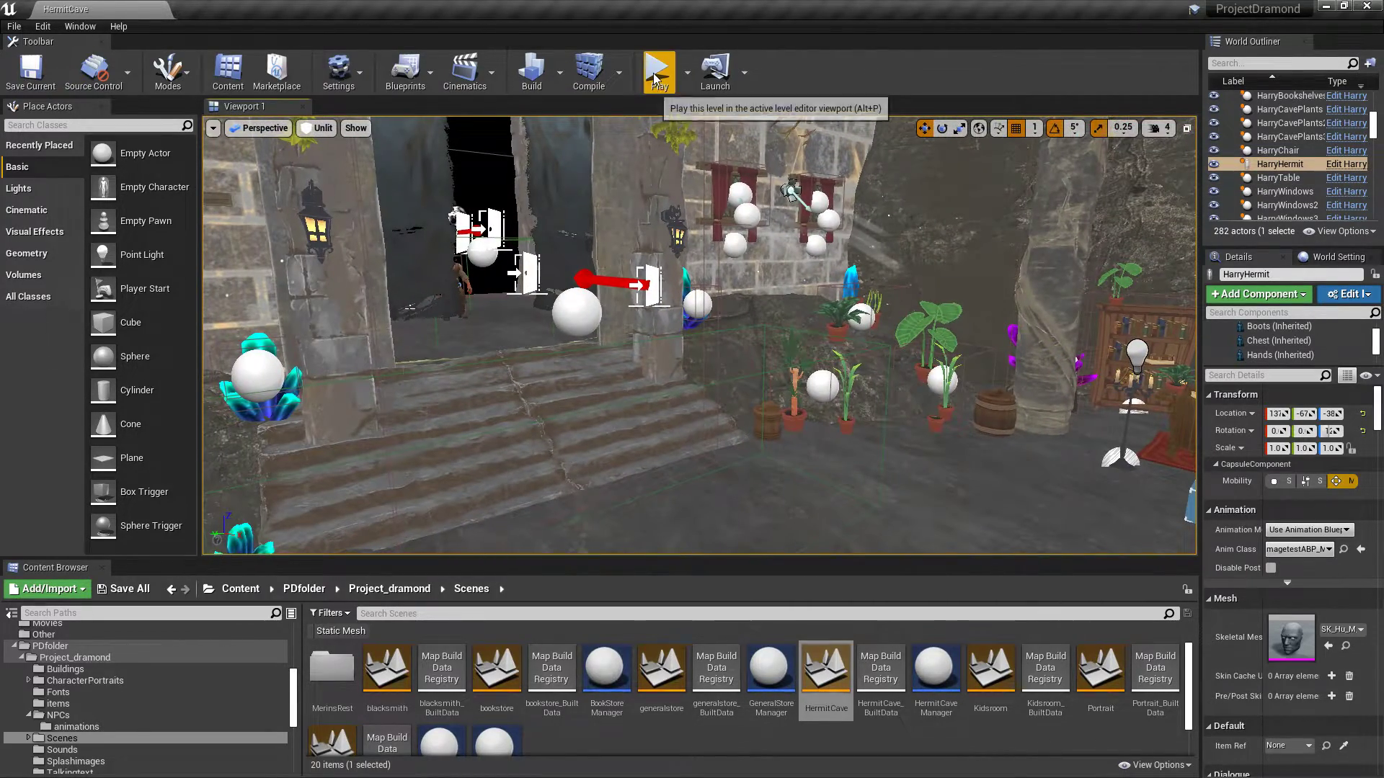
Play the HermitCave level, talk with the hermit NPC, pick a reply and walk around the cave.
click(658, 71)
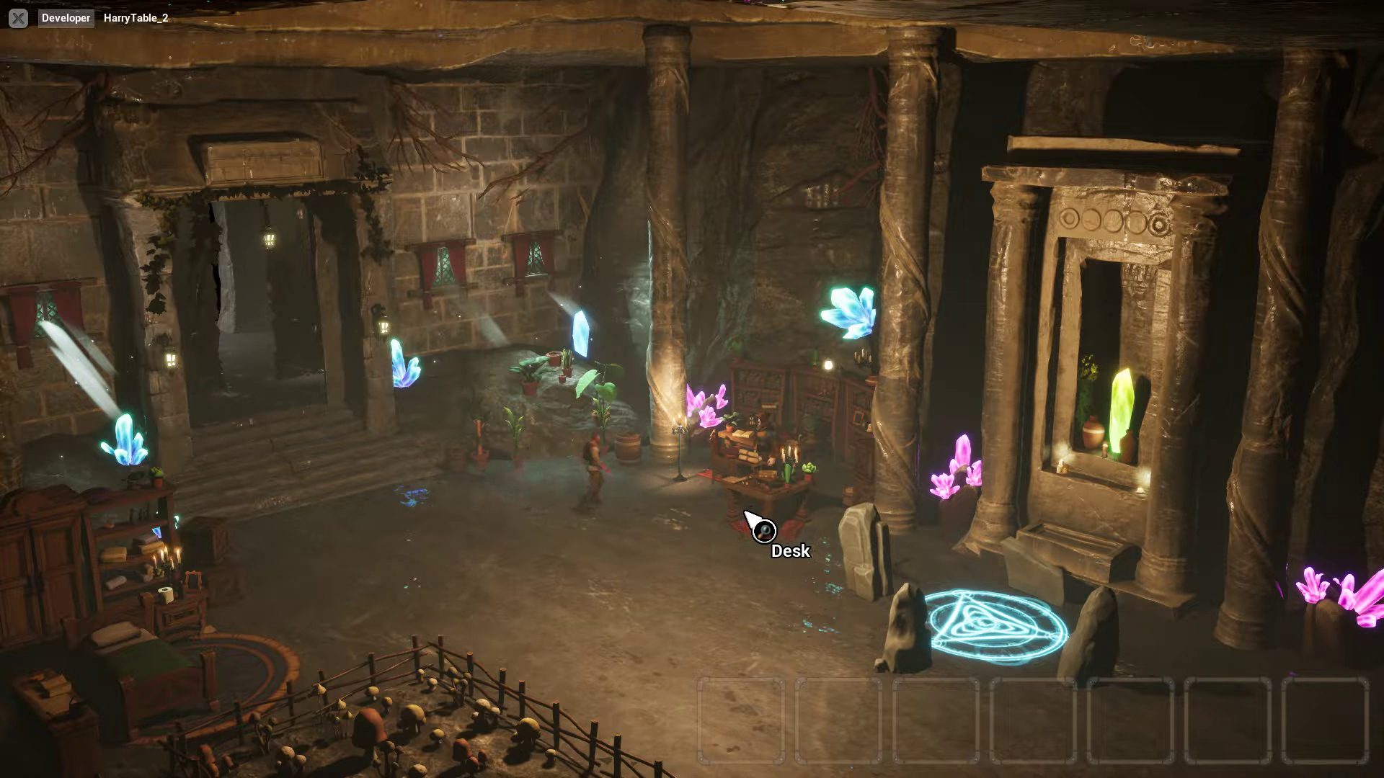
click(761, 528)
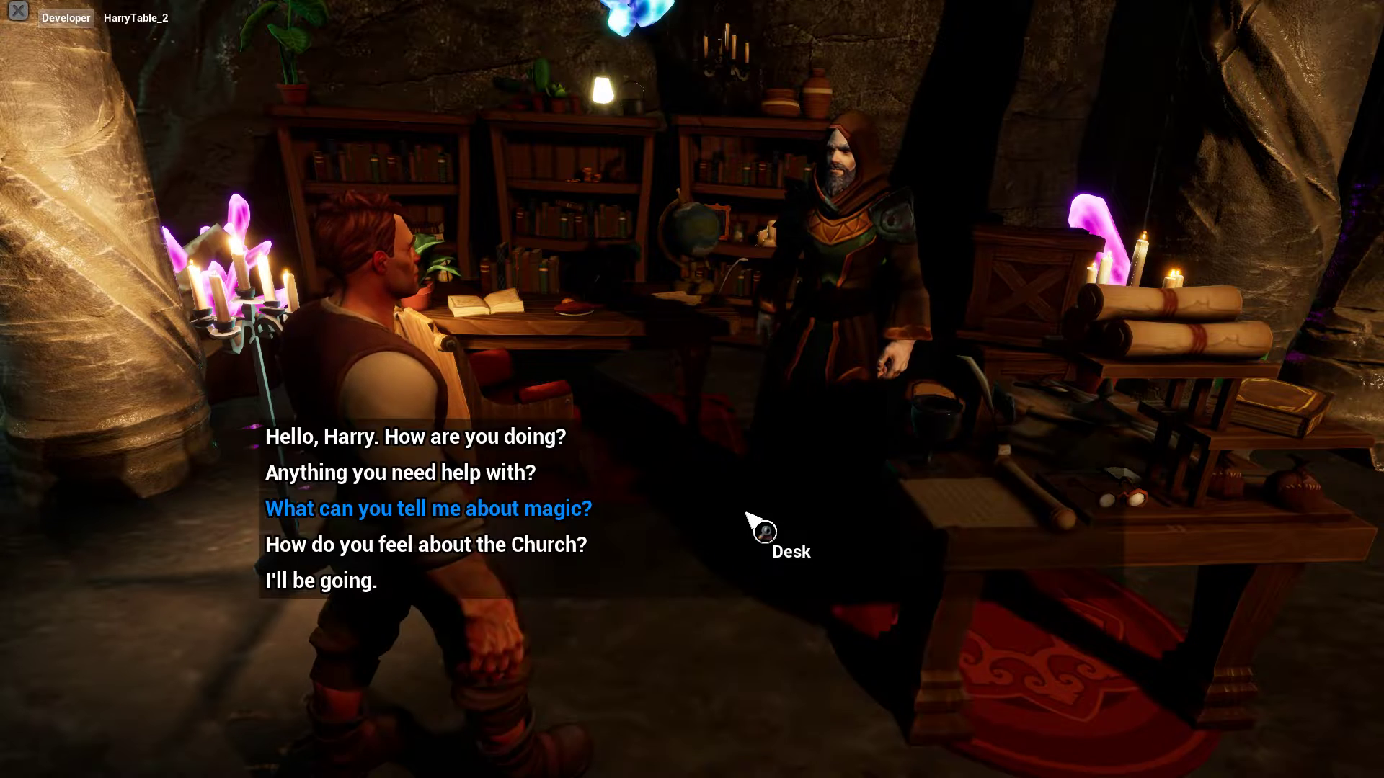
click(398, 472)
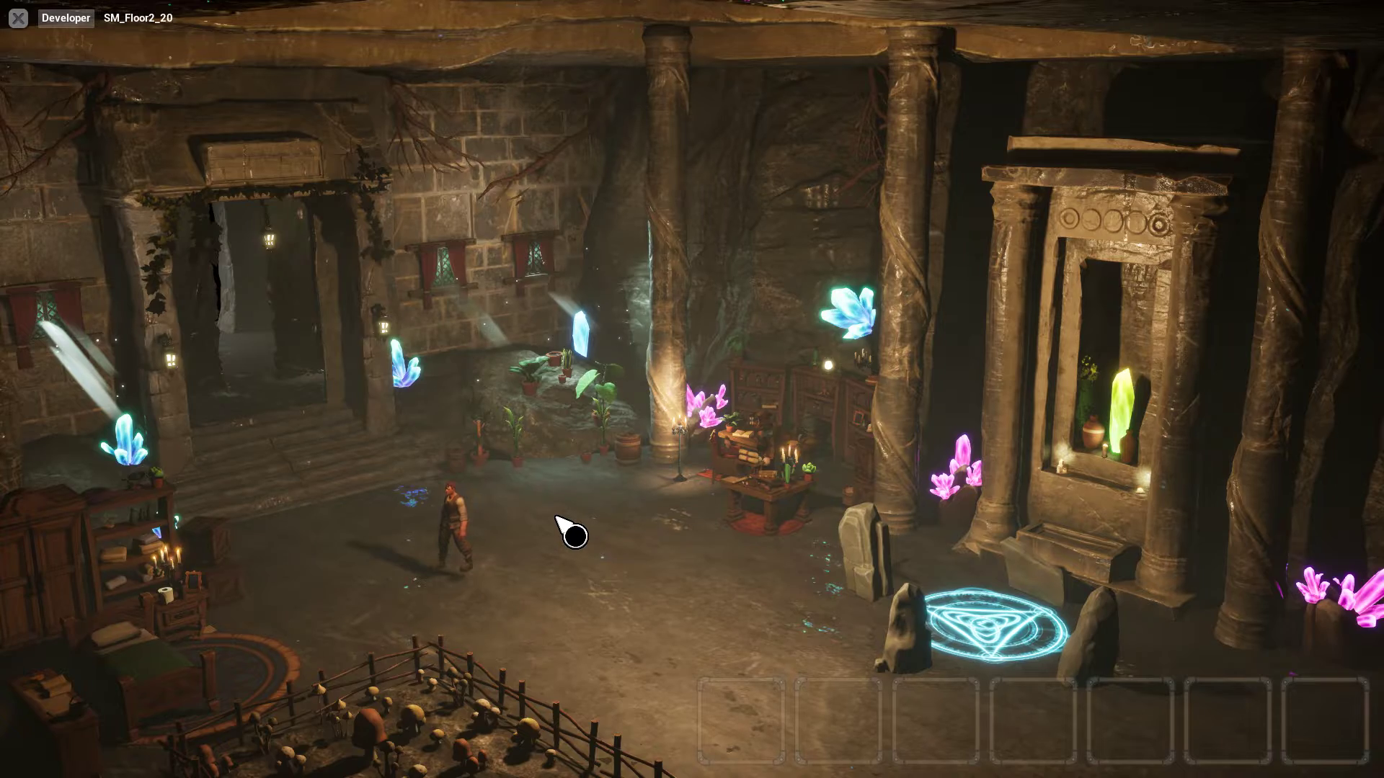
click(696, 72)
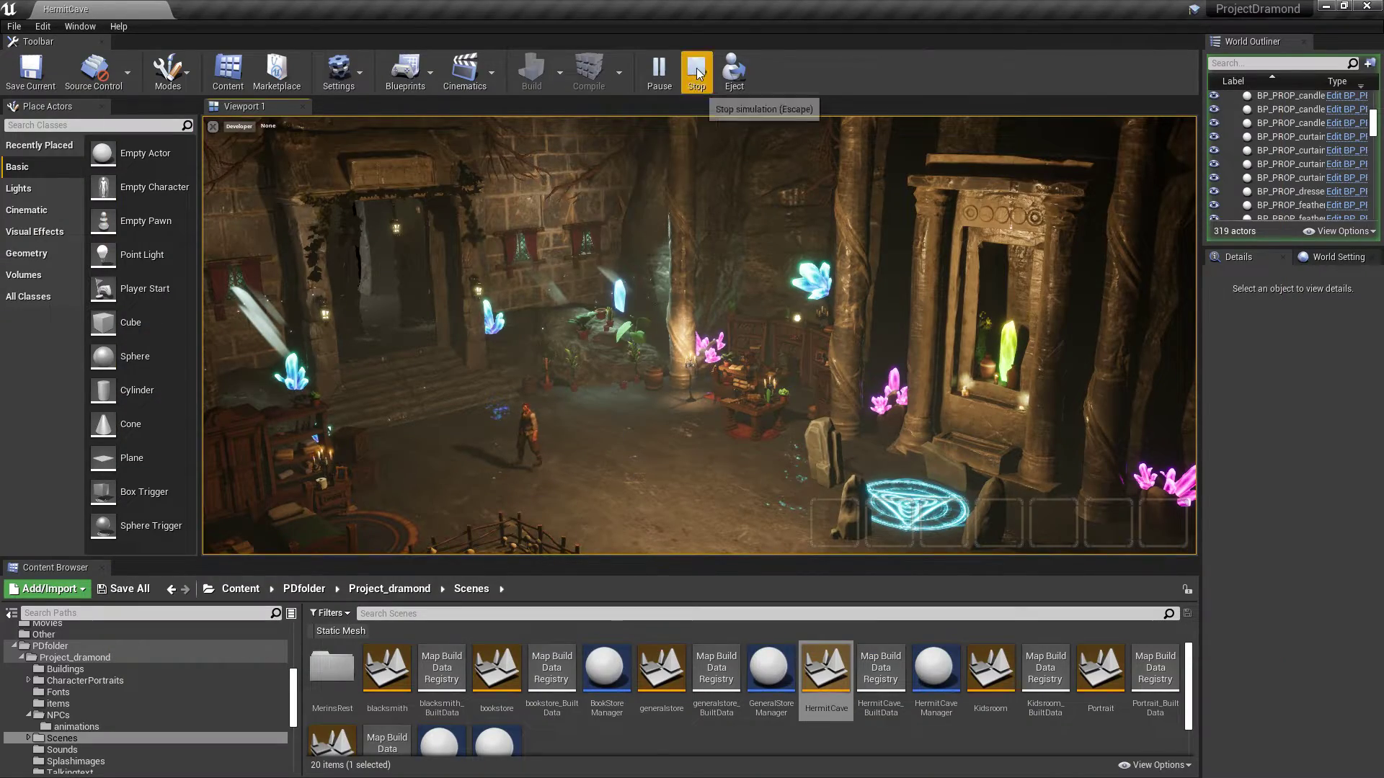
Stop play and inspect BP_PNCCharacter_3D_Player's viewport and SK_Hair_01 component before returning to its construction script.
click(697, 71)
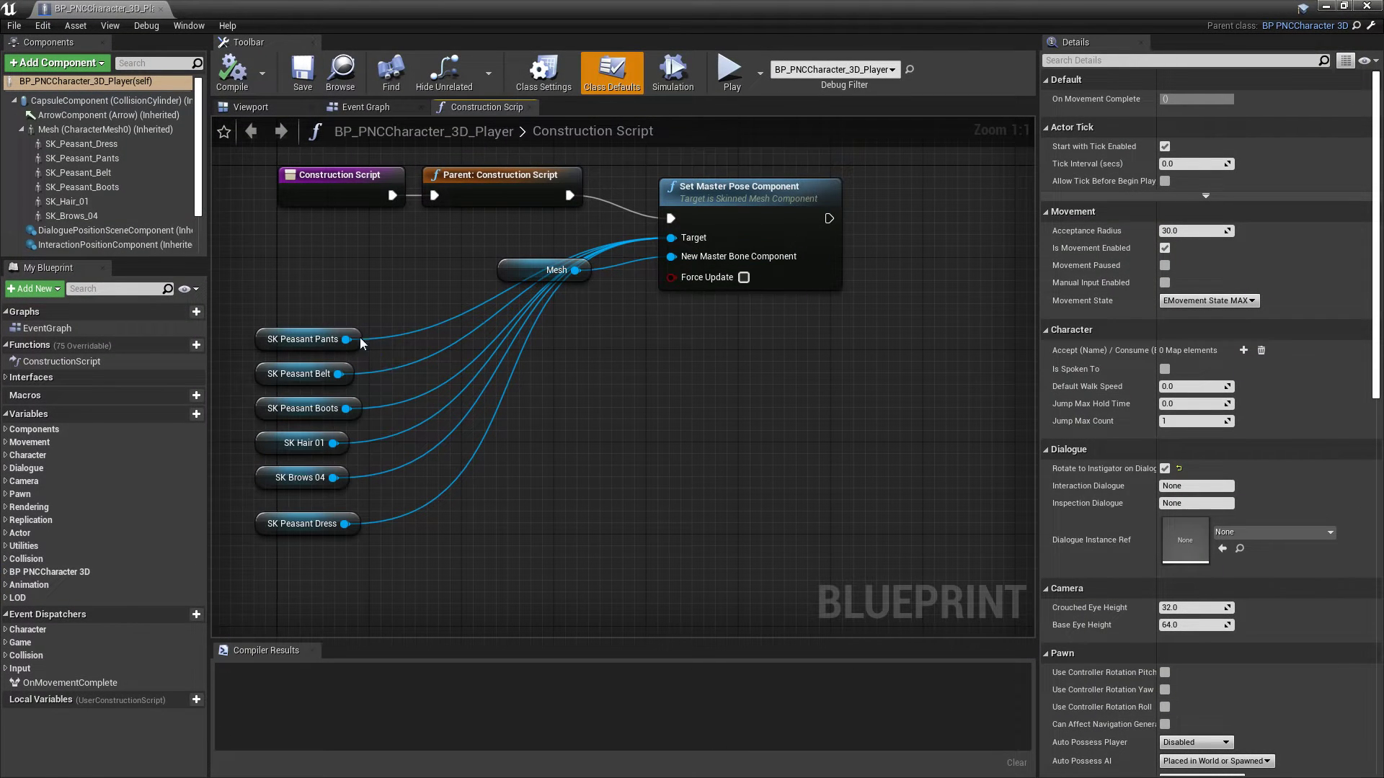
mouse_move(251, 106)
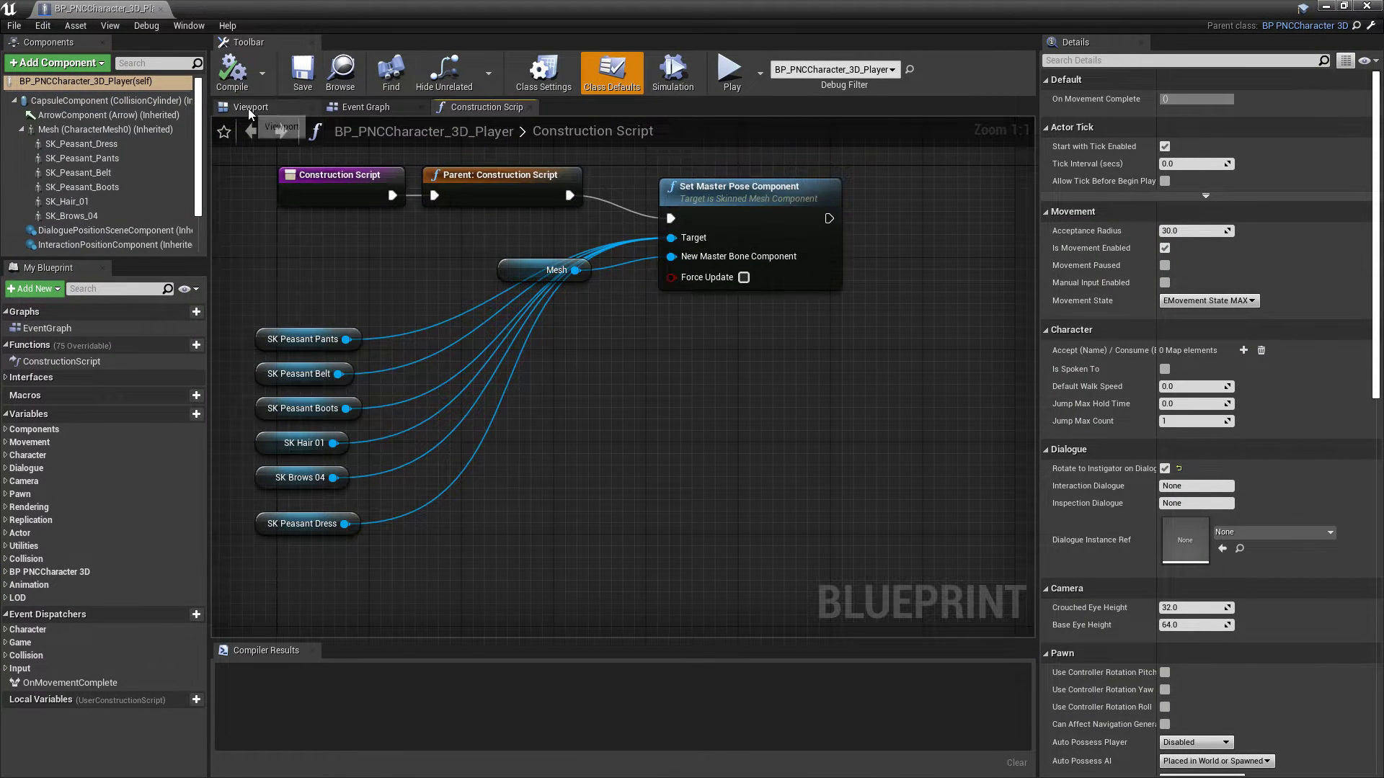
click(251, 107)
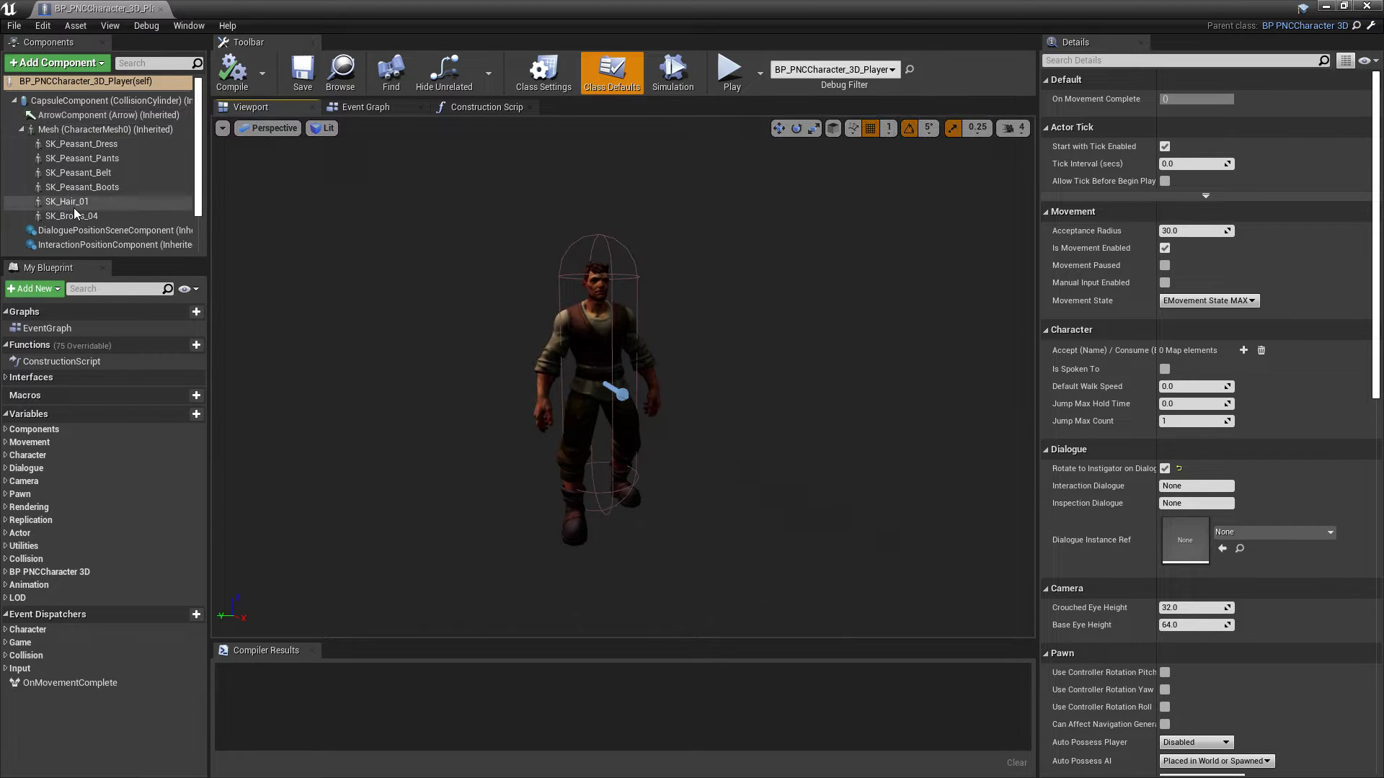
click(68, 202)
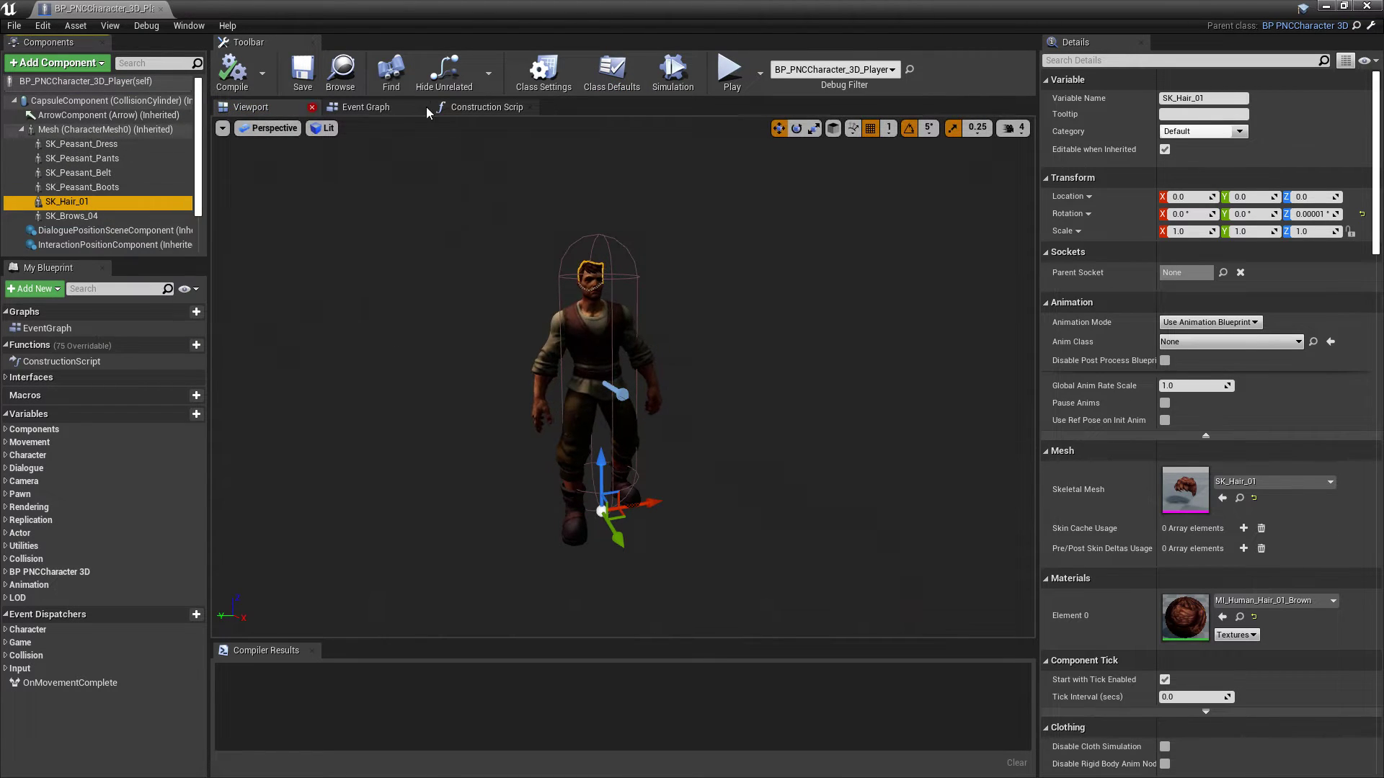
click(486, 107)
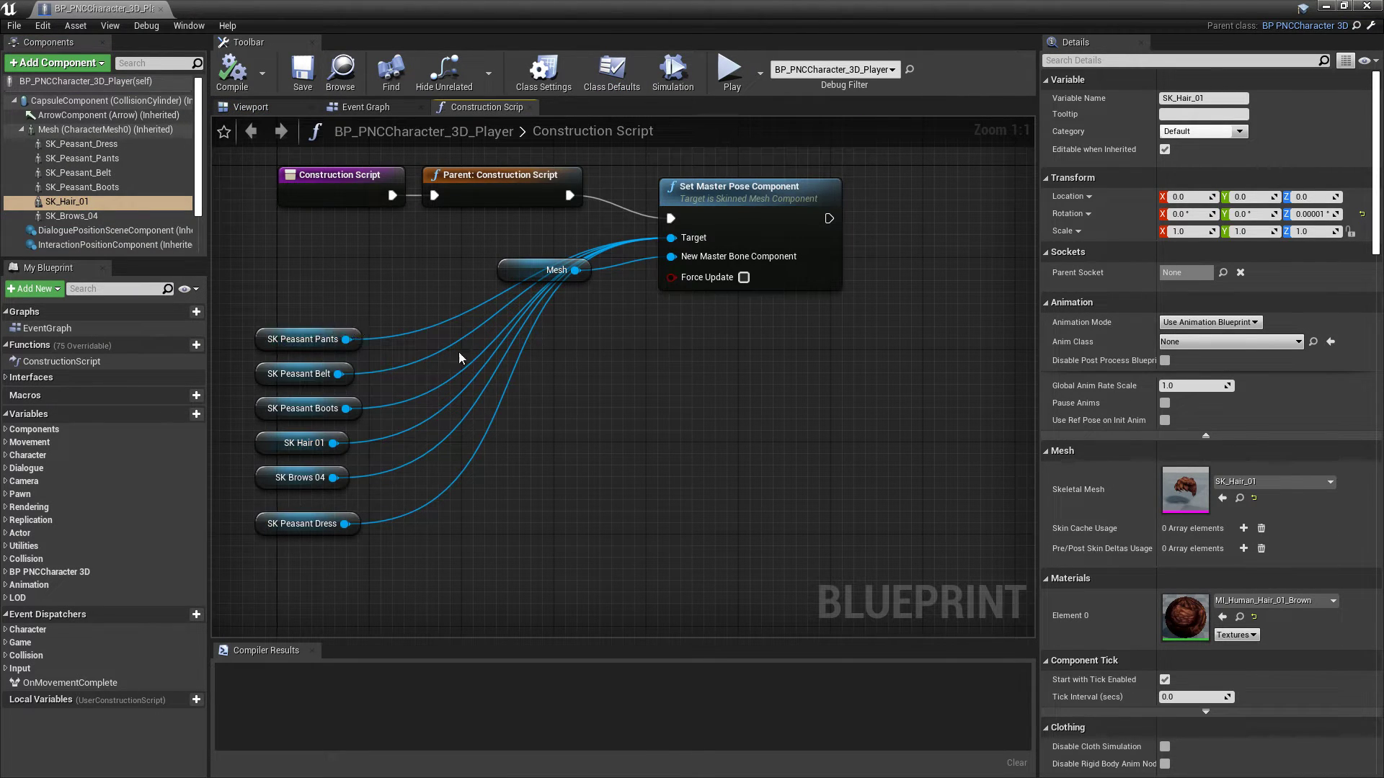